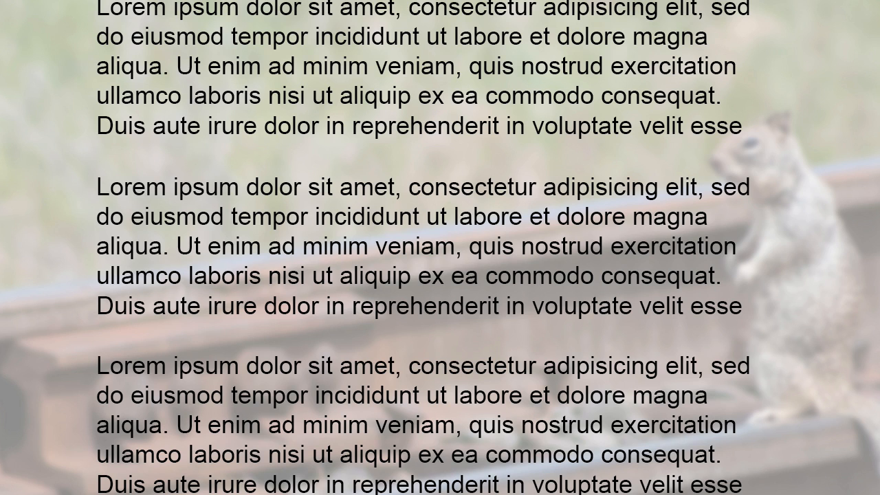
Save screen.css so the edits can be checked in the browser.
{"action": "key", "text": "Right"}
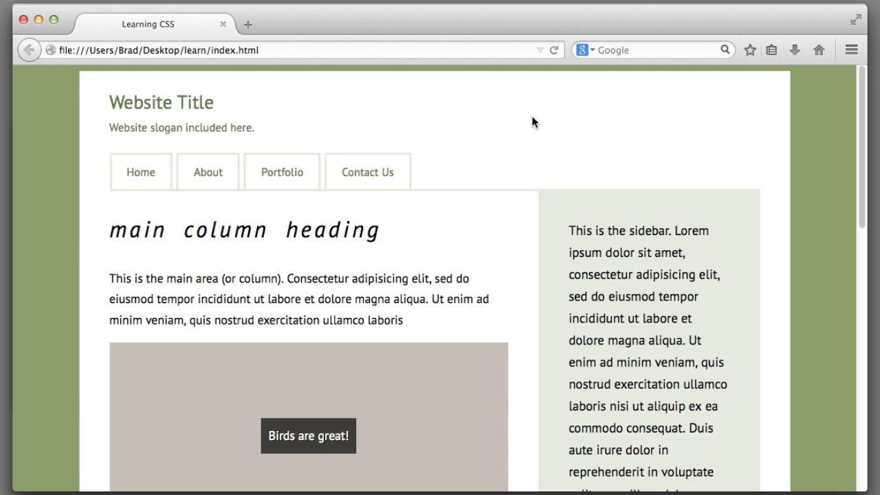
{"action": "mouse_move", "coordinate": [130, 82]}
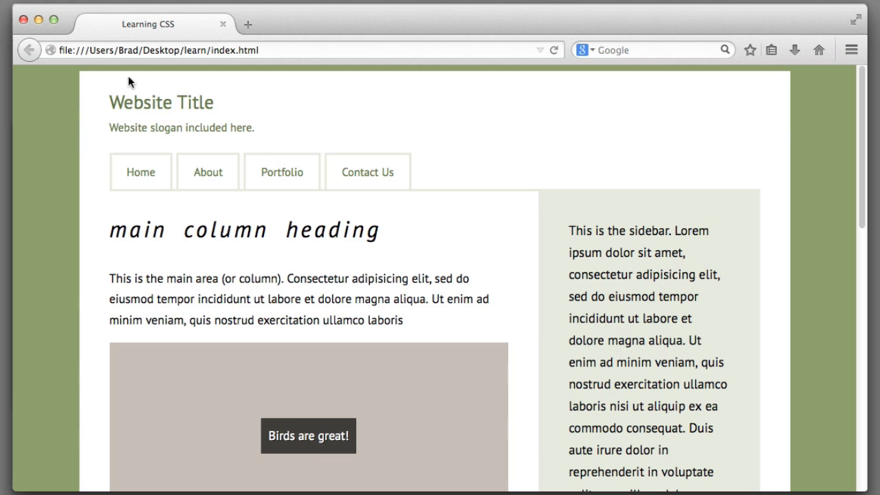
{"action": "mouse_move", "coordinate": [80, 84]}
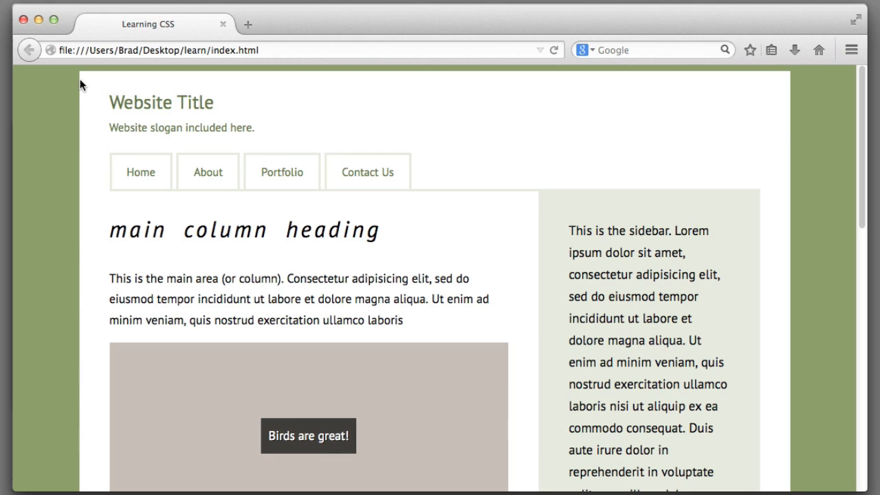
{"action": "mouse_move", "coordinate": [347, 86]}
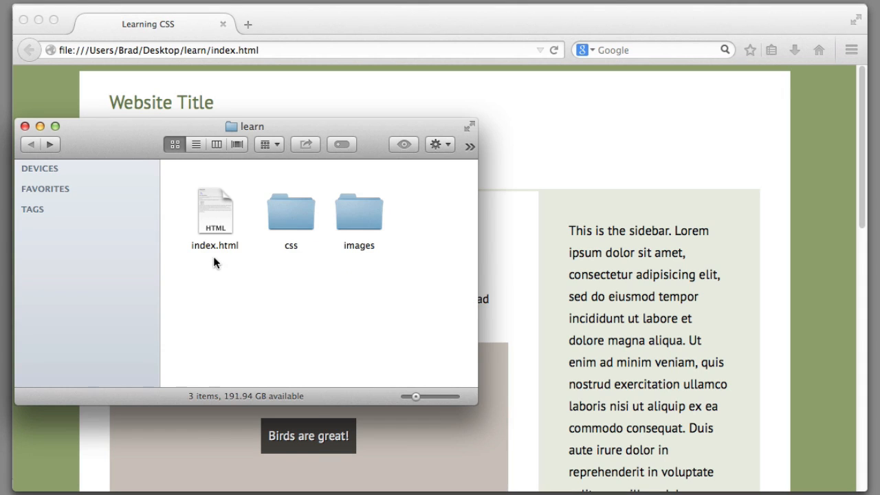
{"action": "left_click", "coordinate": [216, 211]}
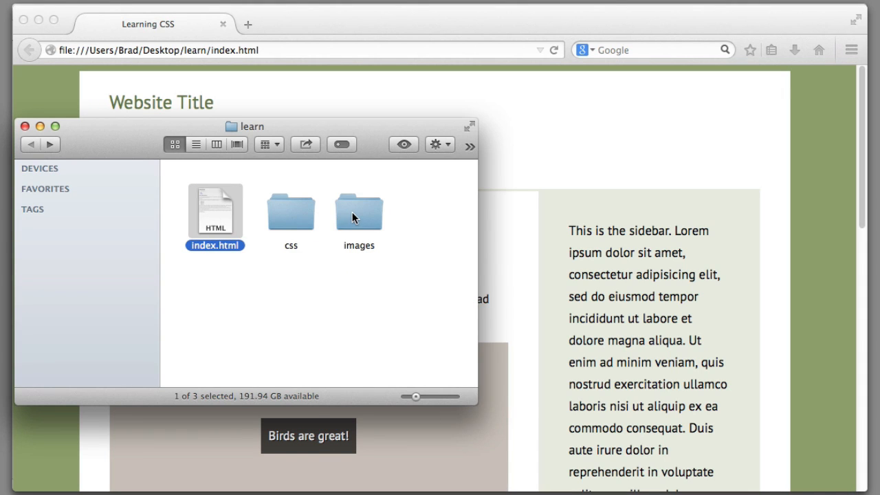
{"action": "double_click", "coordinate": [358, 211]}
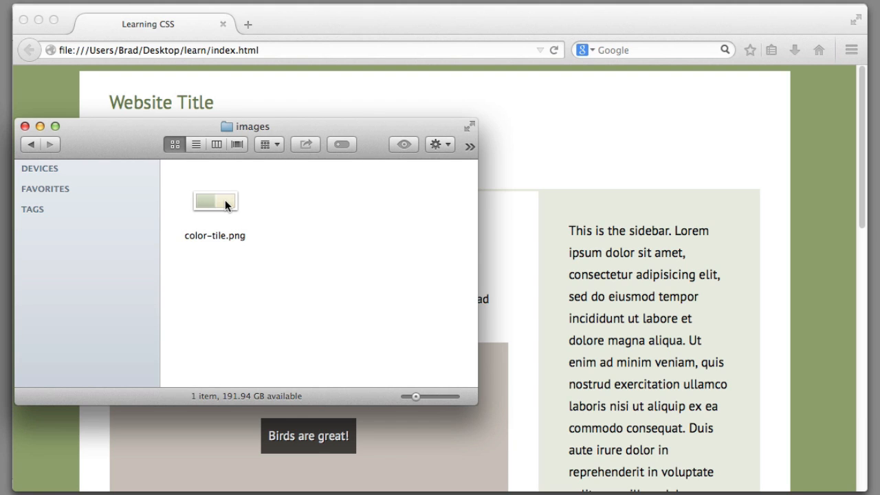
{"action": "double_click", "coordinate": [215, 201]}
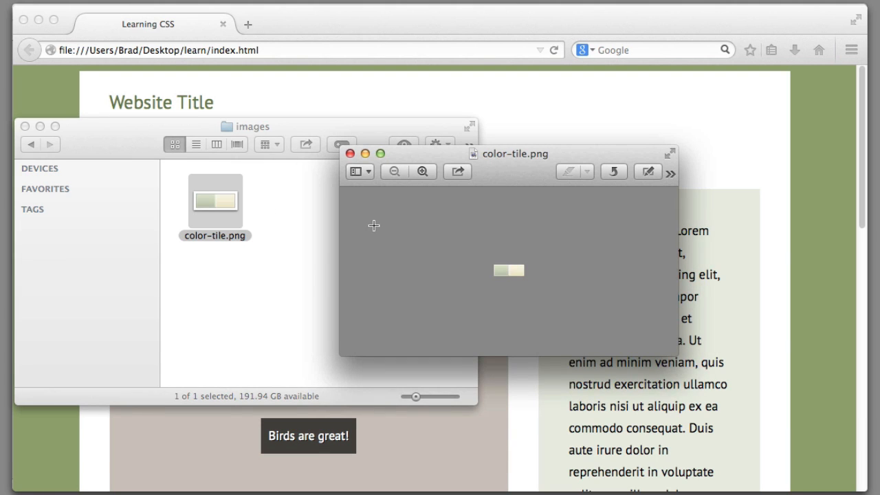
{"action": "left_click", "coordinate": [423, 171]}
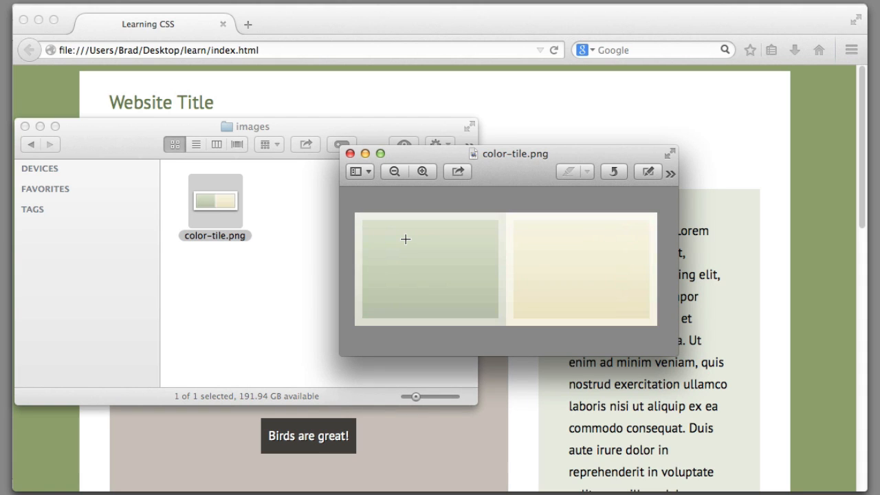
{"action": "mouse_move", "coordinate": [497, 239]}
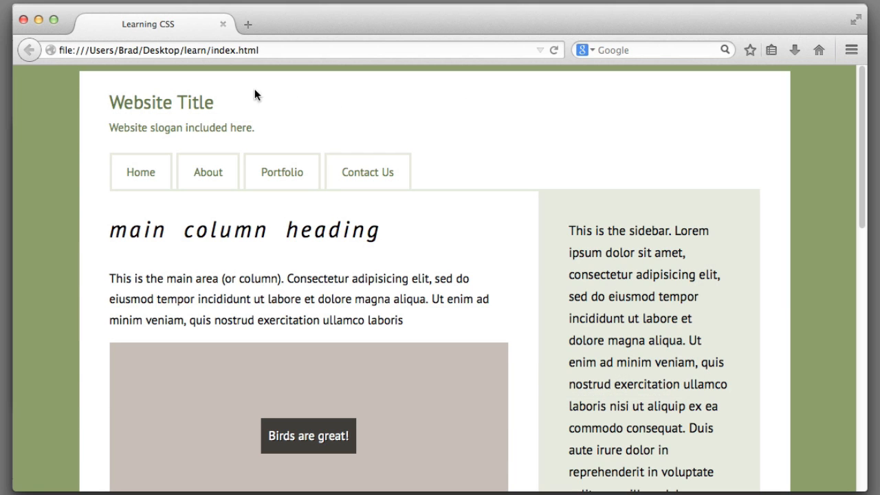
{"action": "mouse_move", "coordinate": [562, 150]}
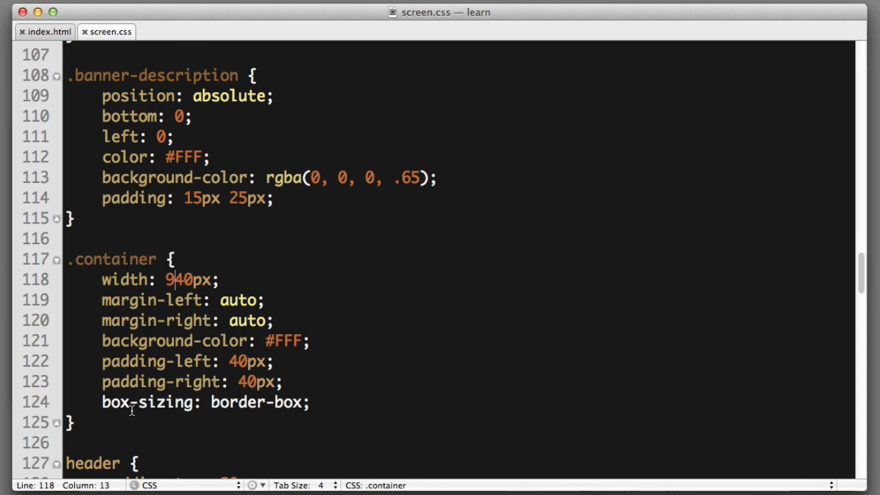
Start a background-image: url() declaration inside the .container rule.
{"action": "left_click", "coordinate": [311, 341]}
{"action": "type", "text": "backgro"}
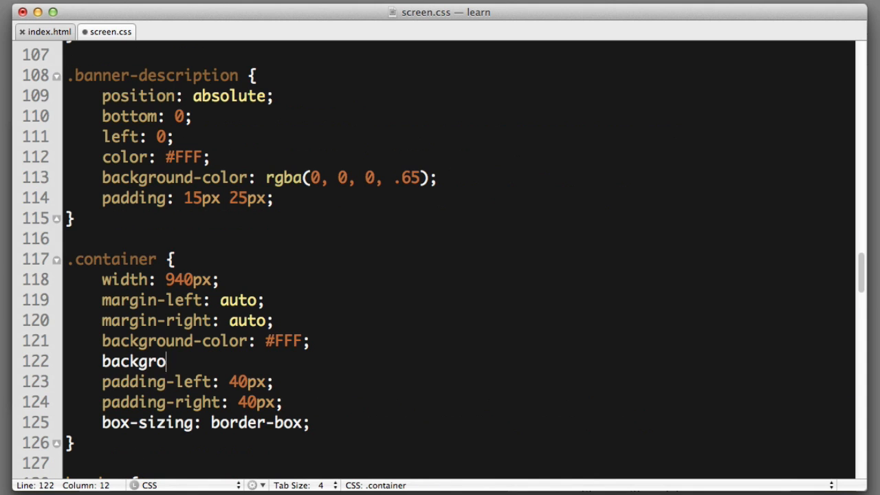
{"action": "type", "text": "und-image: ur;"}
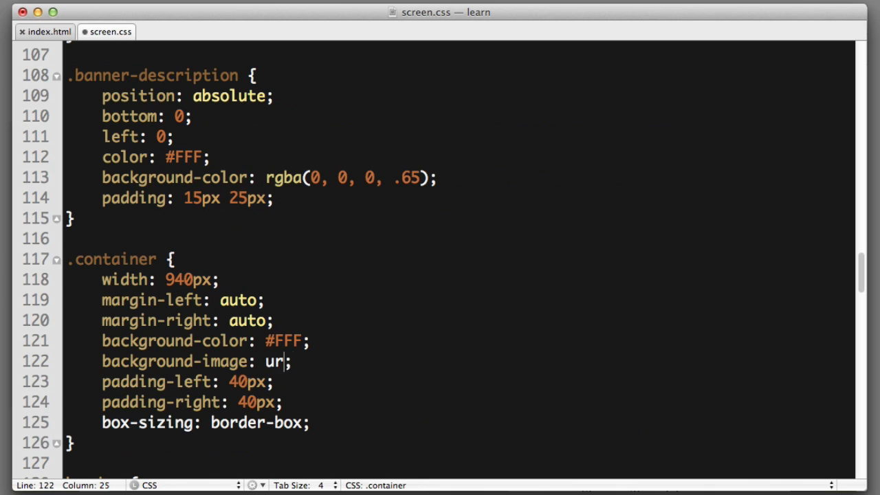
{"action": "type", "text": "l()"}
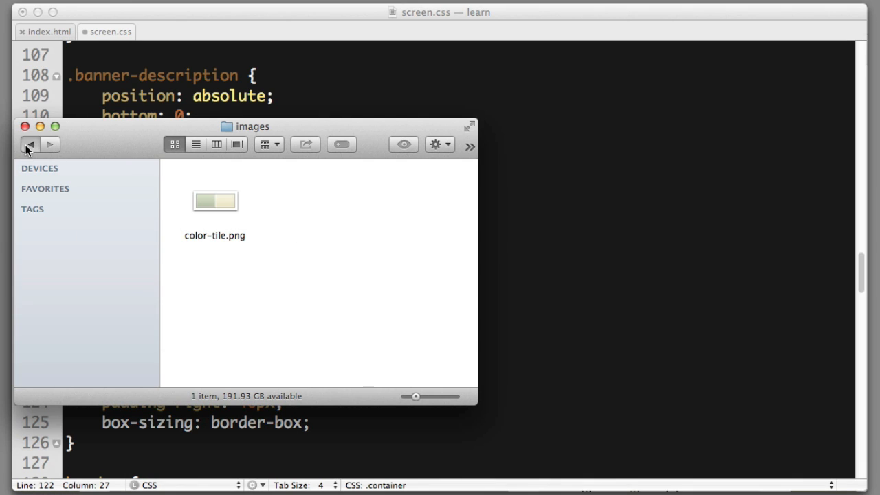
Fill the url with ../images/color-tile.png after checking the folder layout in Finder.
{"action": "left_click", "coordinate": [30, 144]}
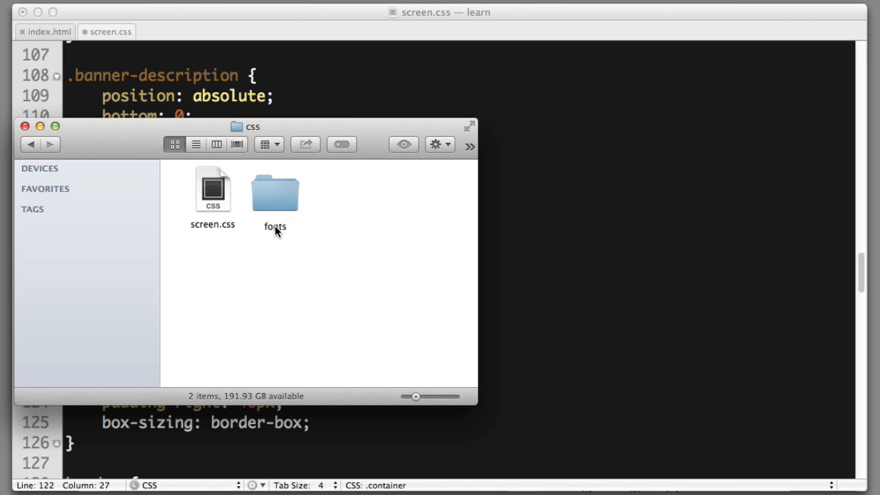
{"action": "left_click", "coordinate": [212, 192]}
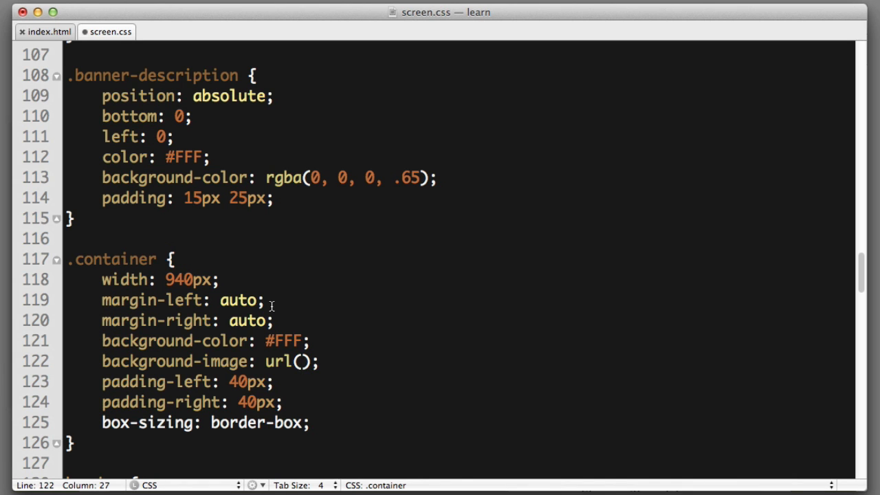
{"action": "type", "text": "../"}
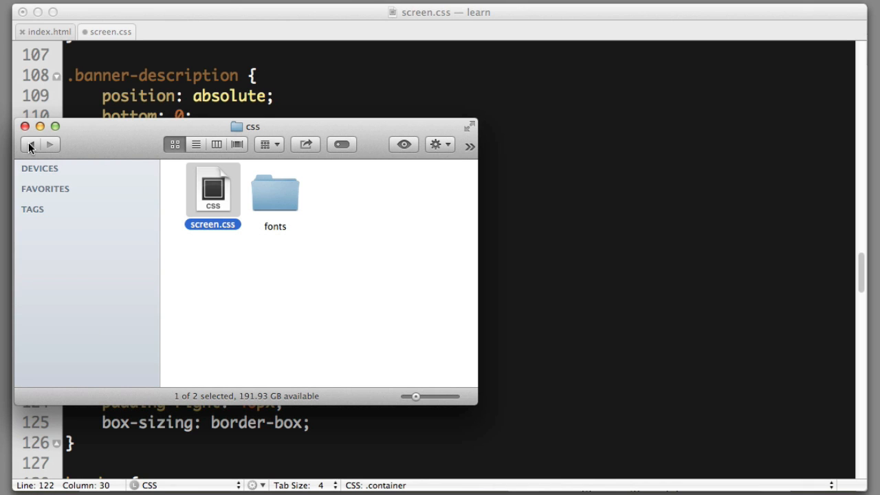
{"action": "left_click", "coordinate": [30, 144]}
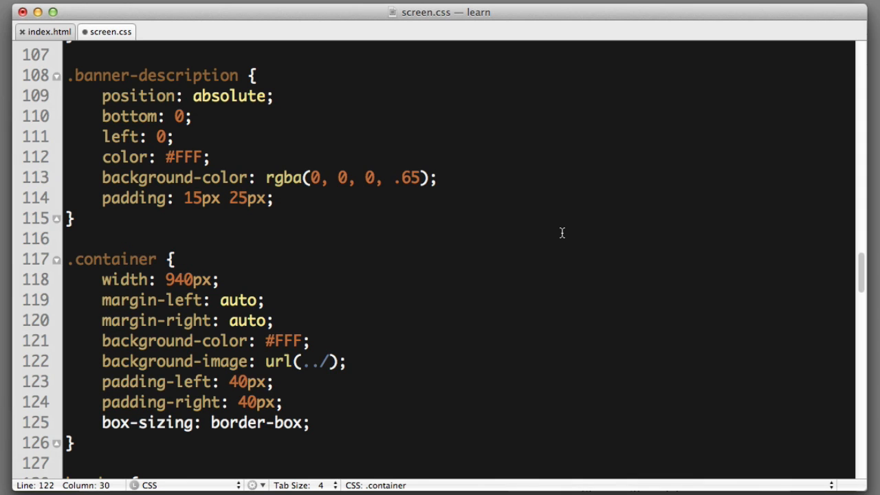
{"action": "type", "text": "images/"}
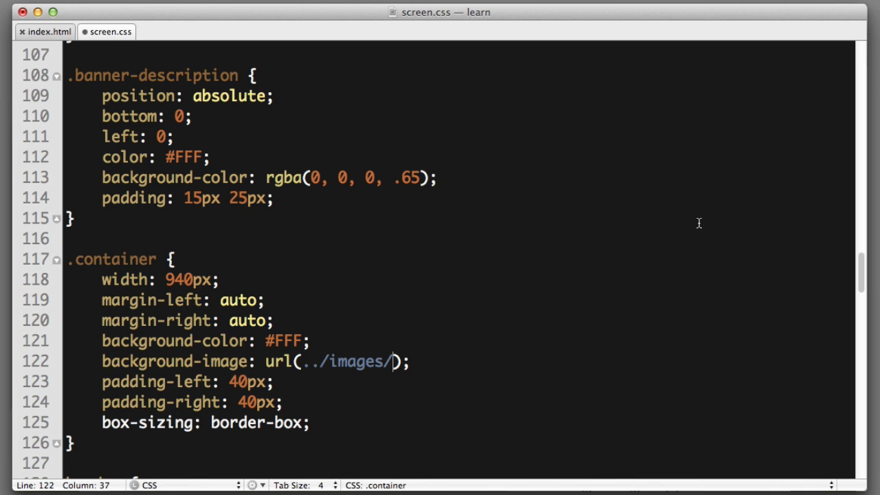
{"action": "type", "text": "color-tile"}
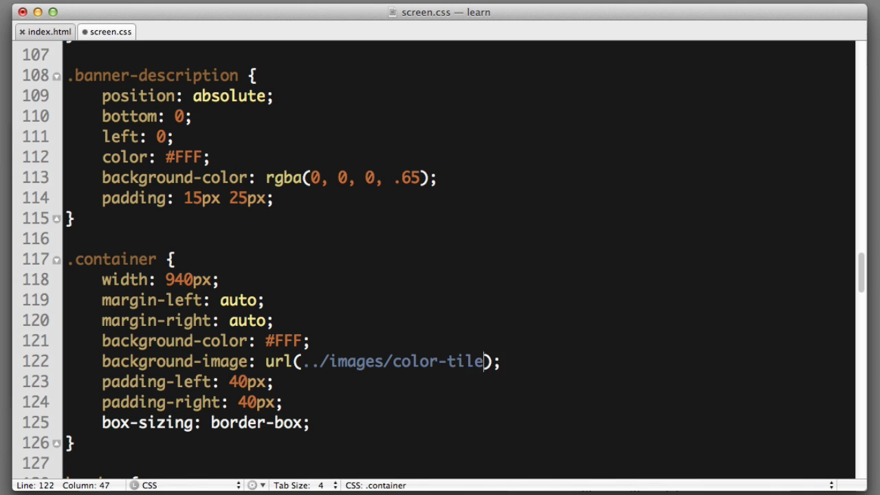
{"action": "type", "text": ".png"}
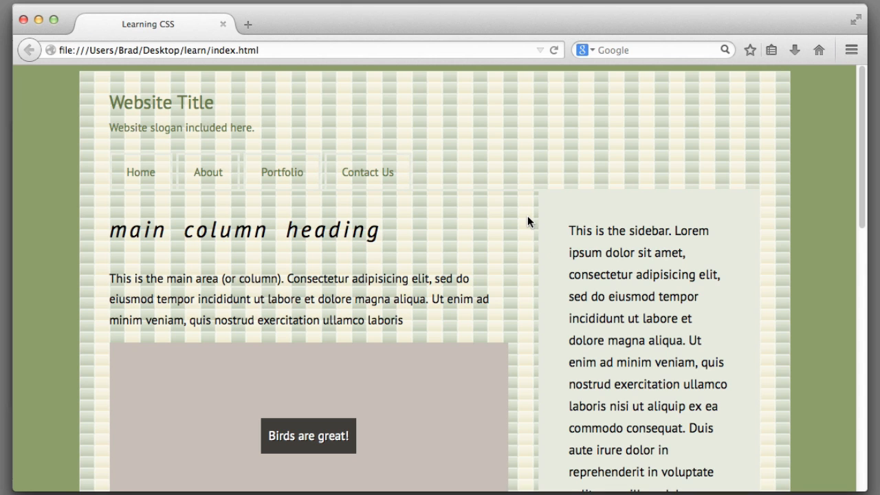
{"action": "mouse_move", "coordinate": [501, 193]}
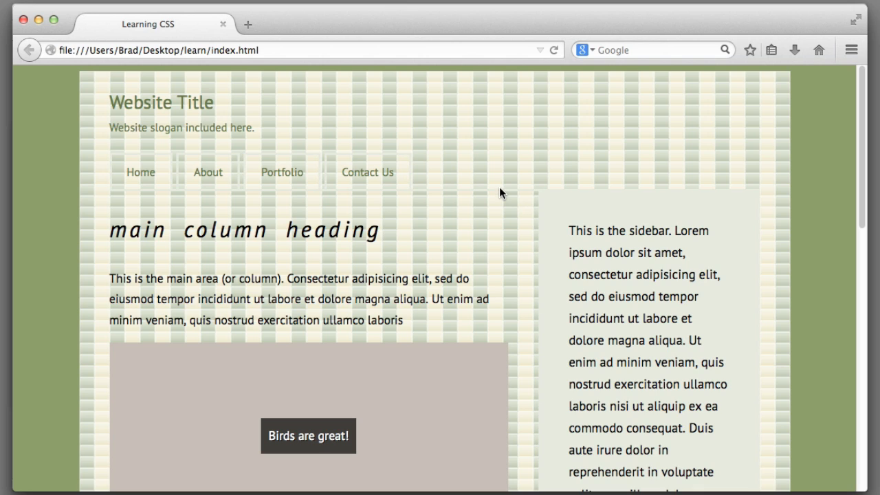
{"action": "mouse_move", "coordinate": [401, 111]}
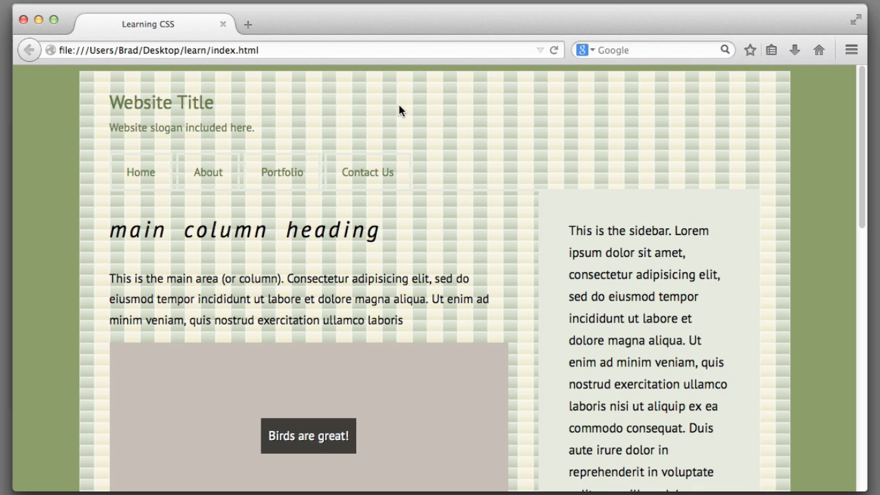
{"action": "mouse_move", "coordinate": [415, 111]}
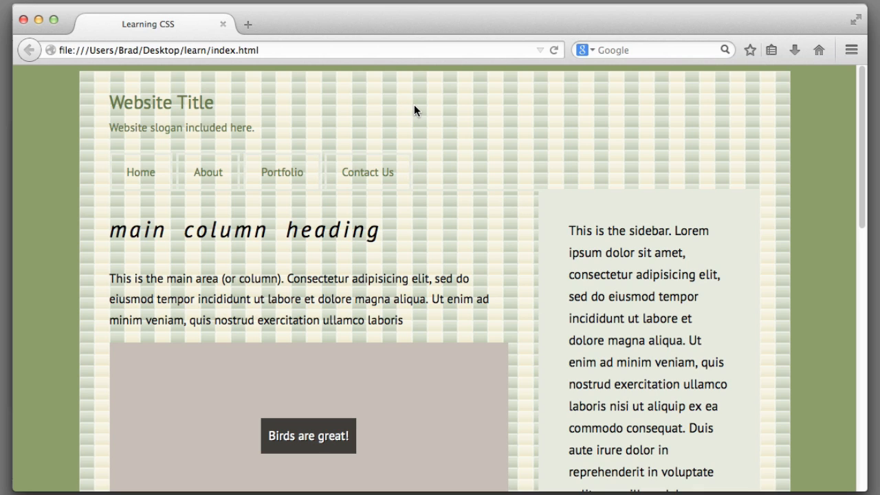
Scroll down to the footer and back to confirm the tile fills the whole container.
{"action": "scroll", "scroll_direction": "down", "scroll_amount": 3}
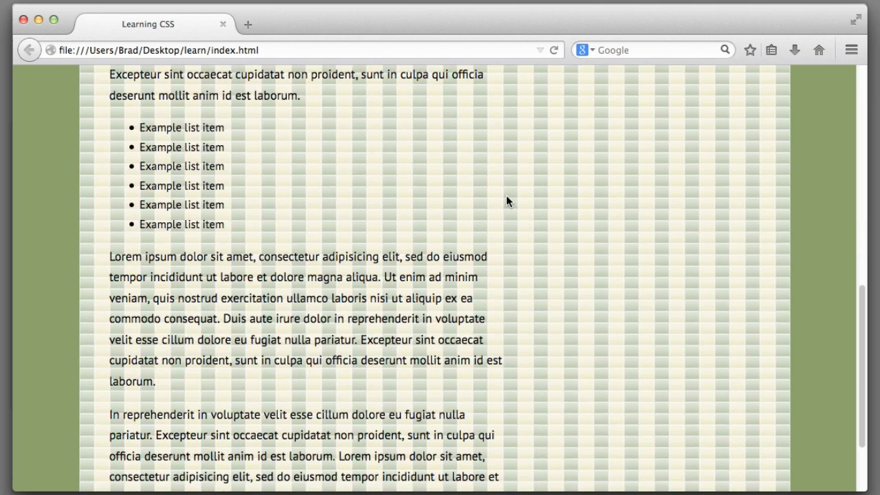
{"action": "scroll", "scroll_direction": "down", "scroll_amount": 3}
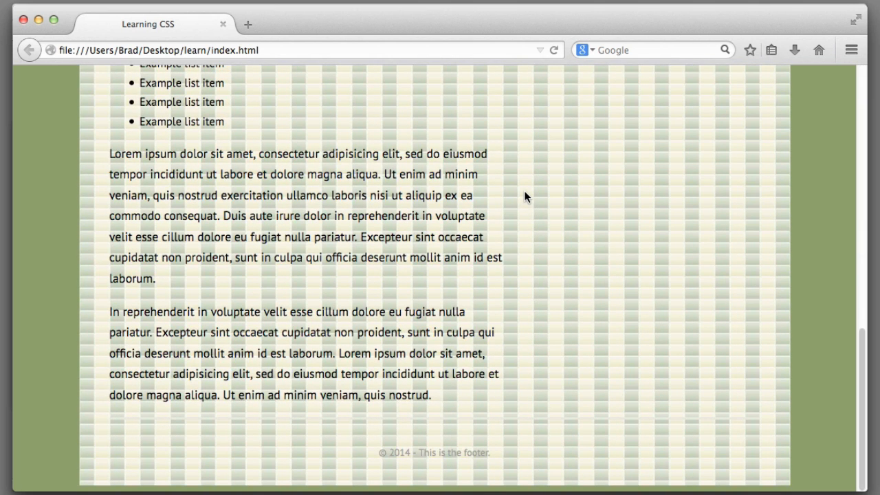
{"action": "scroll", "scroll_direction": "up", "scroll_amount": 3}
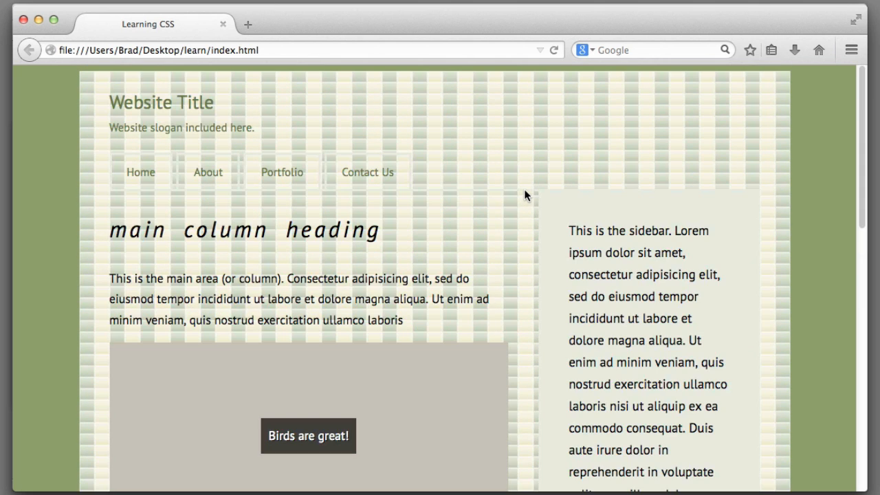
{"action": "mouse_move", "coordinate": [497, 160]}
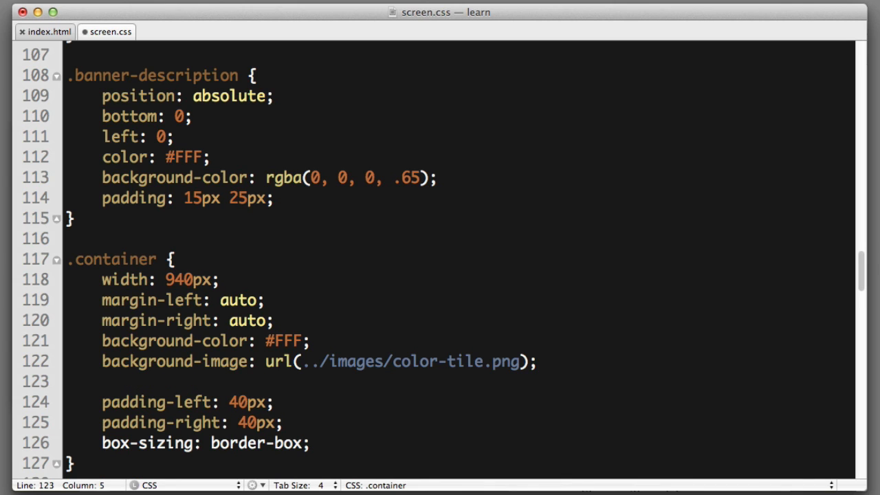
Add background-repeat: no-repeat; to the .container rule.
{"action": "type", "text": "background-repeat: ;"}
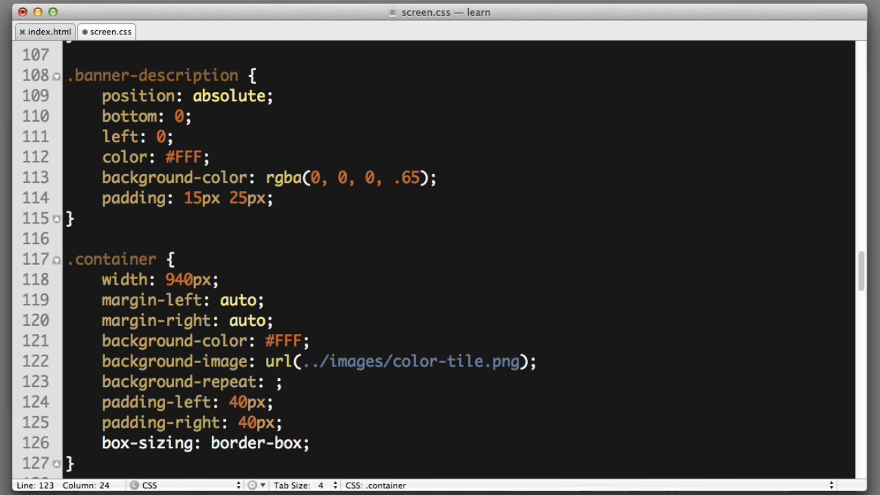
{"action": "type", "text": "no-repeat"}
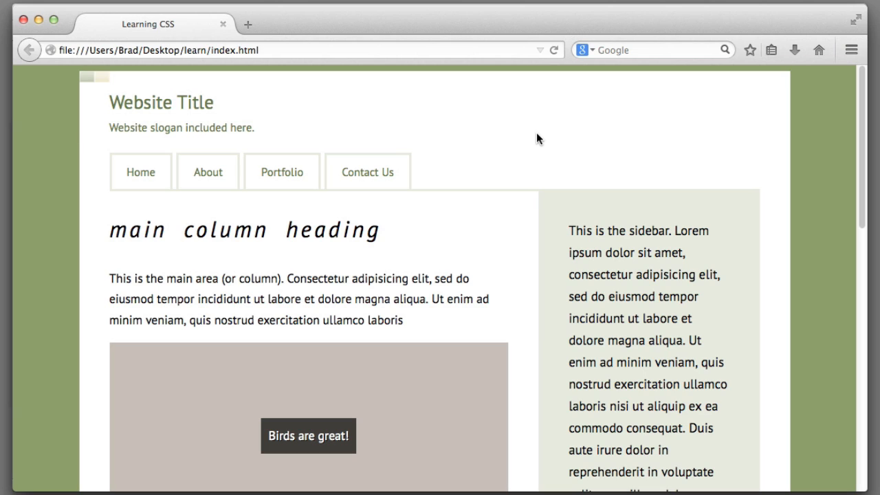
{"action": "mouse_move", "coordinate": [111, 87]}
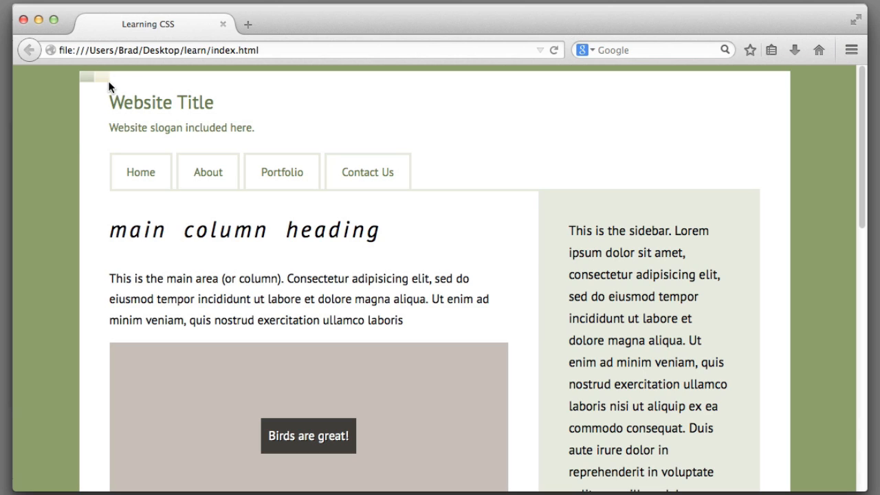
{"action": "mouse_move", "coordinate": [830, 86]}
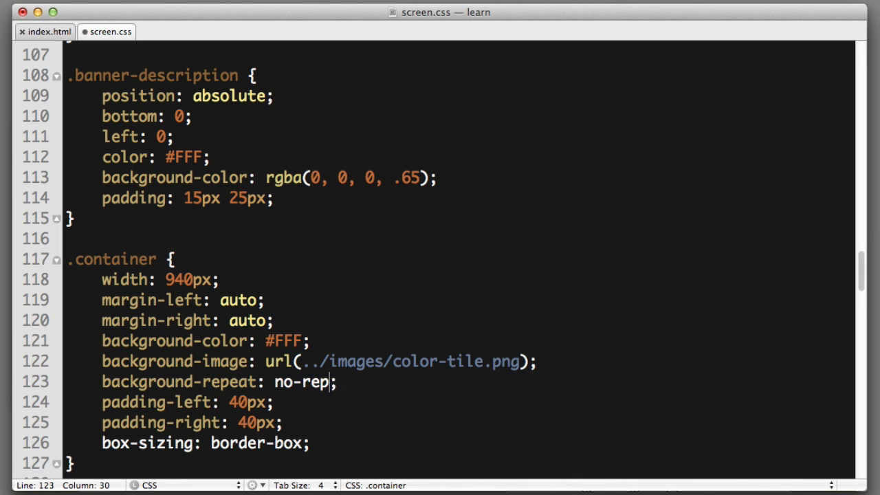
Change the container's background-repeat value from no-repeat to repeat-x and save.
{"action": "key", "text": "BackSpace"}
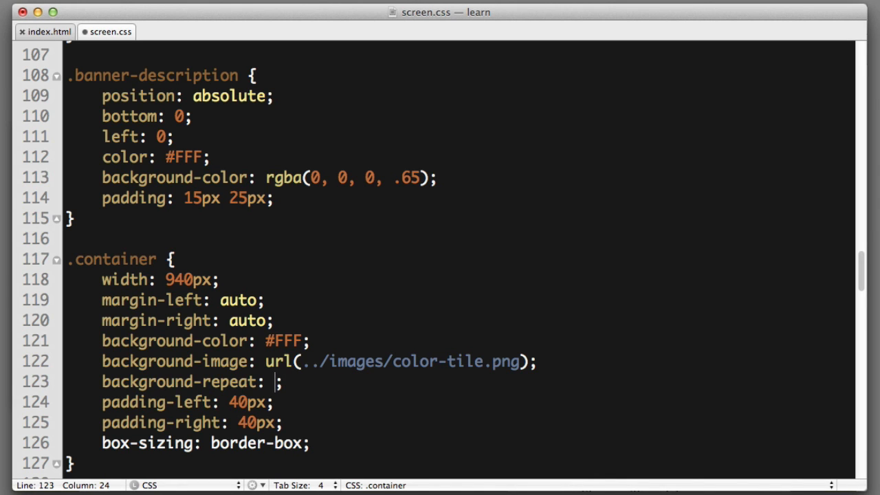
{"action": "type", "text": "repeat-x"}
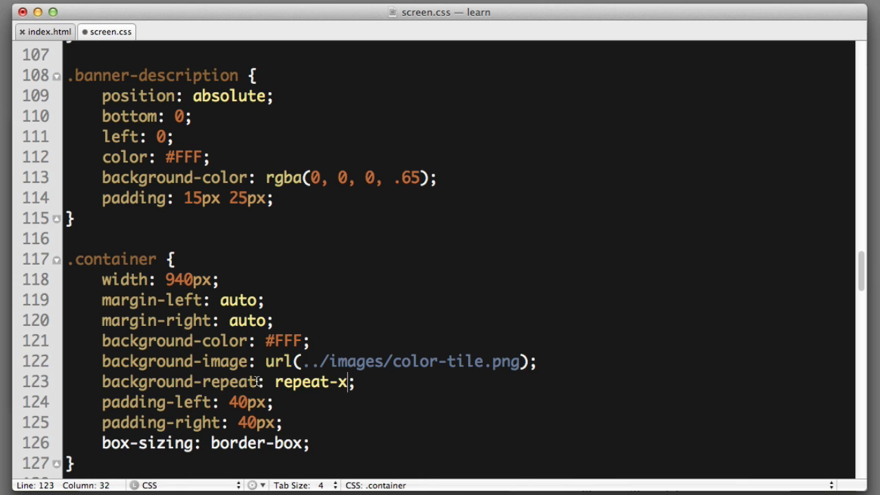
{"action": "double_click", "coordinate": [309, 381]}
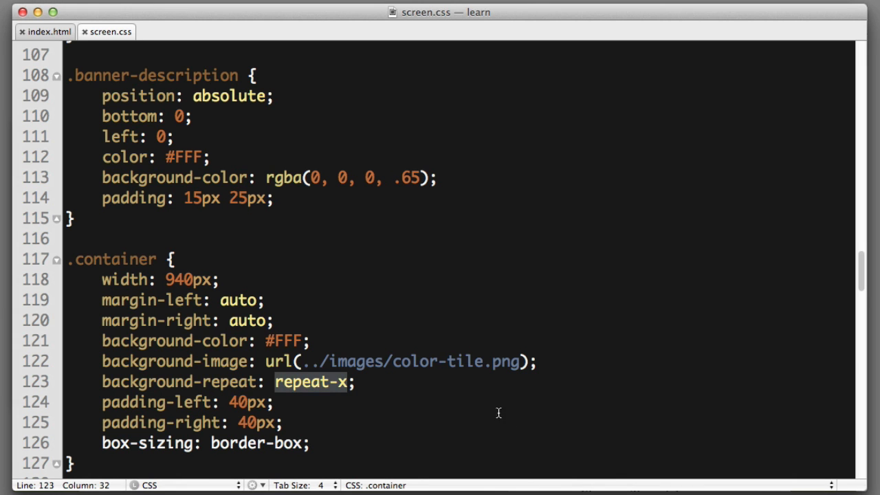
{"action": "key", "text": "Backspace"}
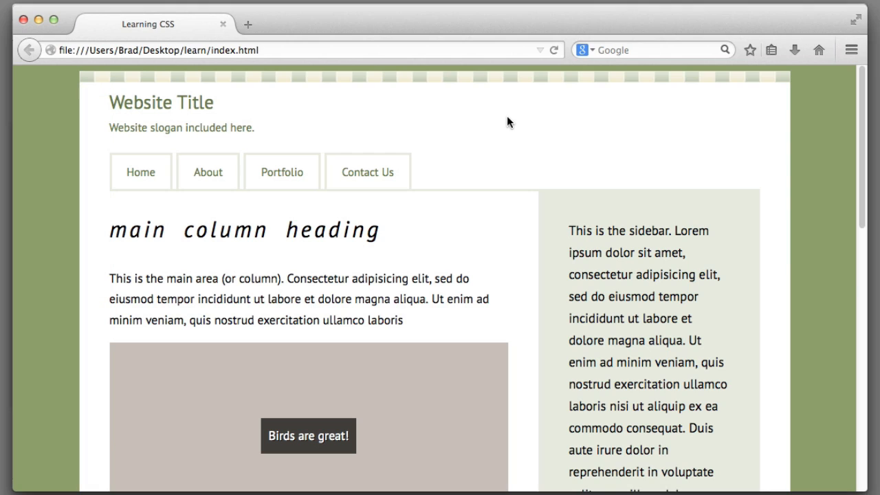
{"action": "mouse_move", "coordinate": [173, 95]}
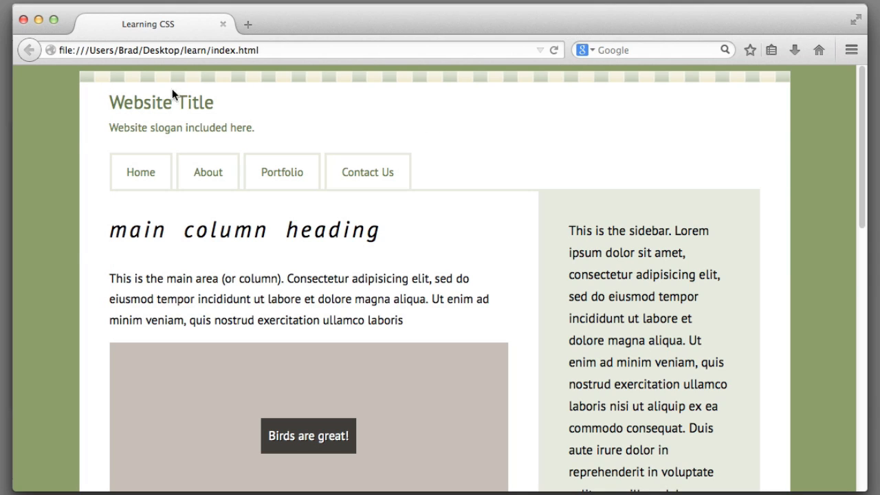
{"action": "mouse_move", "coordinate": [344, 81]}
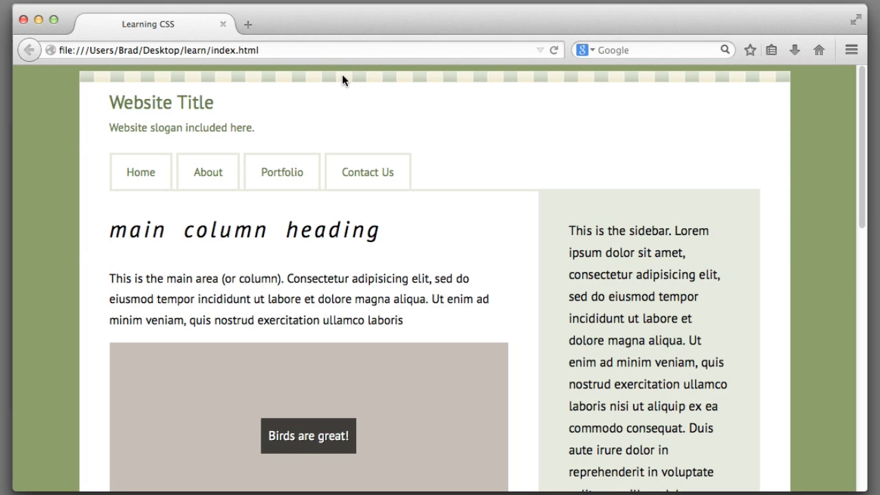
{"action": "mouse_move", "coordinate": [592, 81]}
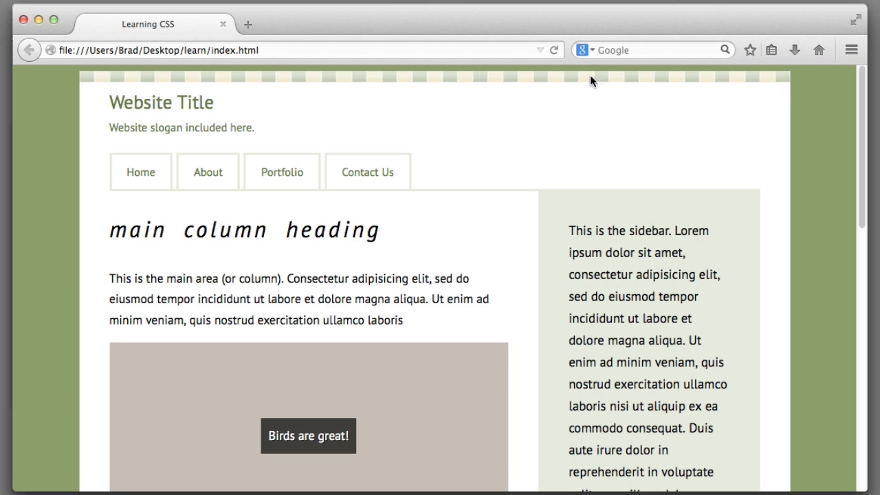
{"action": "mouse_move", "coordinate": [98, 88]}
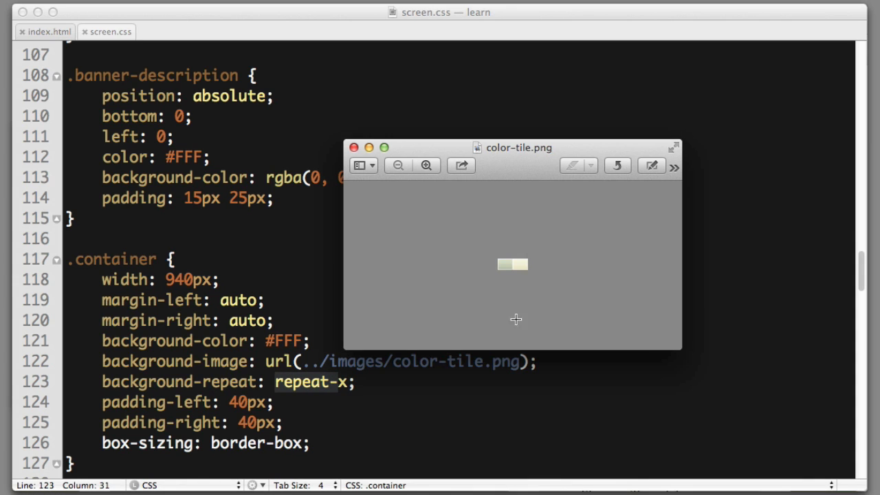
{"action": "mouse_move", "coordinate": [472, 246]}
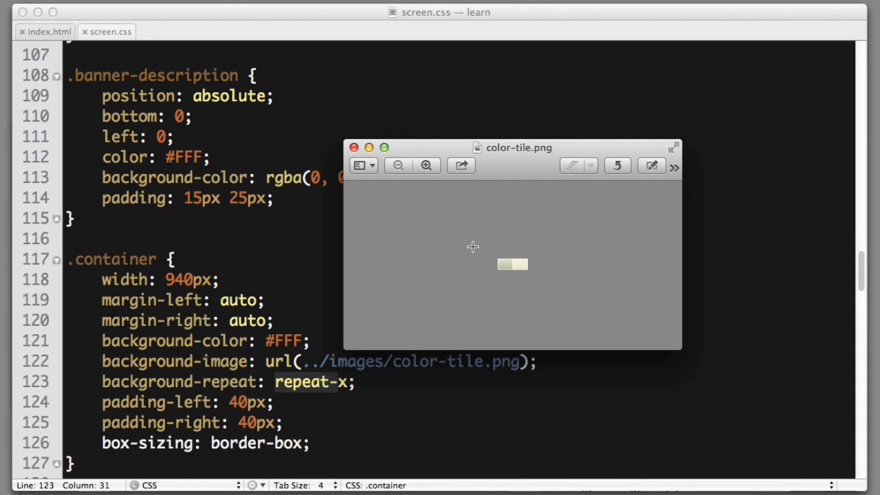
{"action": "mouse_move", "coordinate": [533, 251]}
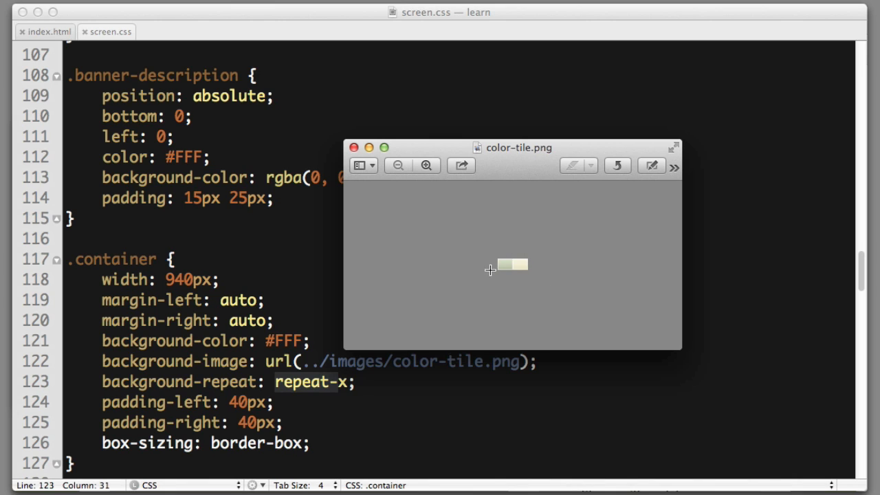
{"action": "mouse_move", "coordinate": [534, 266]}
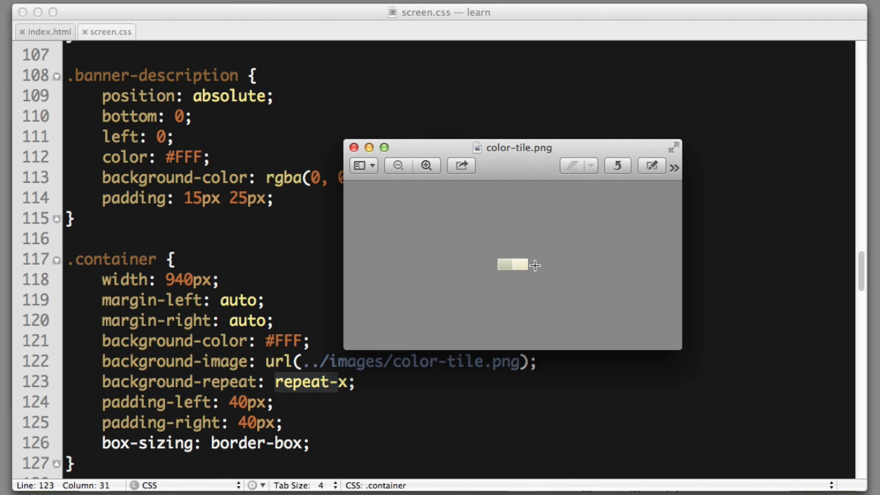
{"action": "mouse_move", "coordinate": [531, 266]}
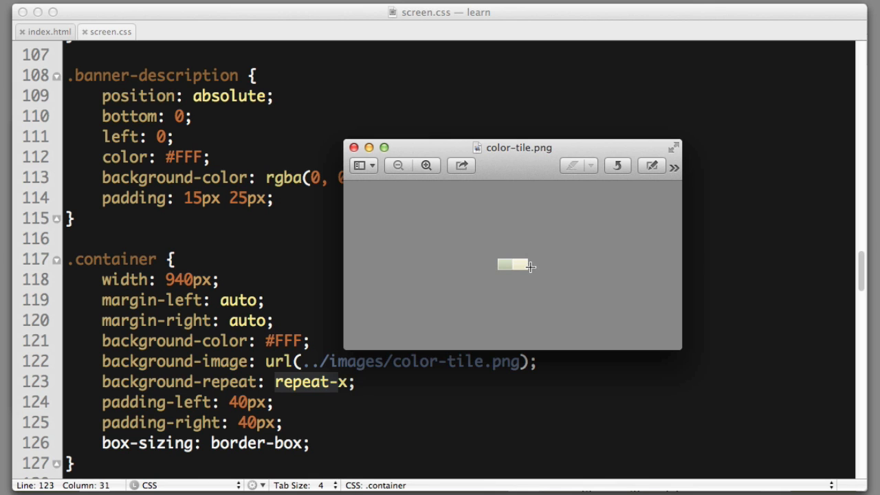
{"action": "mouse_move", "coordinate": [530, 267]}
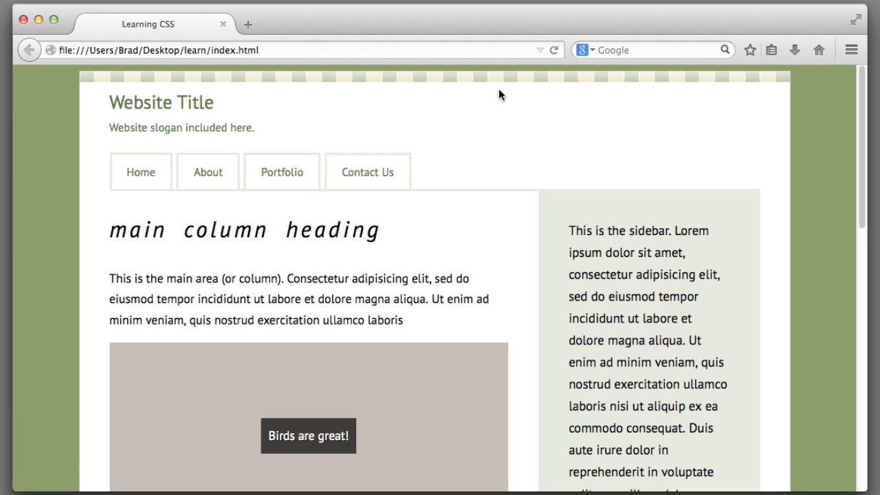
{"action": "mouse_move", "coordinate": [396, 127]}
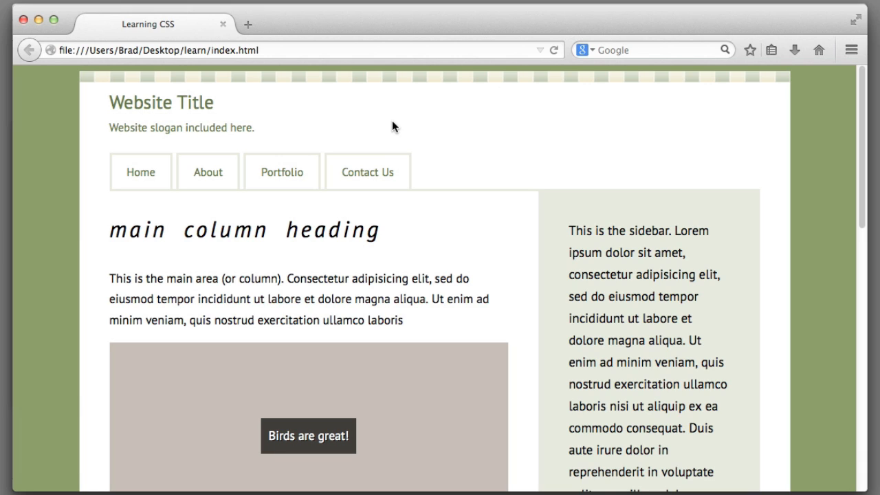
{"action": "mouse_move", "coordinate": [199, 89]}
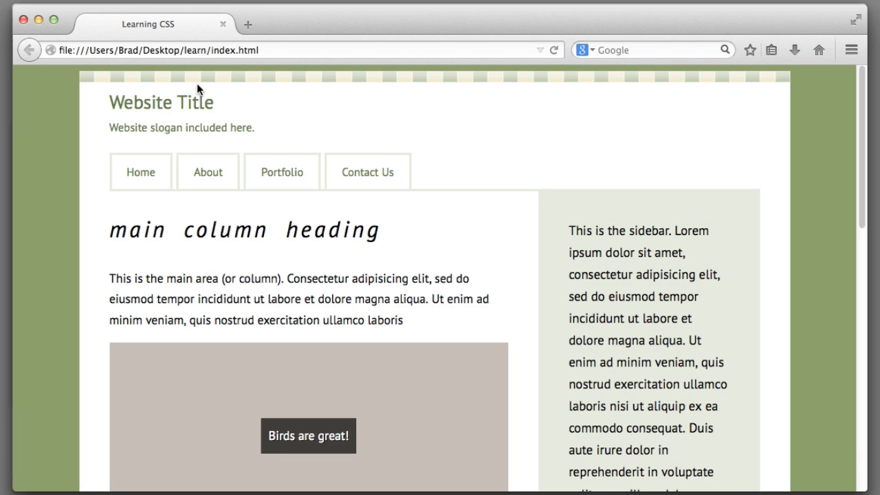
{"action": "mouse_move", "coordinate": [196, 76]}
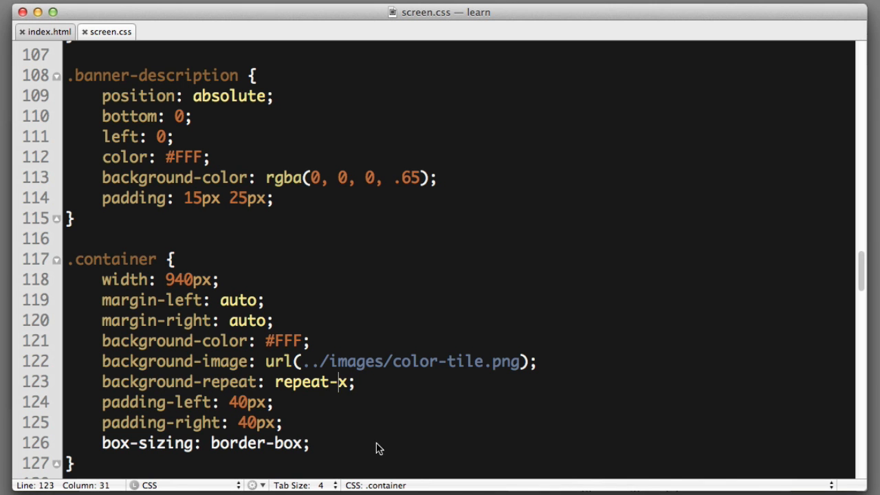
Add padding-top: 15px; to the .container rule.
{"action": "type", "text": "padd"}
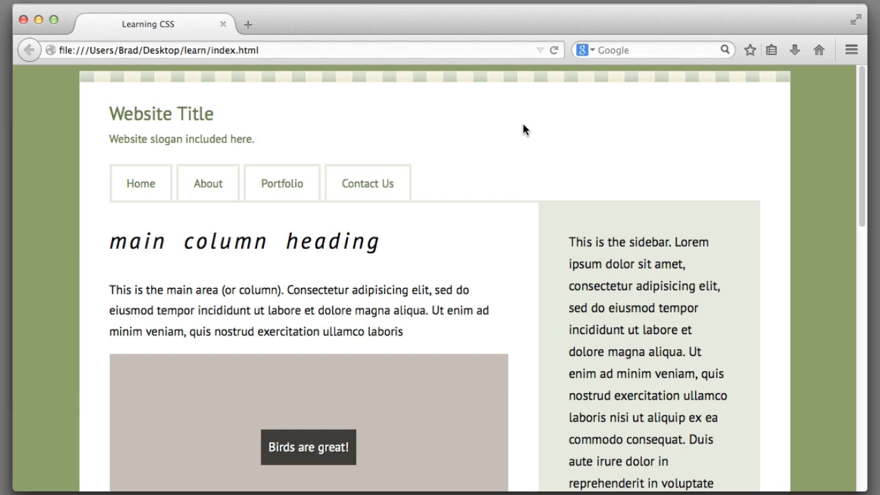
{"action": "mouse_move", "coordinate": [431, 374]}
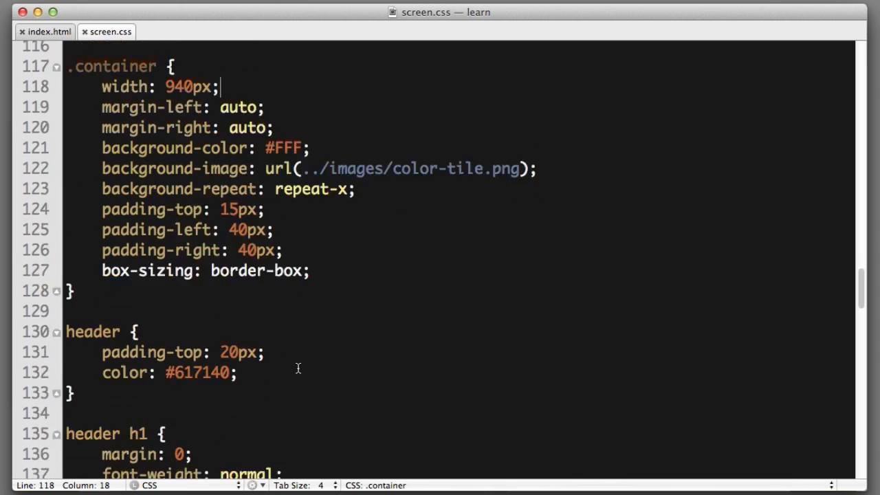
Add a grey background declaration to the header rule.
{"action": "type", "text": "b"}
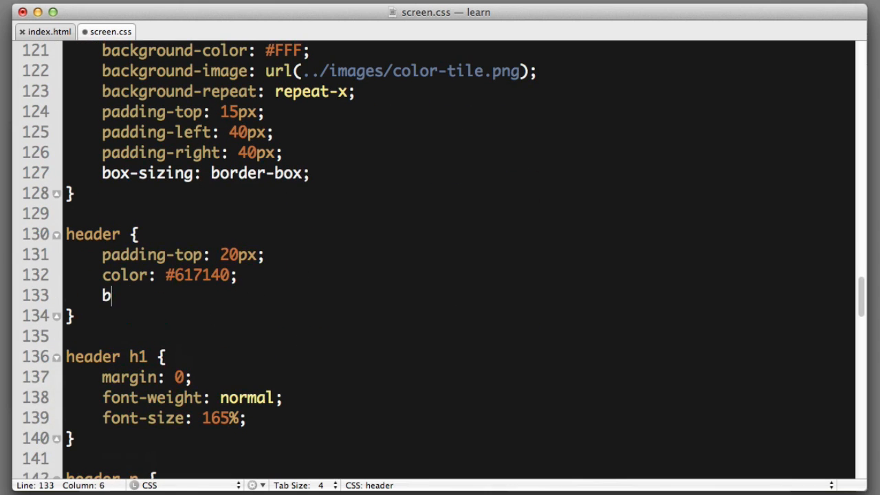
{"action": "type", "text": "ackground-"}
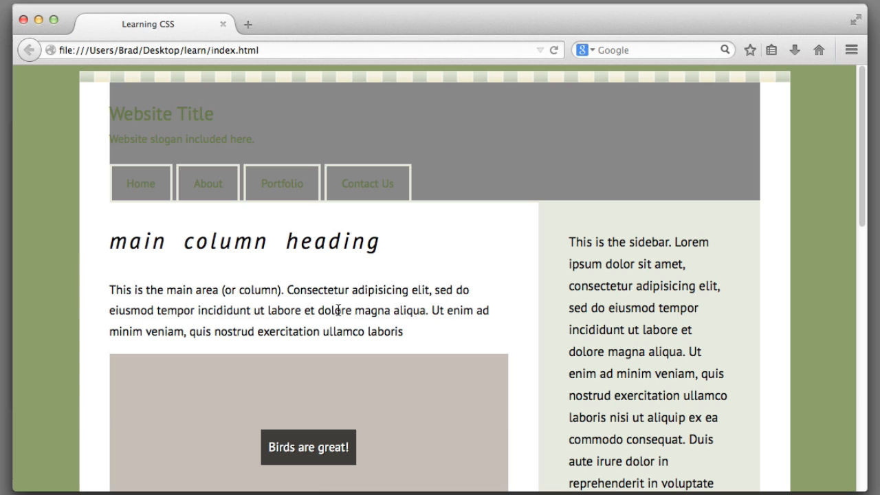
{"action": "mouse_move", "coordinate": [529, 131]}
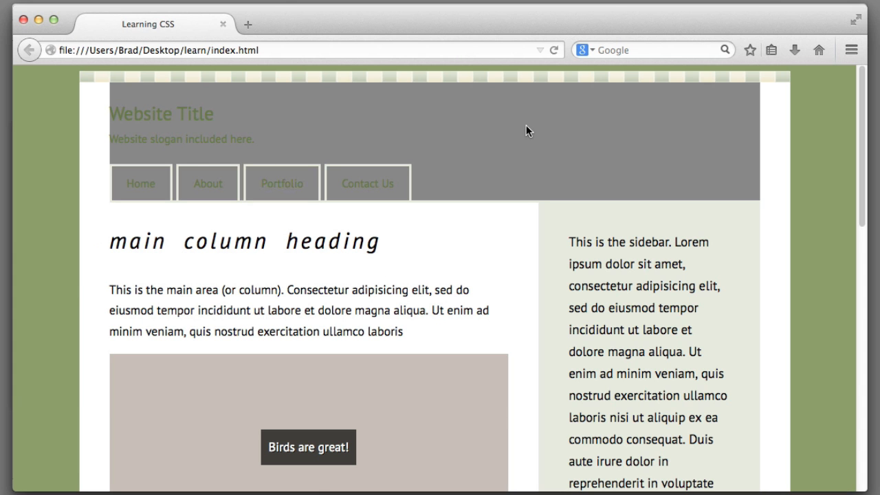
{"action": "mouse_move", "coordinate": [727, 121]}
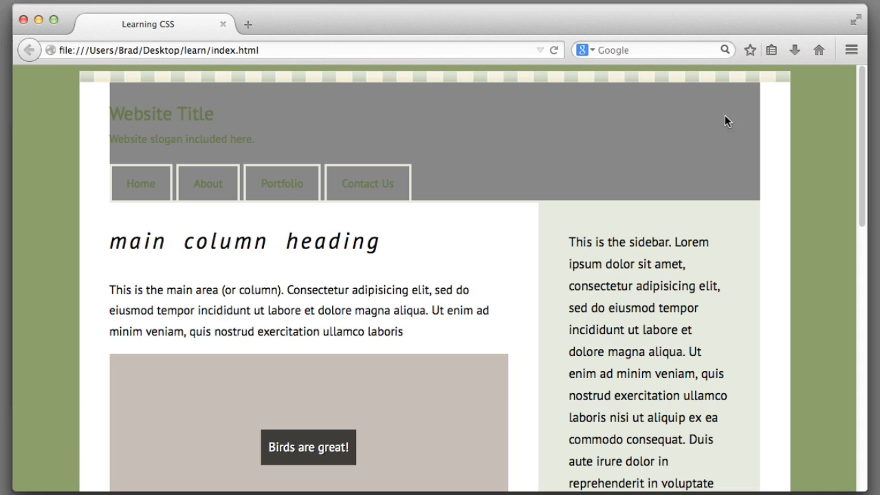
{"action": "mouse_move", "coordinate": [775, 212]}
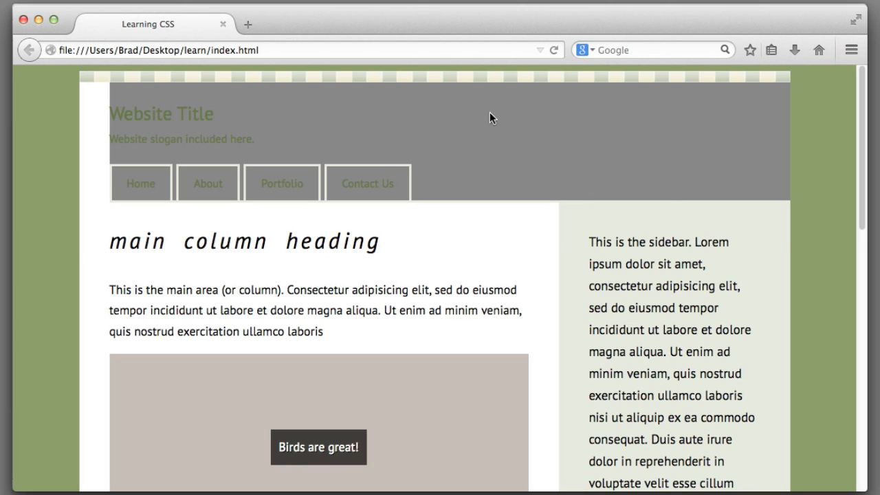
{"action": "mouse_move", "coordinate": [444, 259]}
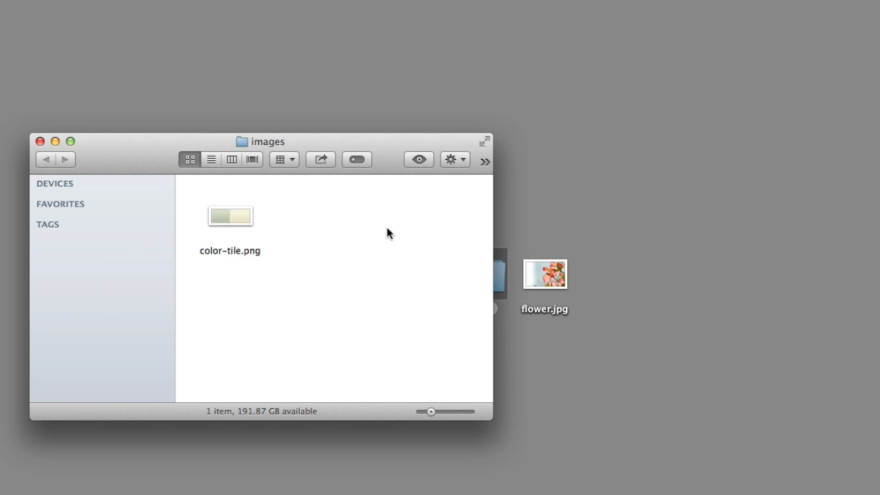
Drag flower.jpg from the desktop into the images folder.
{"action": "left_click_drag", "start_coordinate": [545, 273], "coordinate": [301, 217]}
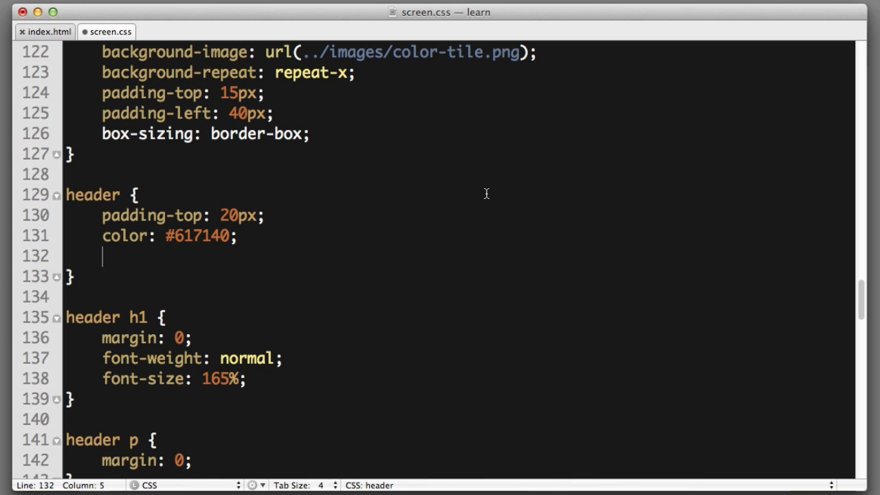
Add background-image: url(../images/flower.jpg); to the header rule.
{"action": "type", "text": "background-image: ;"}
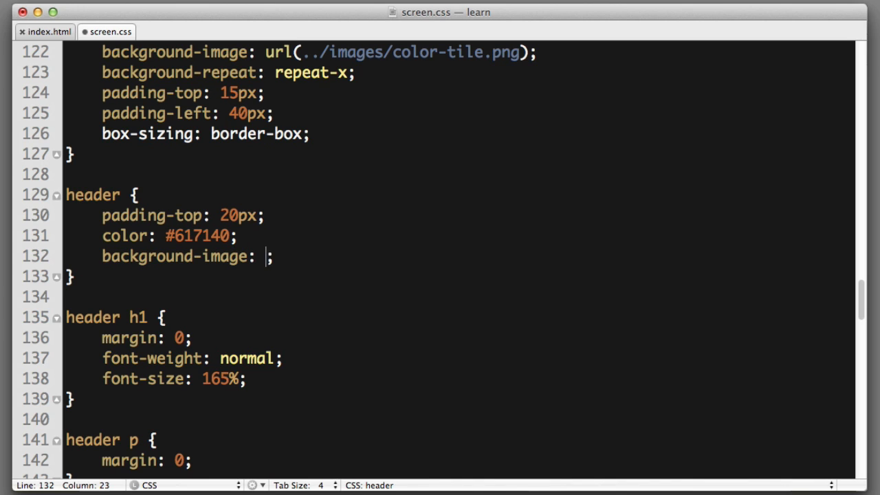
{"action": "type", "text": "url()"}
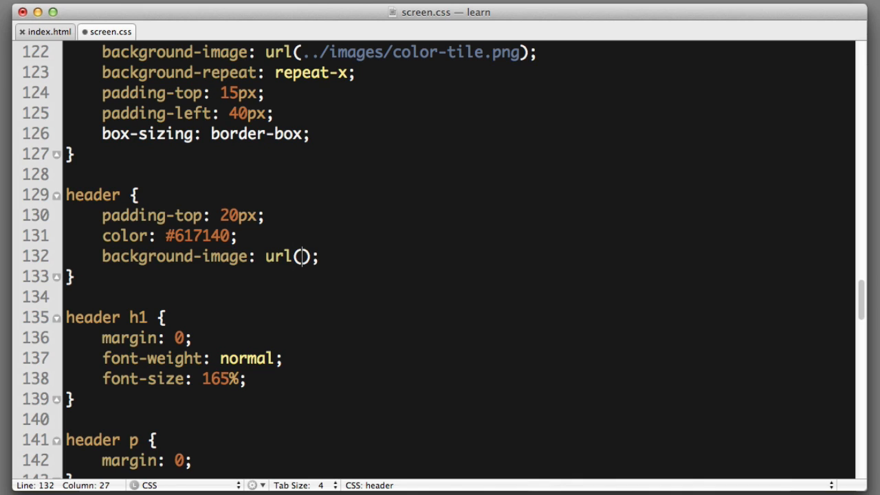
{"action": "type", "text": "../"}
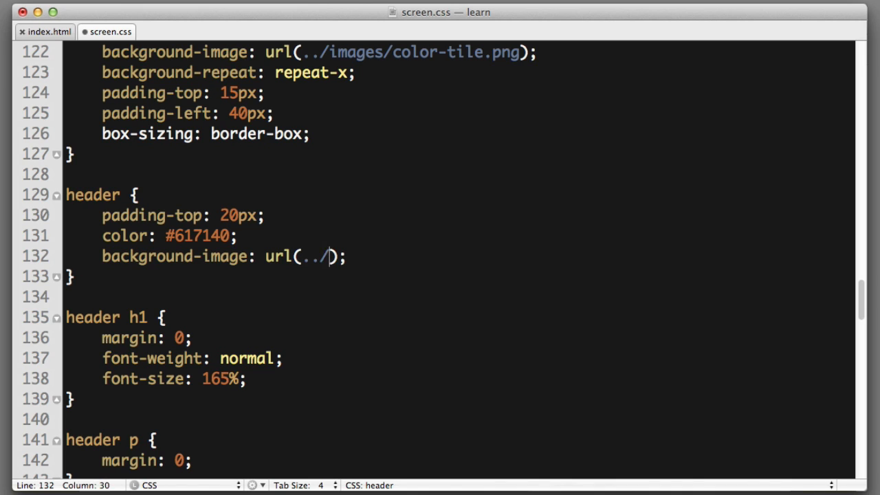
{"action": "type", "text": "images"}
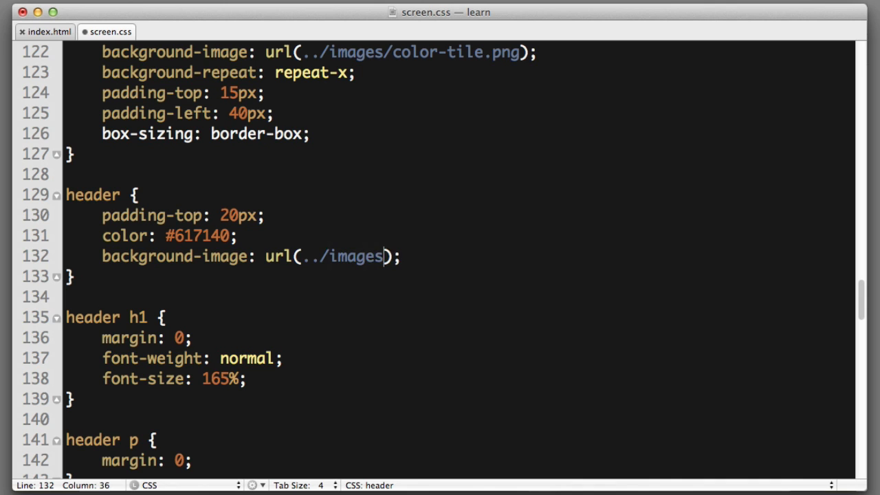
{"action": "type", "text": "/"}
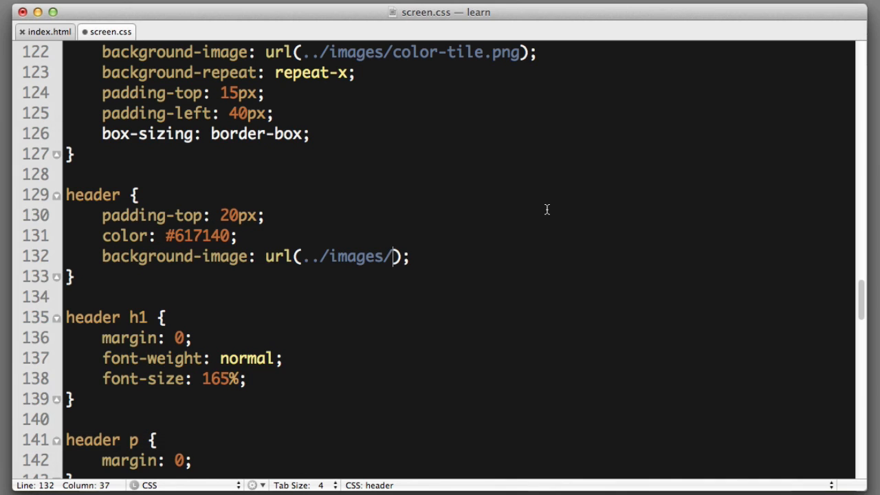
{"action": "type", "text": "flower.jpg"}
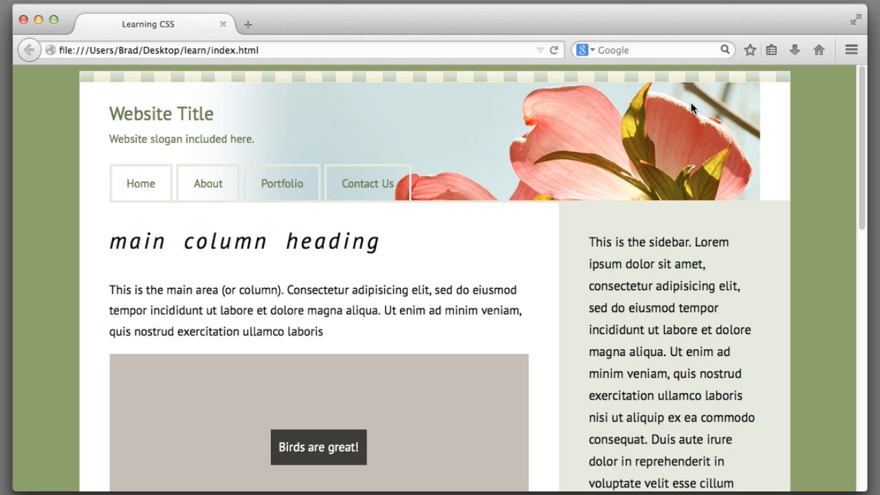
{"action": "mouse_move", "coordinate": [782, 130]}
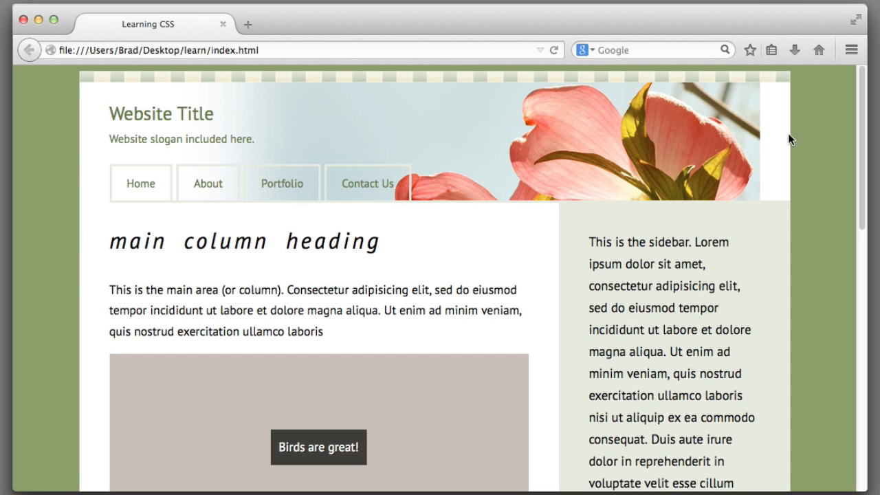
{"action": "mouse_move", "coordinate": [786, 139]}
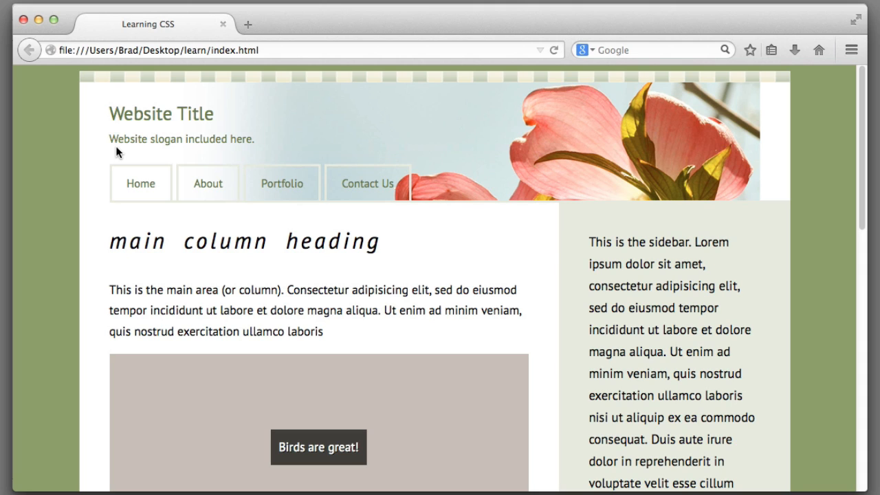
{"action": "mouse_move", "coordinate": [751, 144]}
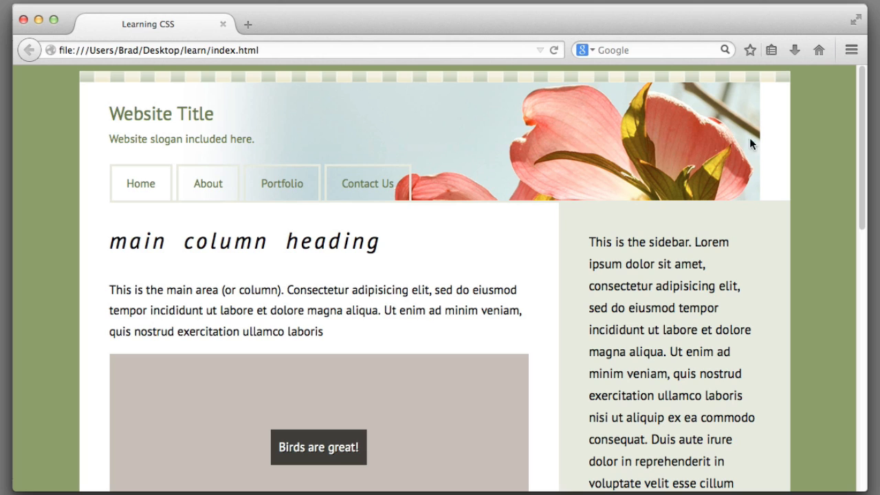
{"action": "mouse_move", "coordinate": [499, 494]}
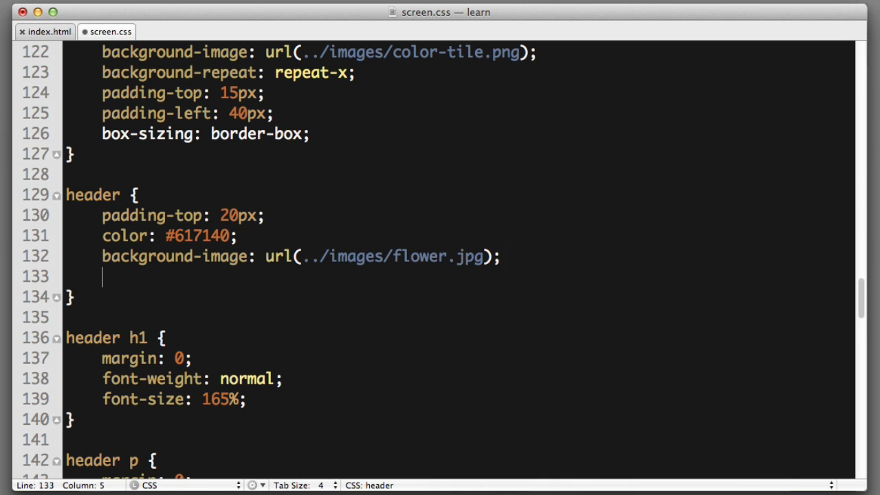
Add background-position: right center; to the header rule.
{"action": "type", "text": "background-o"}
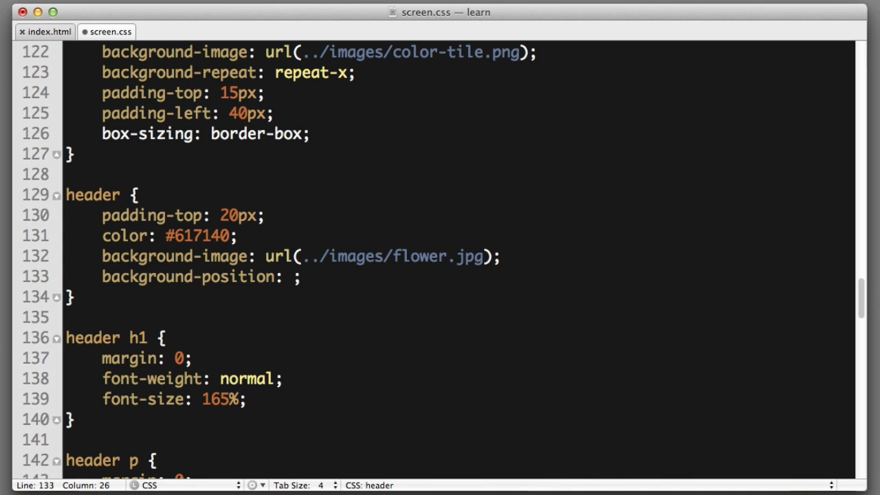
{"action": "mouse_move", "coordinate": [505, 317]}
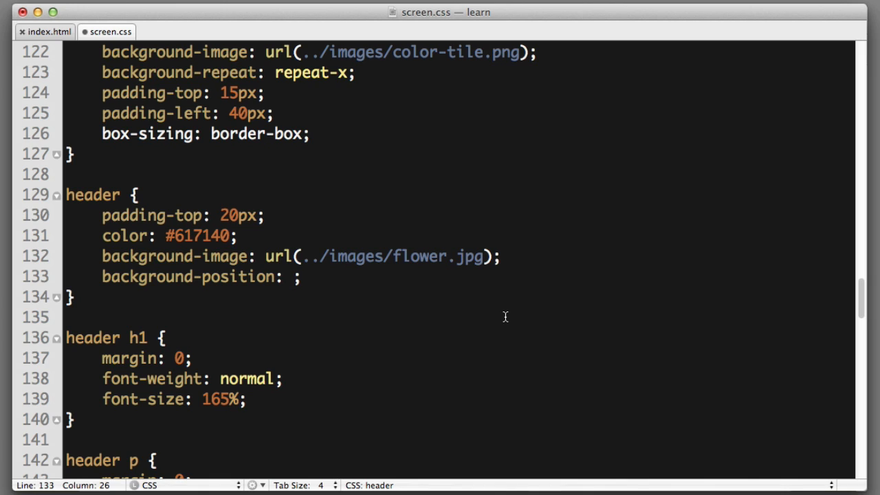
{"action": "type", "text": "right center"}
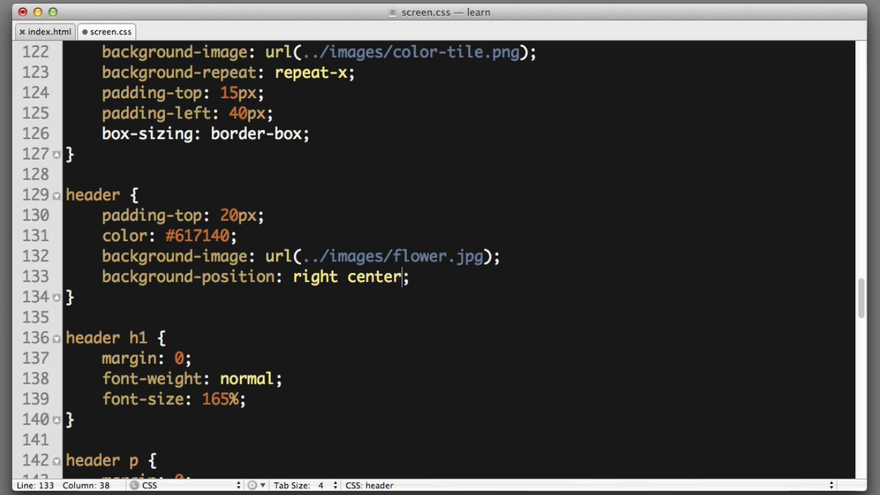
{"action": "mouse_move", "coordinate": [349, 276]}
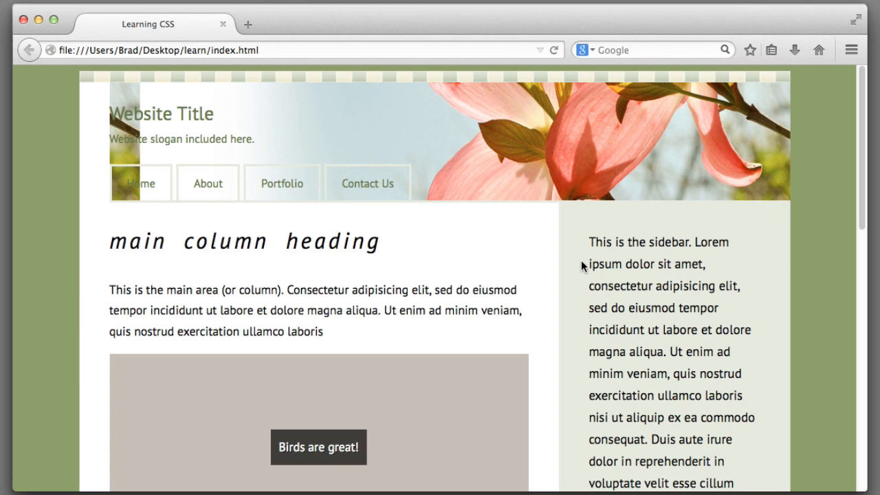
{"action": "mouse_move", "coordinate": [790, 145]}
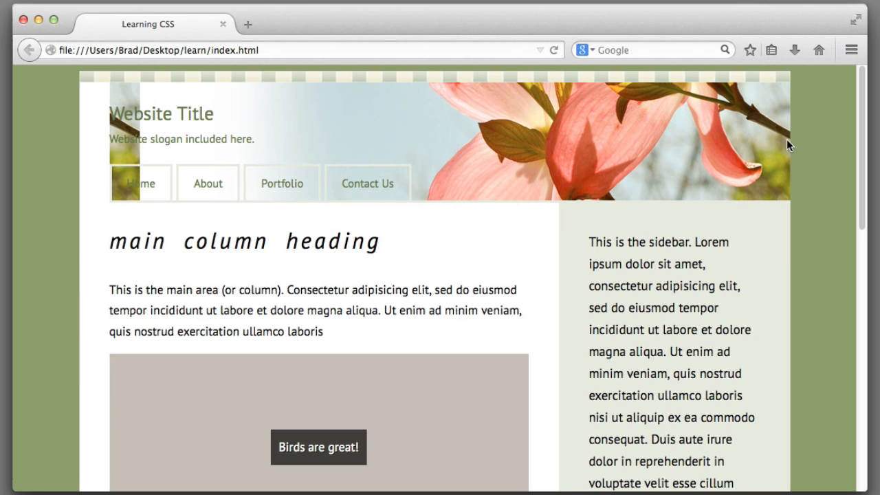
{"action": "mouse_move", "coordinate": [787, 135]}
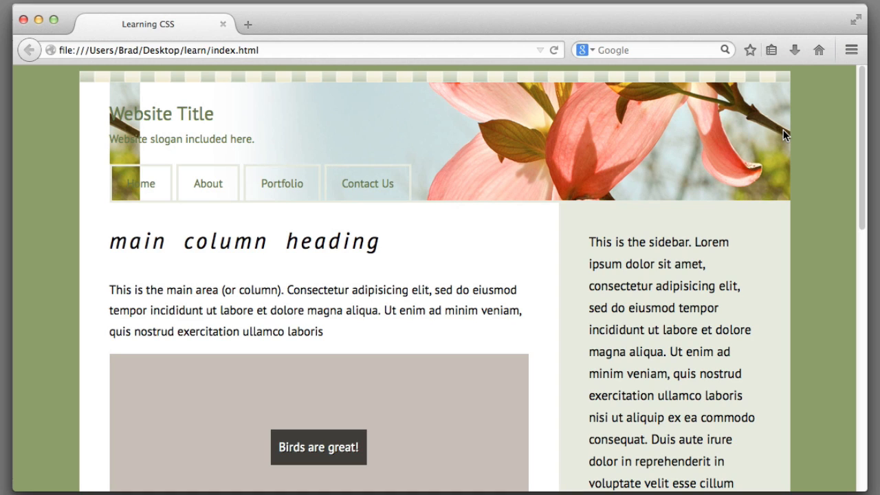
{"action": "mouse_move", "coordinate": [561, 128]}
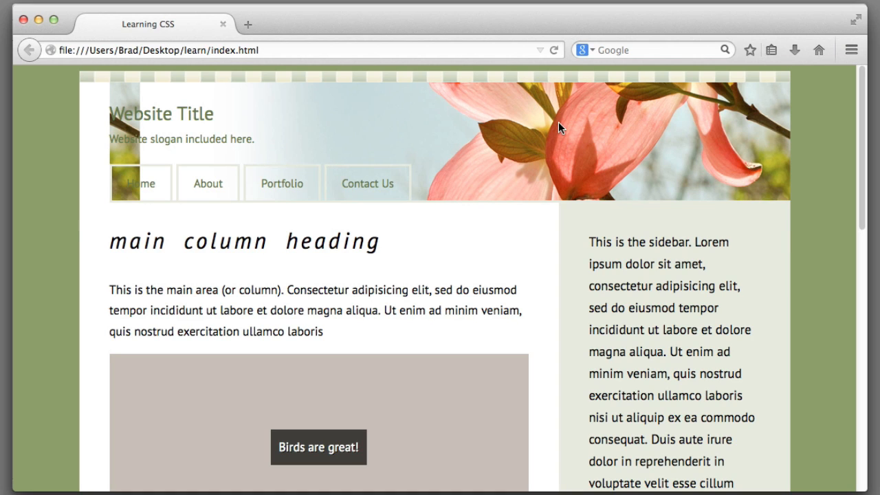
{"action": "mouse_move", "coordinate": [117, 117]}
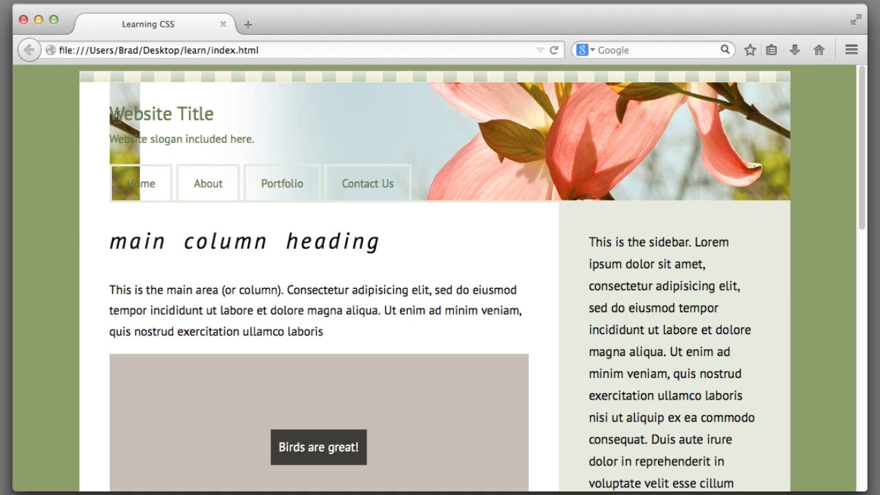
{"action": "mouse_move", "coordinate": [122, 156]}
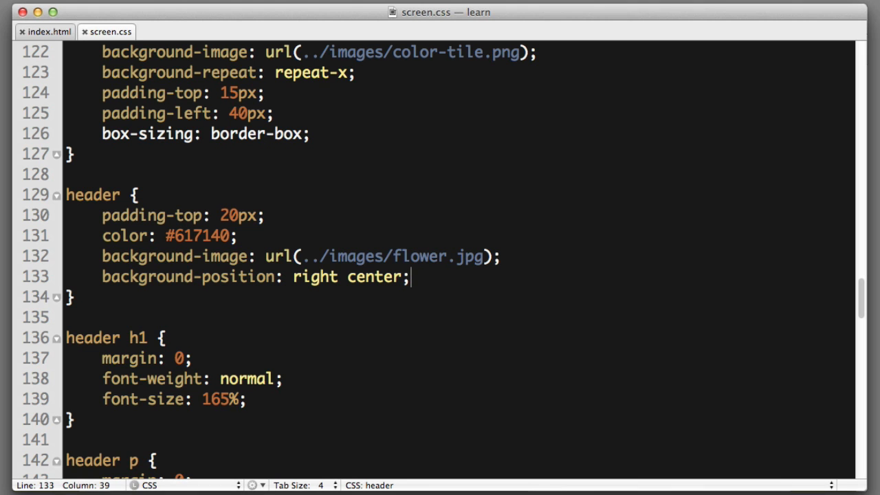
Add background-repeat: no-repeat; to the header rule and check the single flower photo in Firefox.
{"action": "type", "text": "background-repe"}
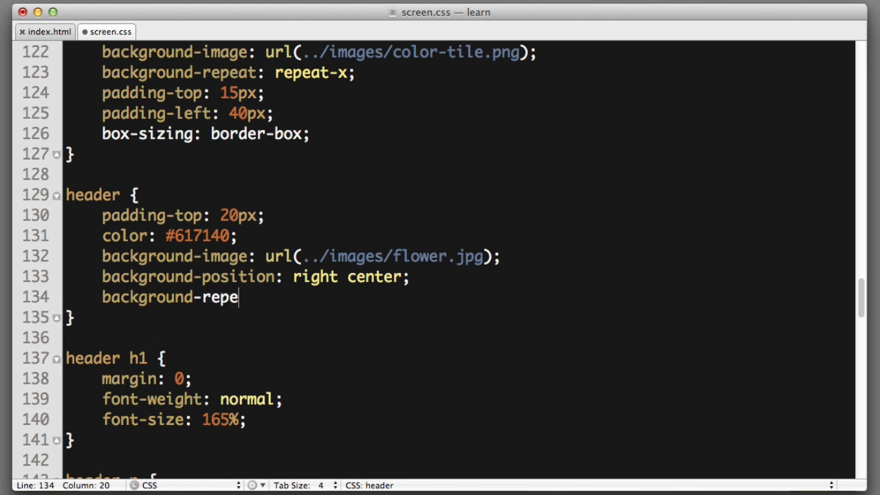
{"action": "type", "text": "at: no-repeat;"}
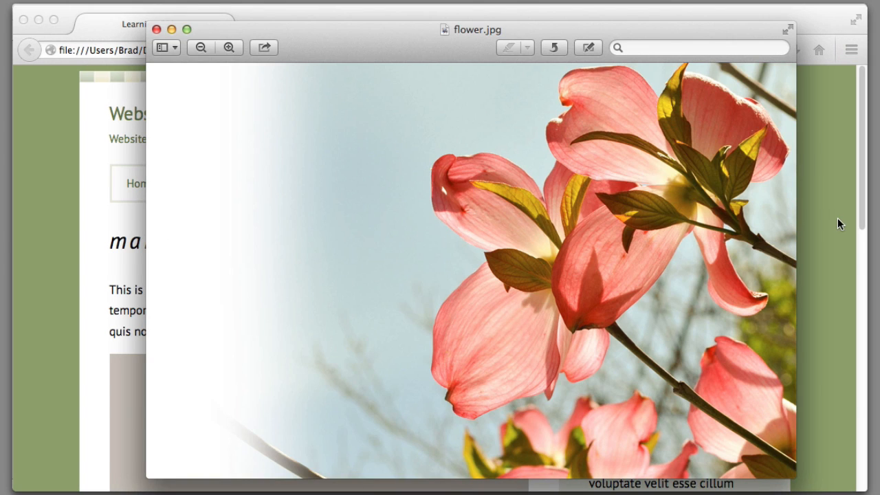
{"action": "left_click", "coordinate": [157, 29]}
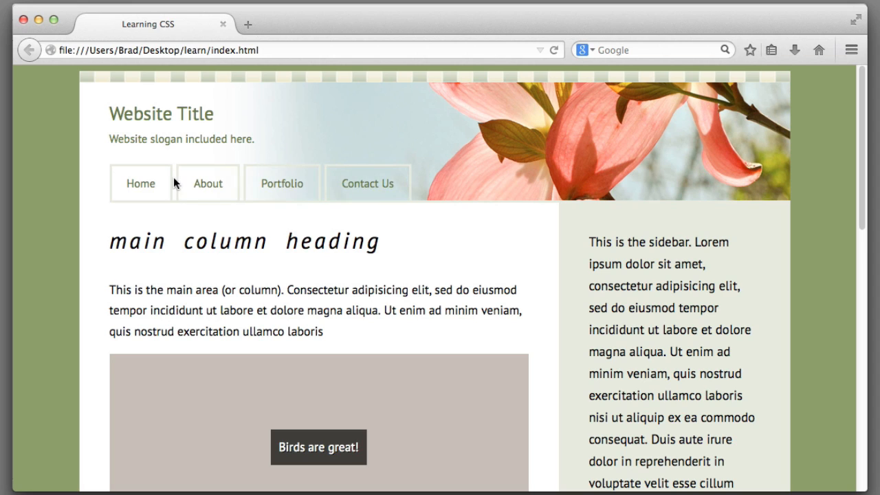
{"action": "mouse_move", "coordinate": [503, 214]}
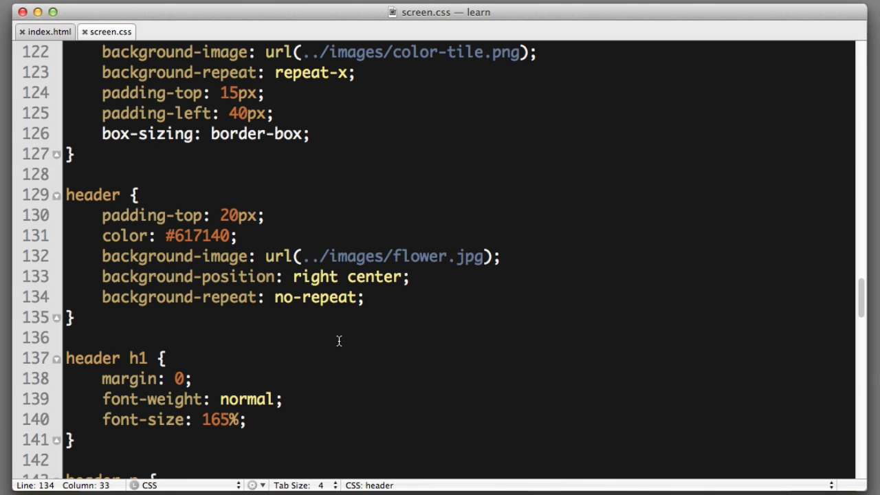
{"action": "scroll", "scroll_direction": "down", "scroll_amount": 3}
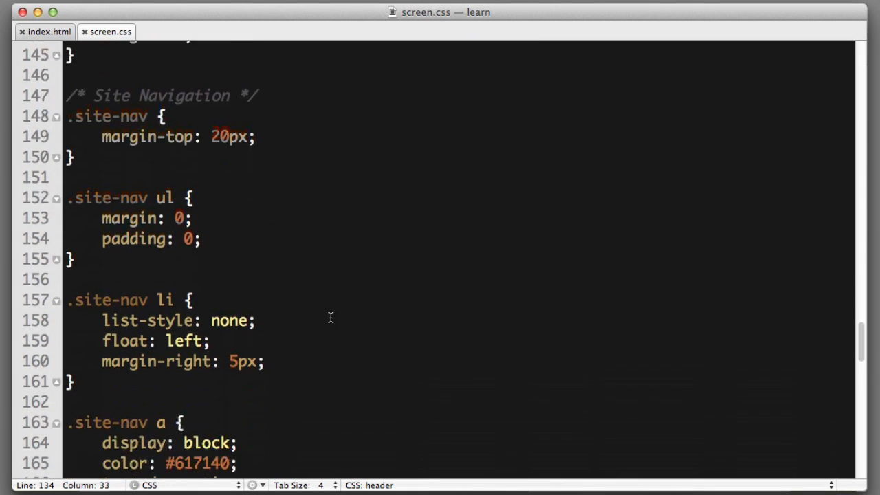
{"action": "scroll", "scroll_direction": "down", "scroll_amount": 3}
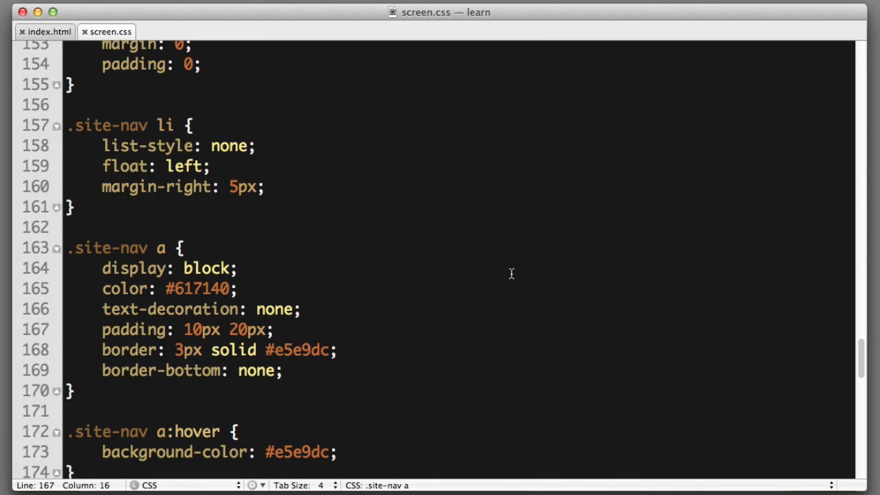
{"action": "mouse_move", "coordinate": [179, 328]}
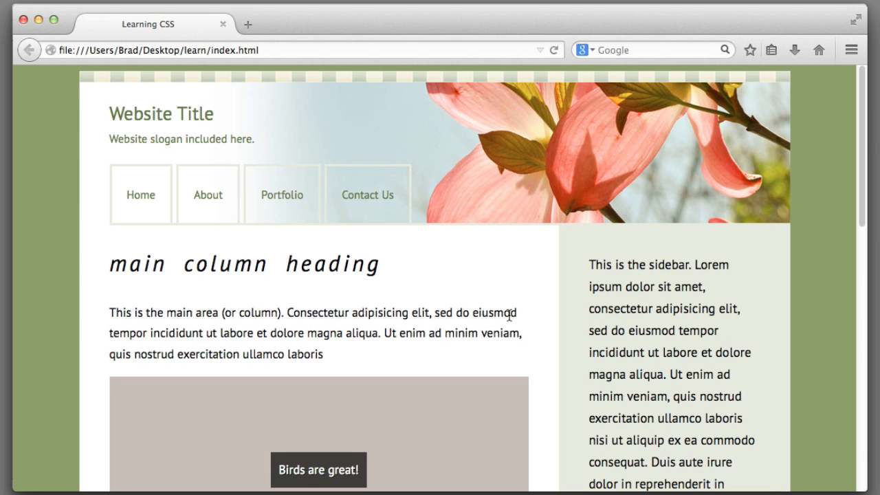
{"action": "mouse_move", "coordinate": [494, 121]}
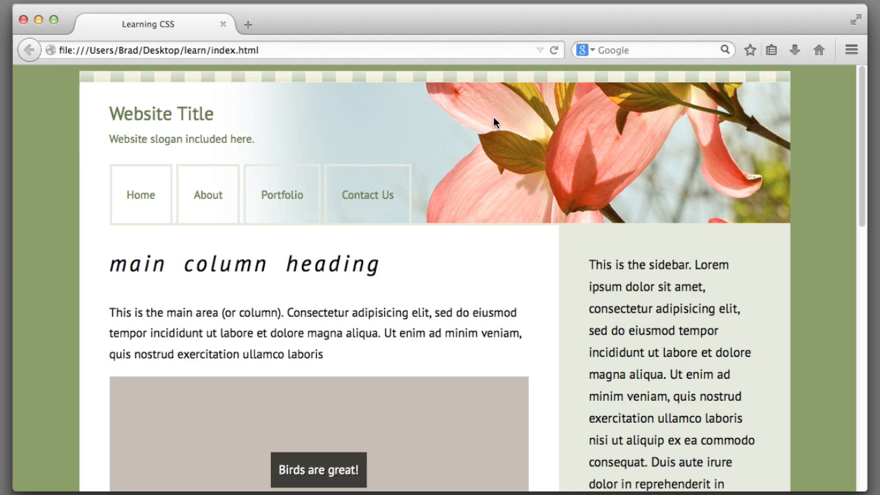
{"action": "mouse_move", "coordinate": [501, 115]}
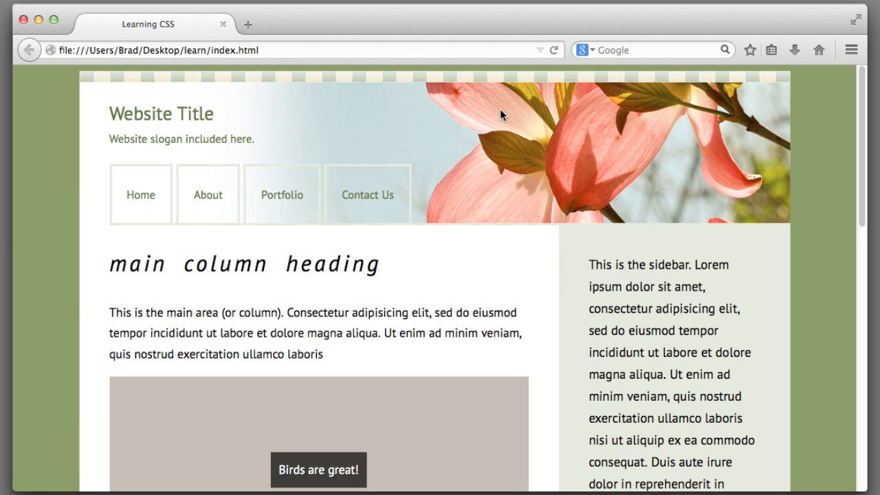
{"action": "mouse_move", "coordinate": [569, 166]}
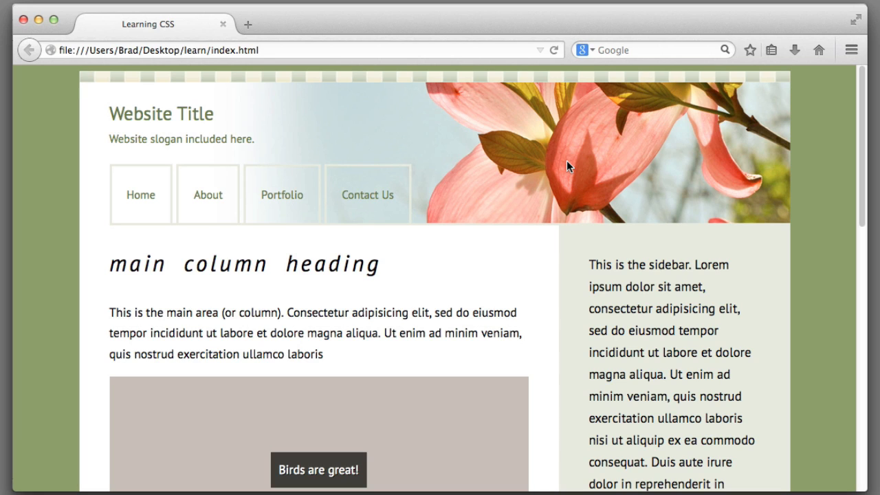
{"action": "mouse_move", "coordinate": [141, 195]}
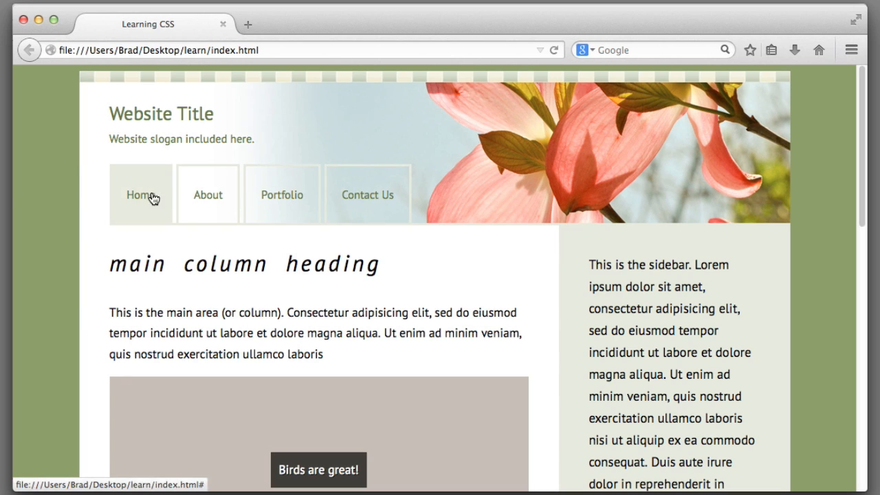
{"action": "mouse_move", "coordinate": [522, 210]}
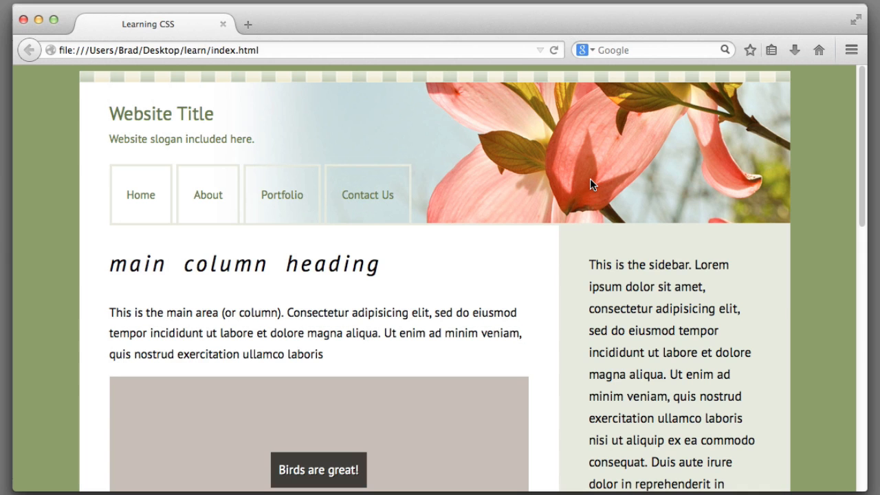
{"action": "mouse_move", "coordinate": [570, 177]}
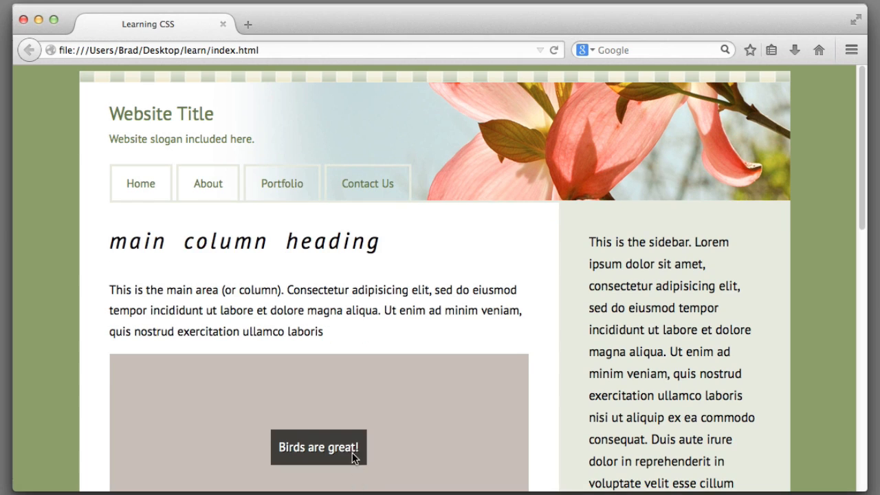
{"action": "mouse_move", "coordinate": [461, 190]}
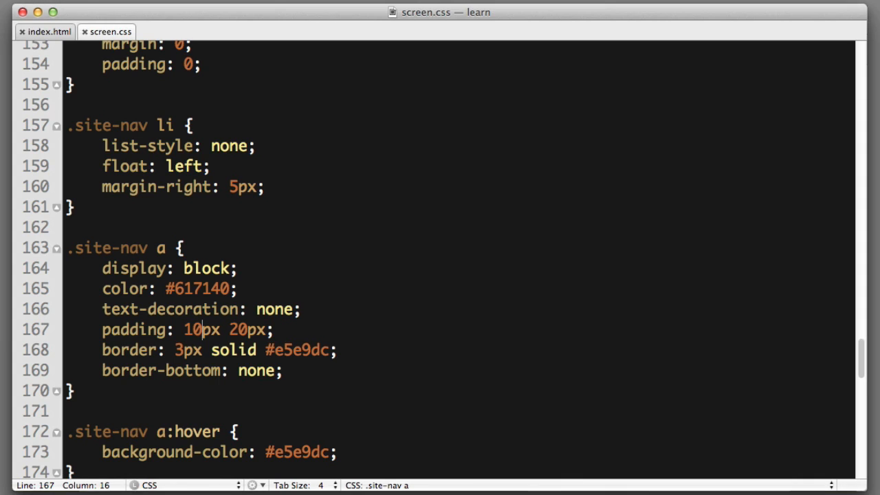
Add background-color: #FFF to the .site-nav a rule.
{"action": "type", "text": "background-colo"}
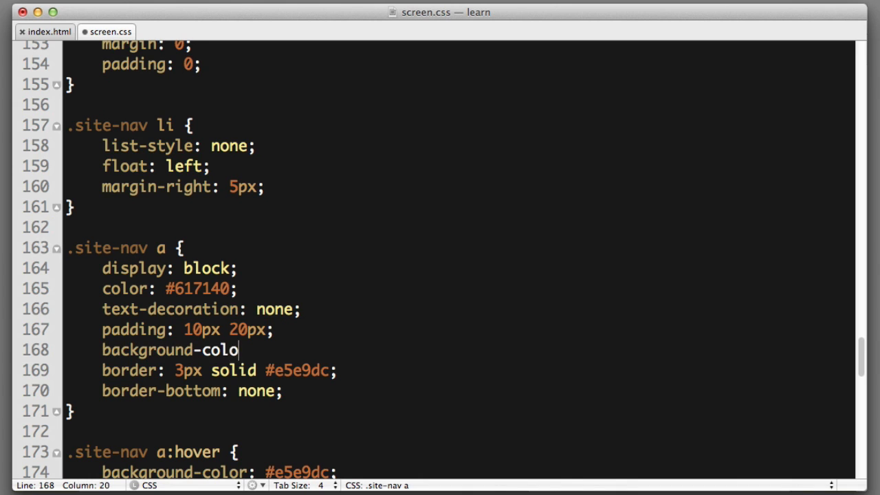
{"action": "type", "text": "r: #FFF"}
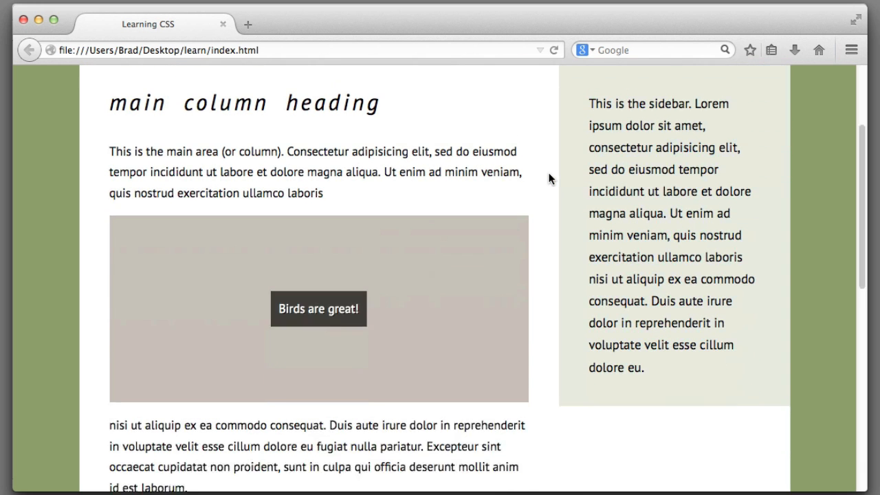
Scroll to the Birds are great! box, preview bird.jpg on the desktop, then return to the stylesheet.
{"action": "scroll", "scroll_direction": "down", "scroll_amount": 3}
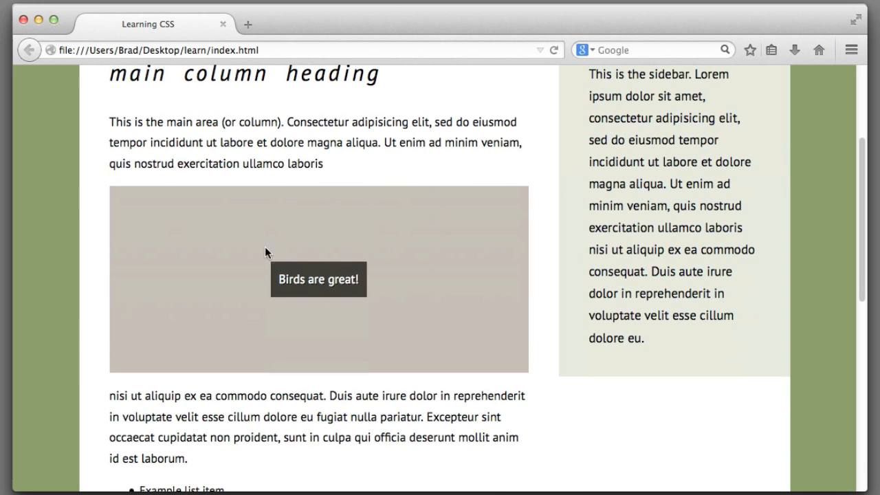
{"action": "double_click", "coordinate": [319, 279]}
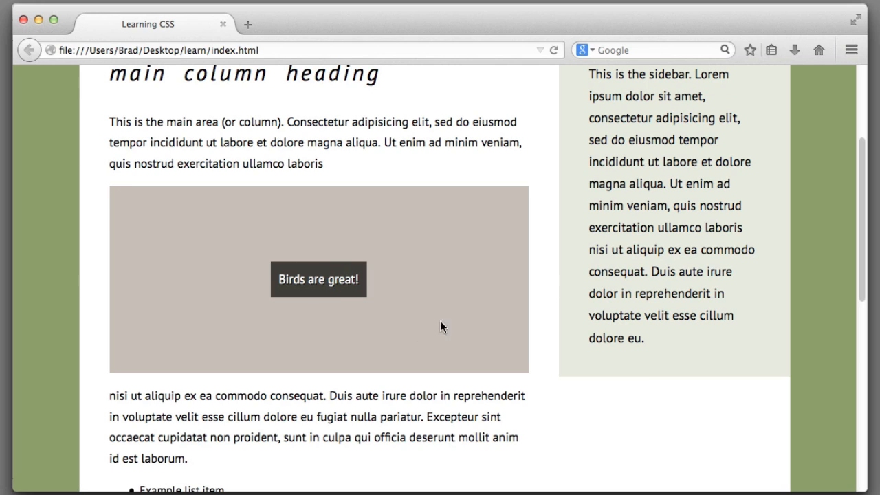
{"action": "mouse_move", "coordinate": [481, 338]}
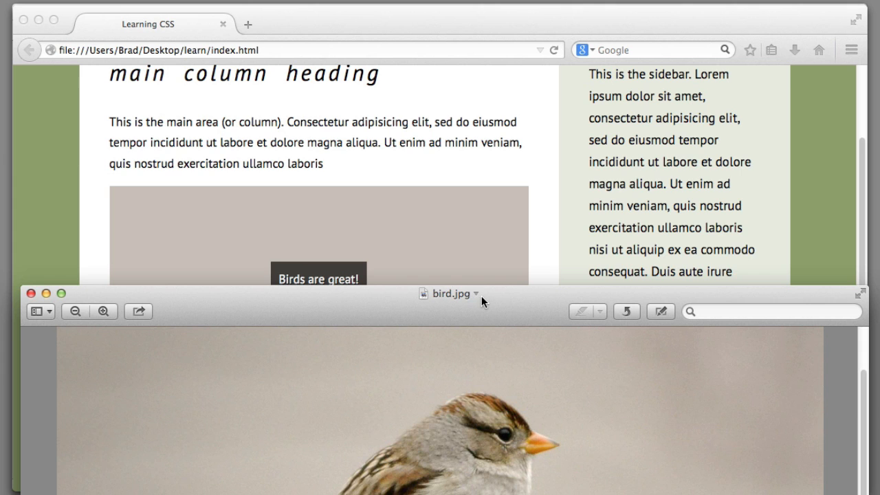
{"action": "left_click_drag", "start_coordinate": [450, 293], "coordinate": [358, 264]}
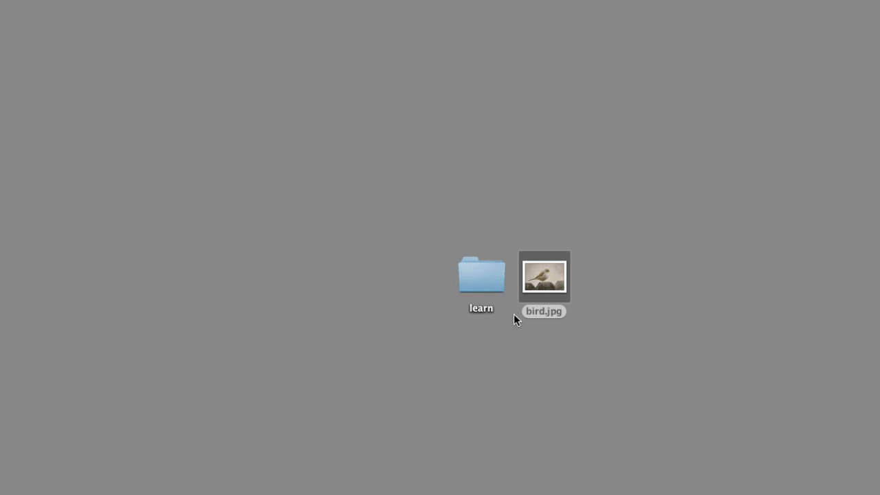
{"action": "double_click", "coordinate": [543, 277]}
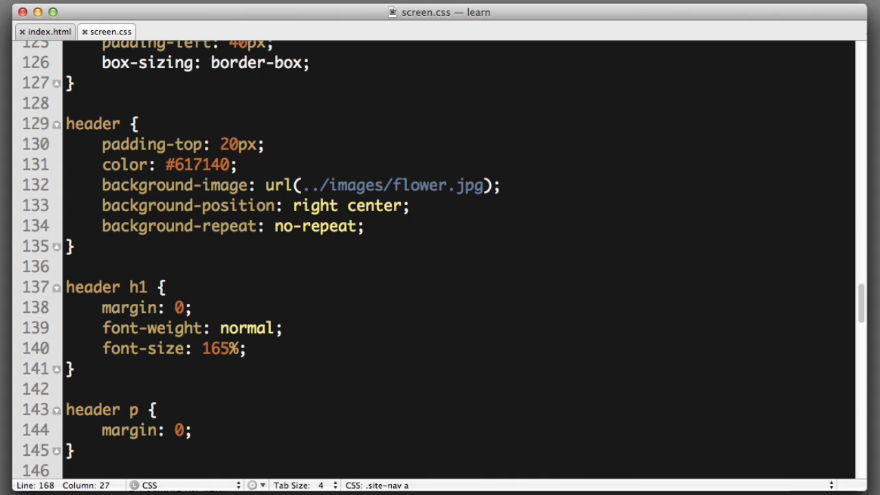
Select the birds div in index.html, then return to the .birds rule in screen.css.
{"action": "left_click", "coordinate": [48, 31]}
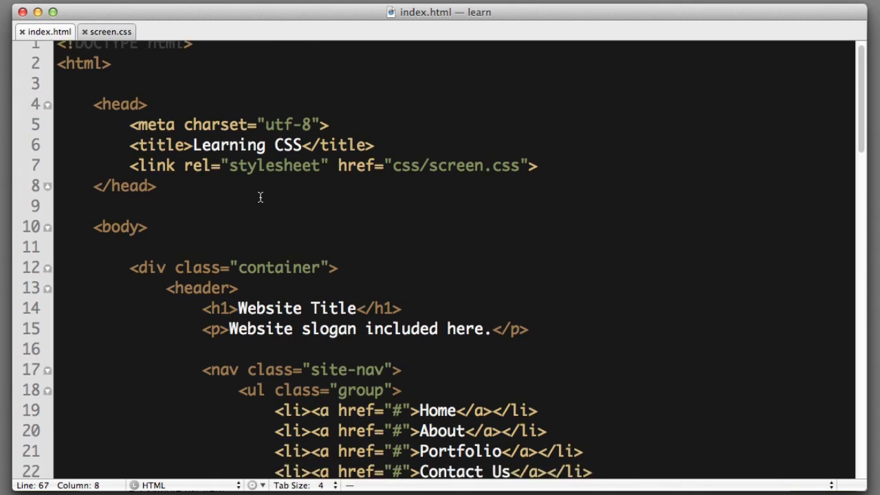
{"action": "scroll", "scroll_direction": "down", "scroll_amount": 3}
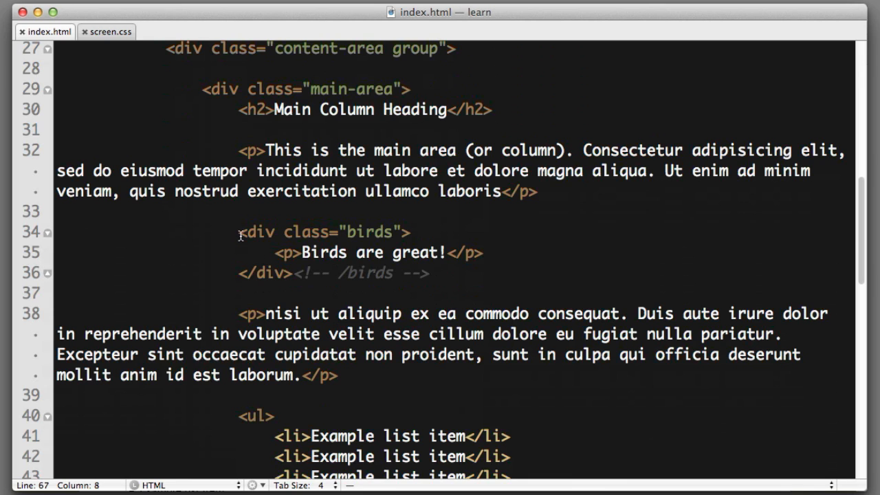
{"action": "left_click_drag", "start_coordinate": [239, 232], "coordinate": [426, 273]}
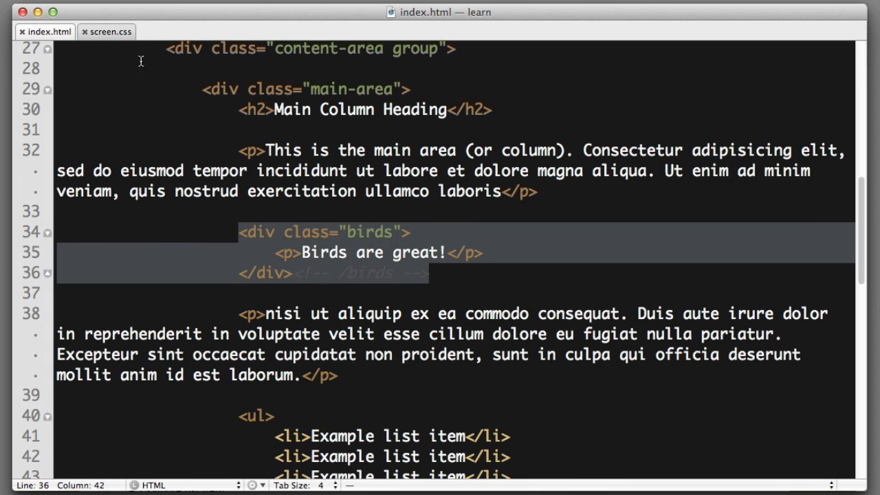
{"action": "left_click", "coordinate": [106, 32]}
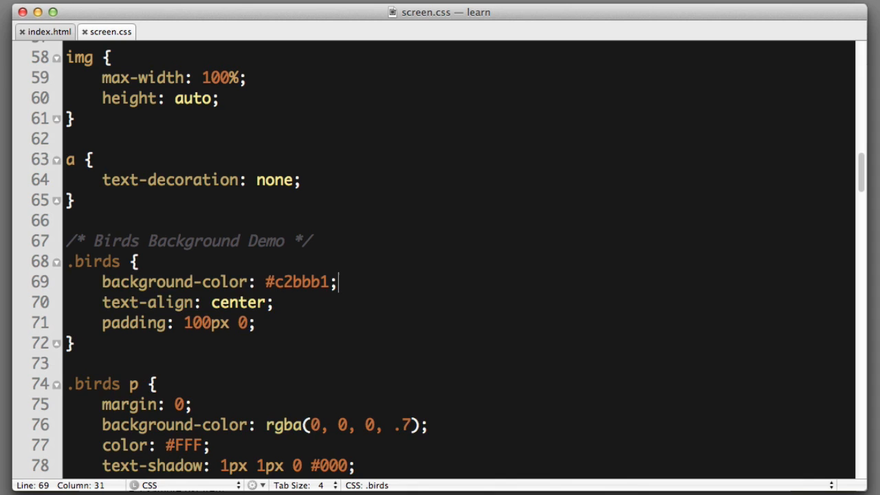
Add background-image: url(../images/...) to the .birds rule pointing at the images folder.
{"action": "type", "text": "background"}
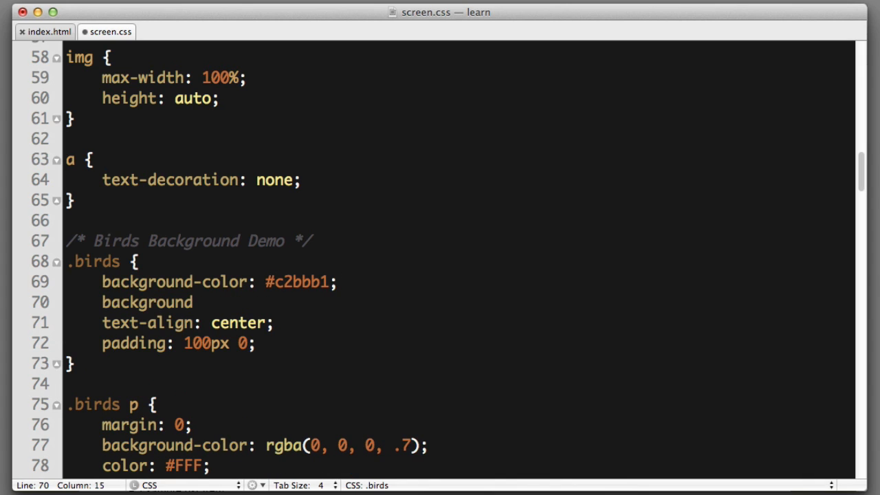
{"action": "type", "text": "-image:;"}
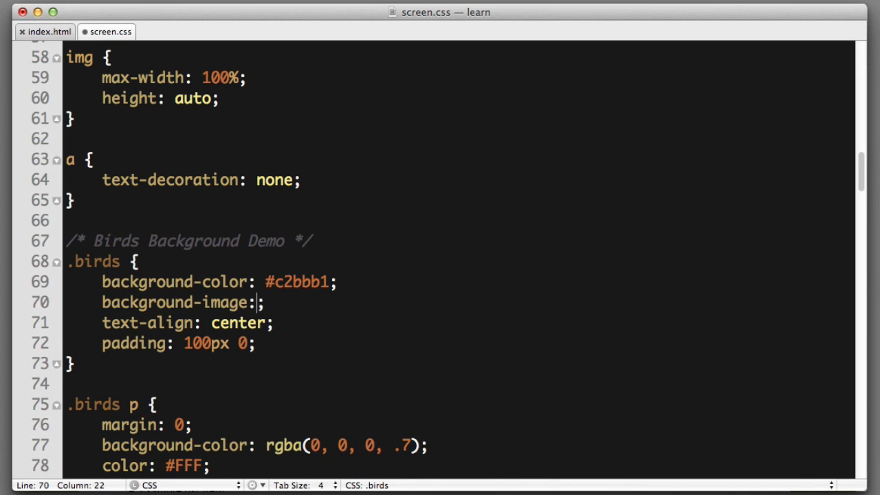
{"action": "type", "text": "url()"}
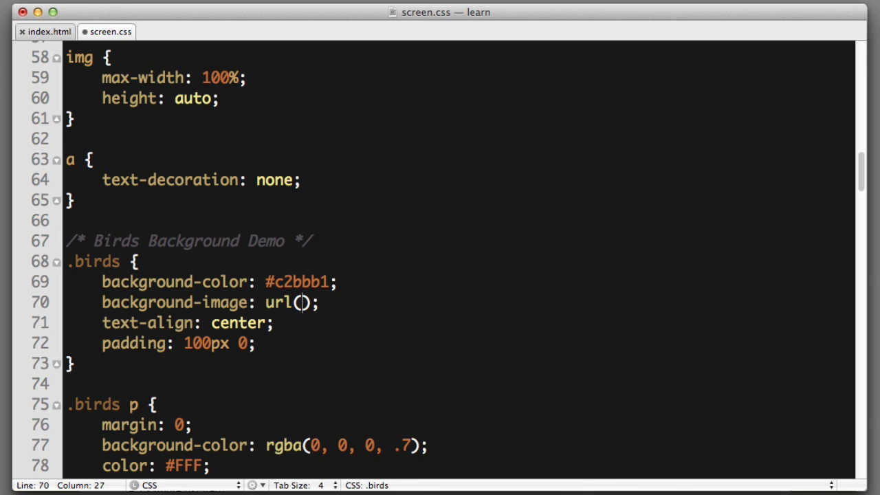
{"action": "type", "text": "../"}
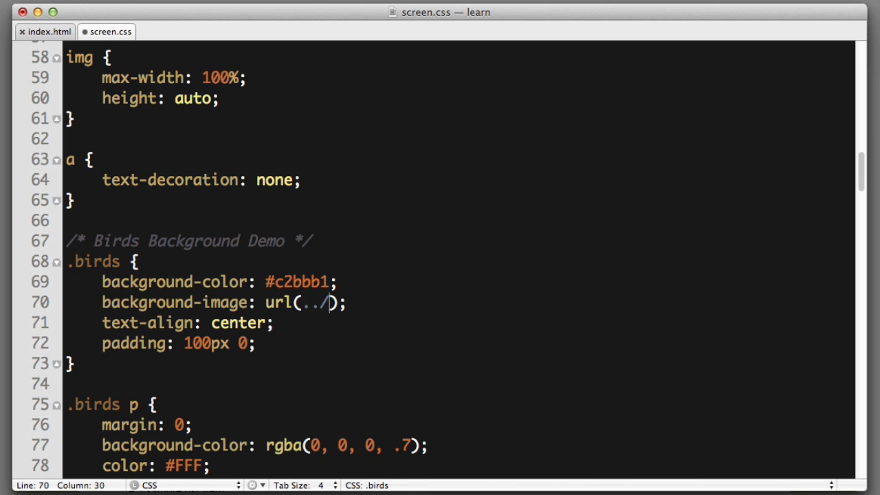
{"action": "type", "text": "images"}
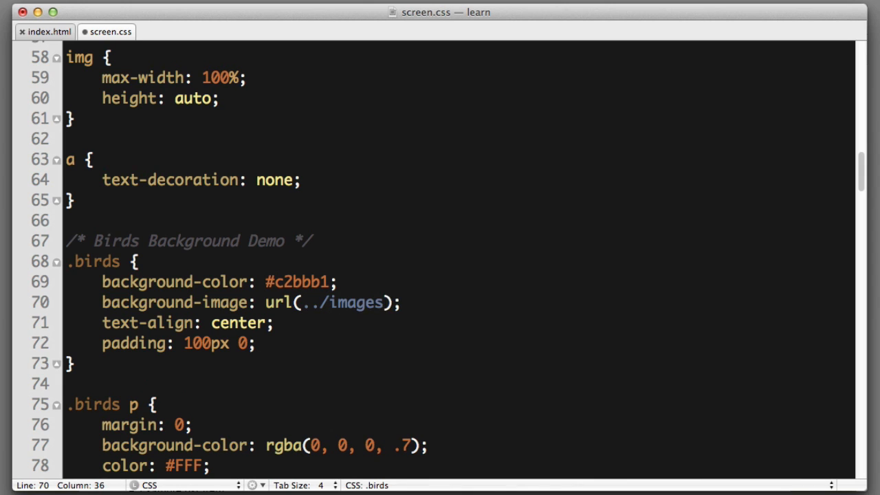
{"action": "type", "text": "/"}
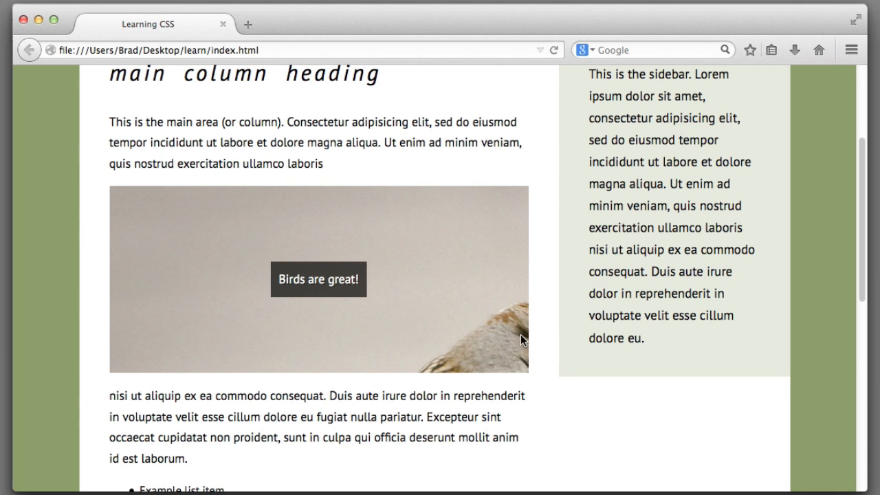
{"action": "mouse_move", "coordinate": [512, 317]}
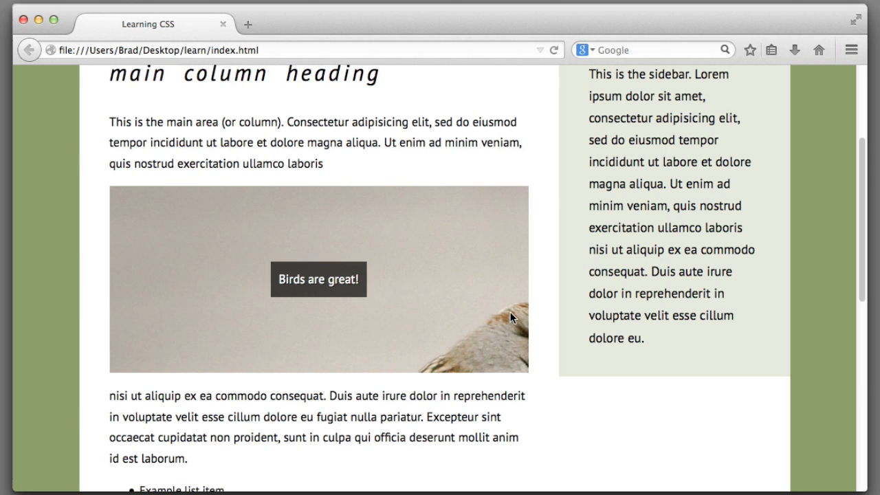
{"action": "mouse_move", "coordinate": [505, 325]}
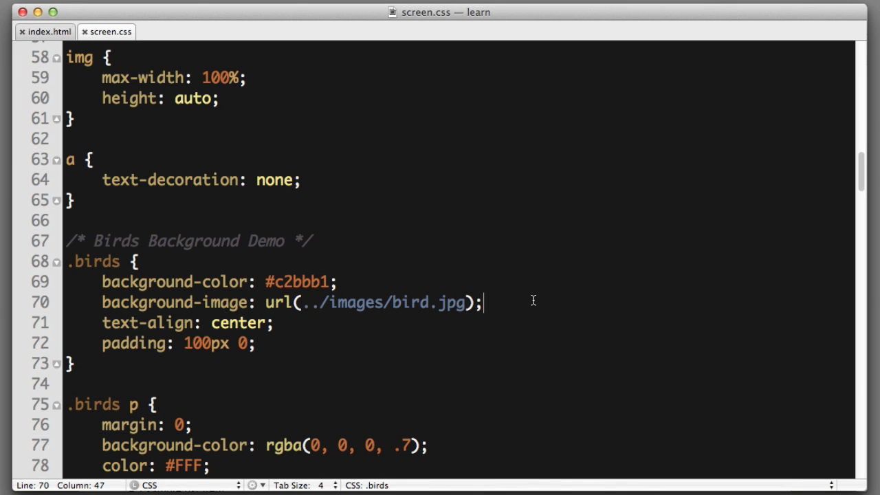
Add background-position: center center to the .birds rule.
{"action": "type", "text": "backgrou"}
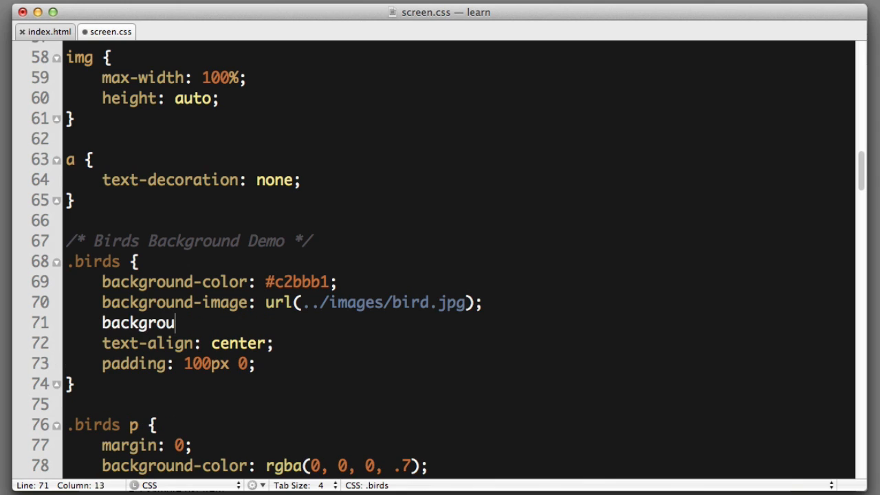
{"action": "type", "text": "nd-position: ;"}
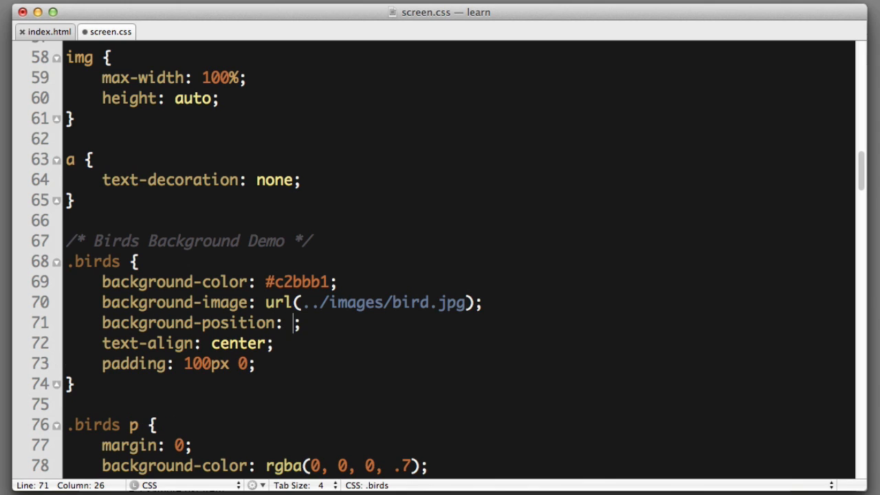
{"action": "type", "text": "ce"}
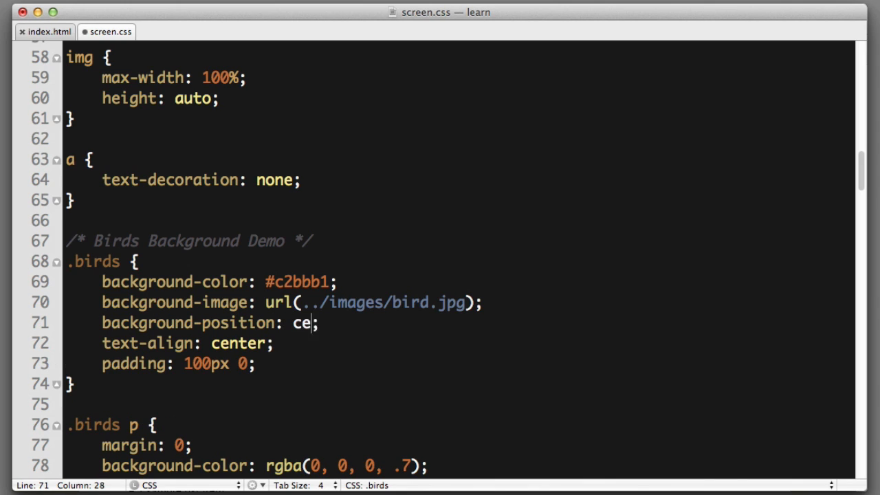
{"action": "type", "text": "nter e"}
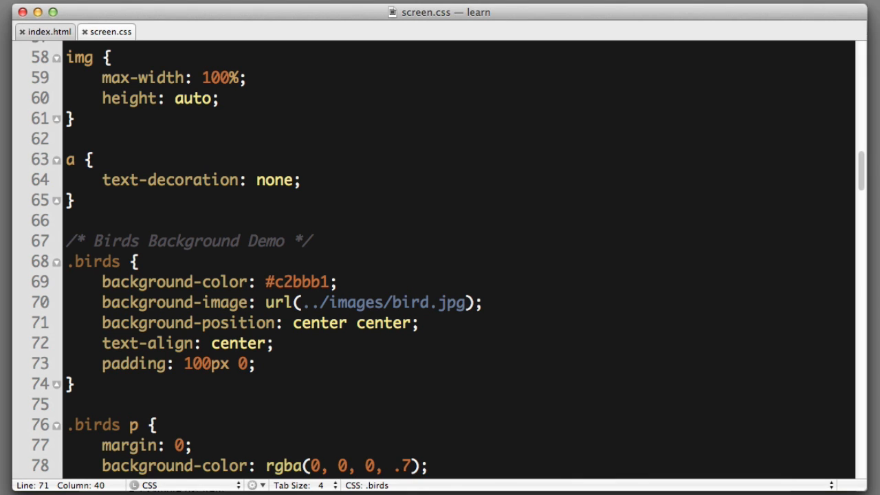
Add background-size to .birds, trying 200px 120px before settling on cover.
{"action": "type", "text": "background-zie"}
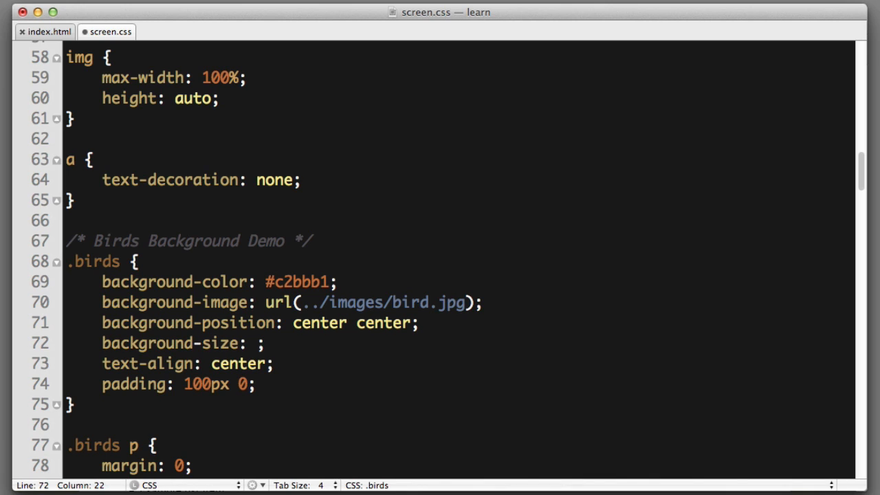
{"action": "left_click", "coordinate": [256, 343]}
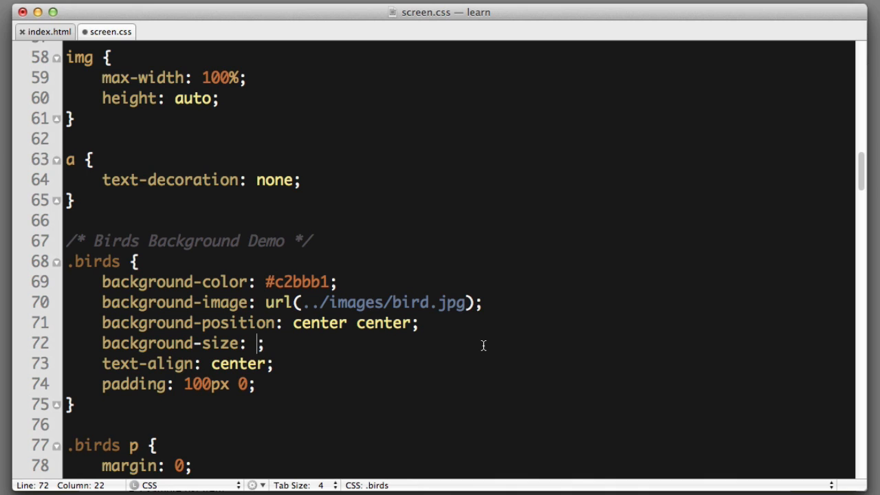
{"action": "type", "text": "200px"}
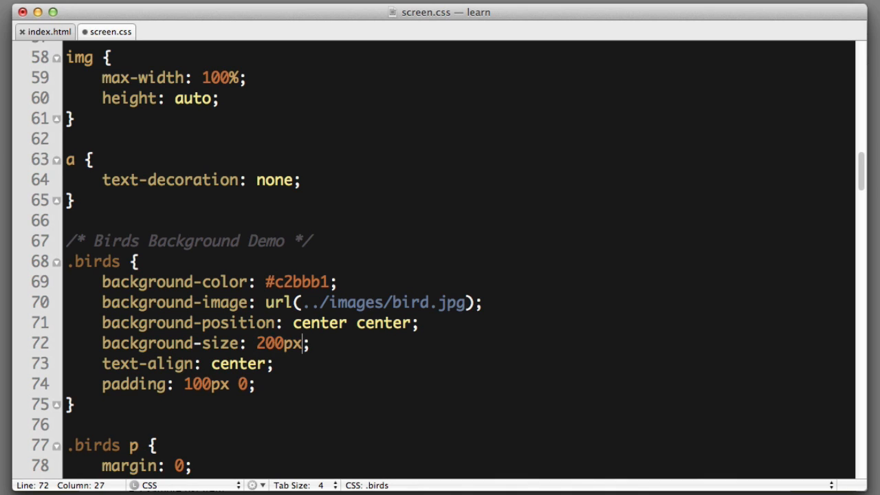
{"action": "type", "text": "120px"}
{"action": "type", "text": "background-repeat: no-repeat;"}
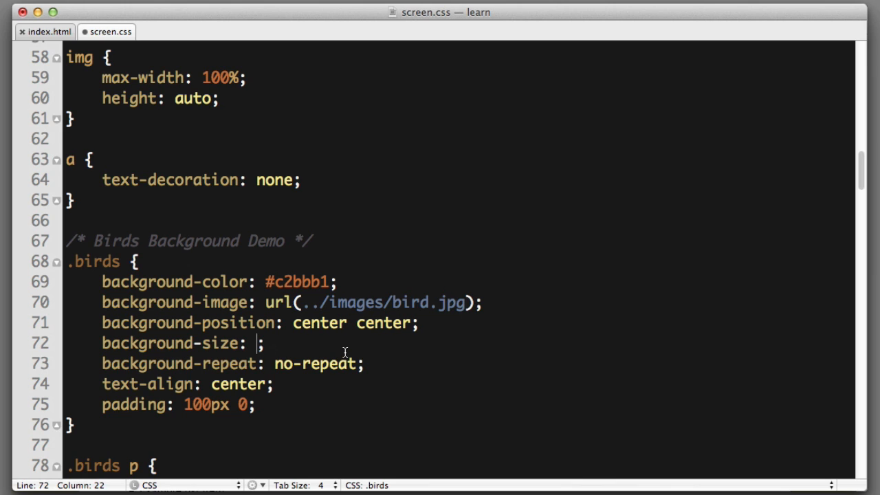
{"action": "type", "text": "cover"}
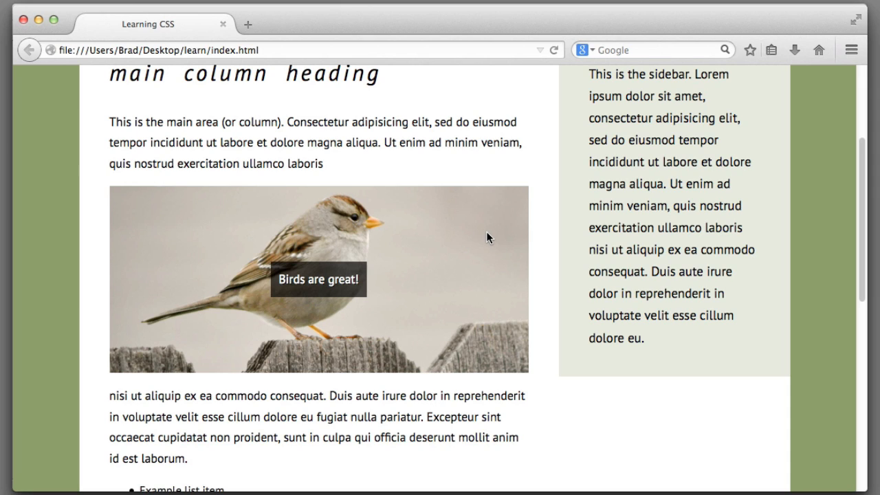
{"action": "mouse_move", "coordinate": [508, 147]}
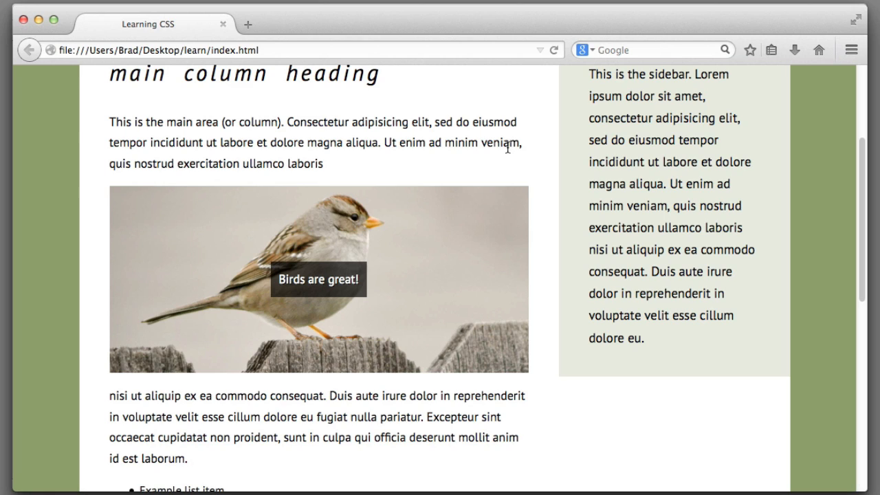
{"action": "mouse_move", "coordinate": [489, 163]}
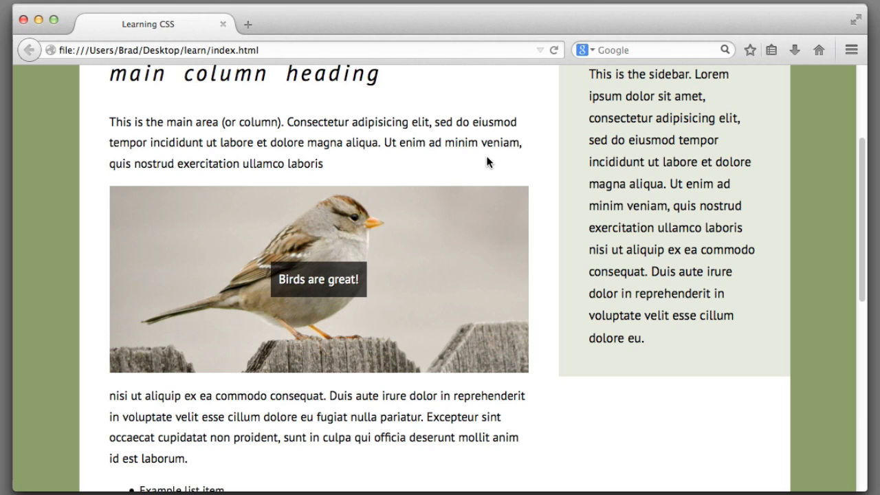
{"action": "mouse_move", "coordinate": [423, 382]}
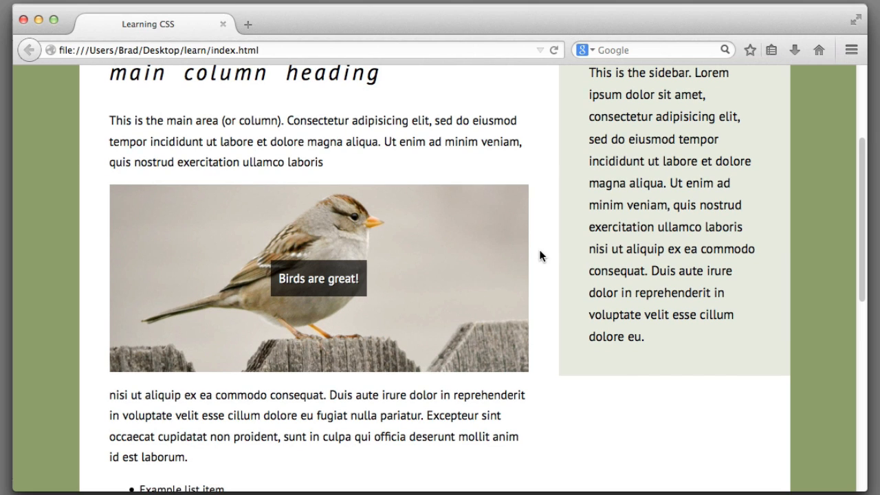
{"action": "mouse_move", "coordinate": [449, 433]}
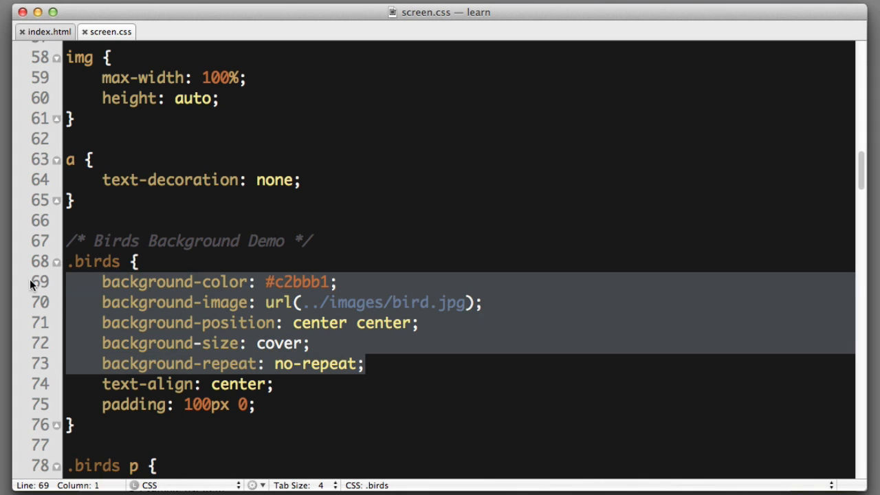
Replace the separate .birds background declarations with a background: shorthand starting with #c2bbb1.
{"action": "left_click", "coordinate": [252, 343]}
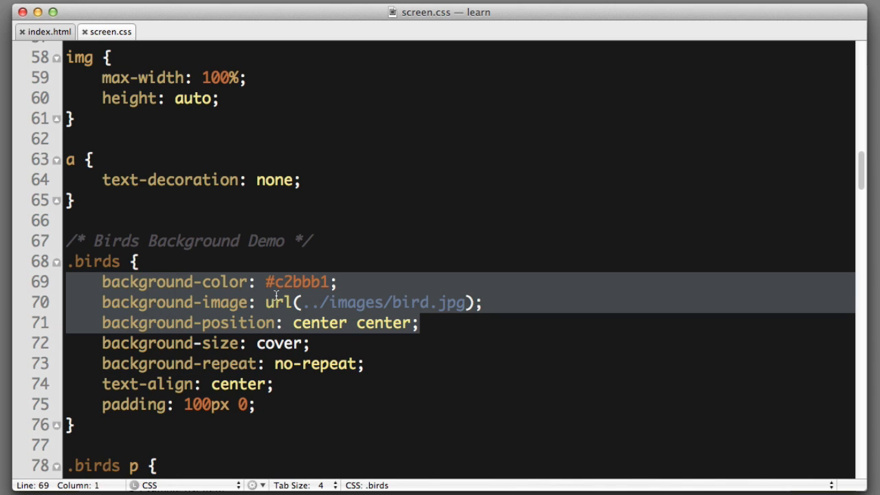
{"action": "left_click", "coordinate": [419, 323]}
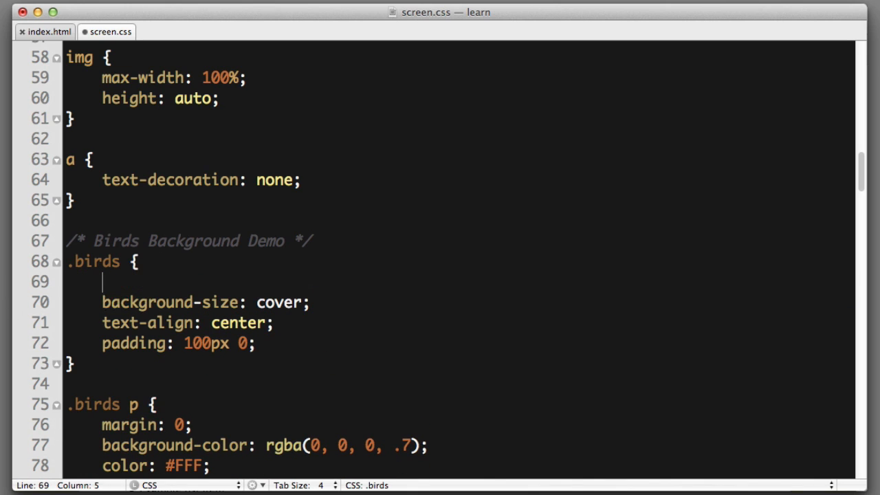
{"action": "type", "text": "background: ;"}
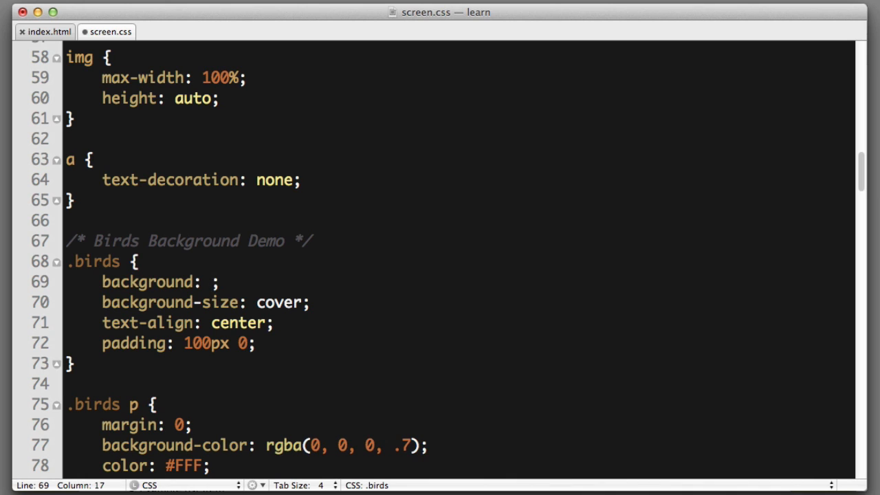
{"action": "type", "text": "#c2bbb1"}
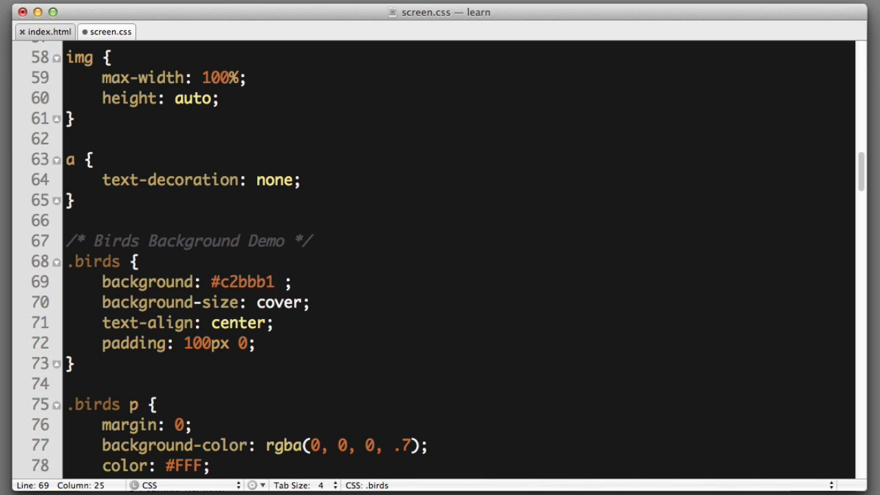
Complete the shorthand with url(../images/bird.jpg), center center and the start of no-repeat.
{"action": "type", "text": "url()"}
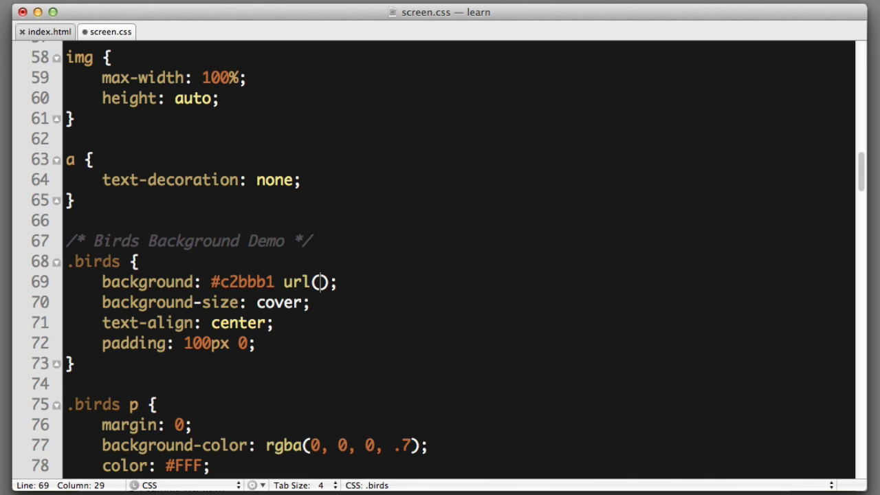
{"action": "type", "text": "../images"}
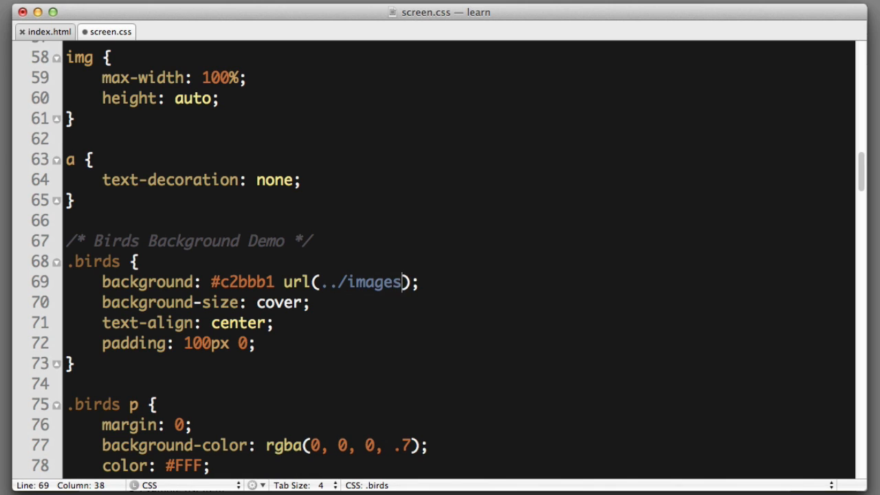
{"action": "type", "text": "/bird"}
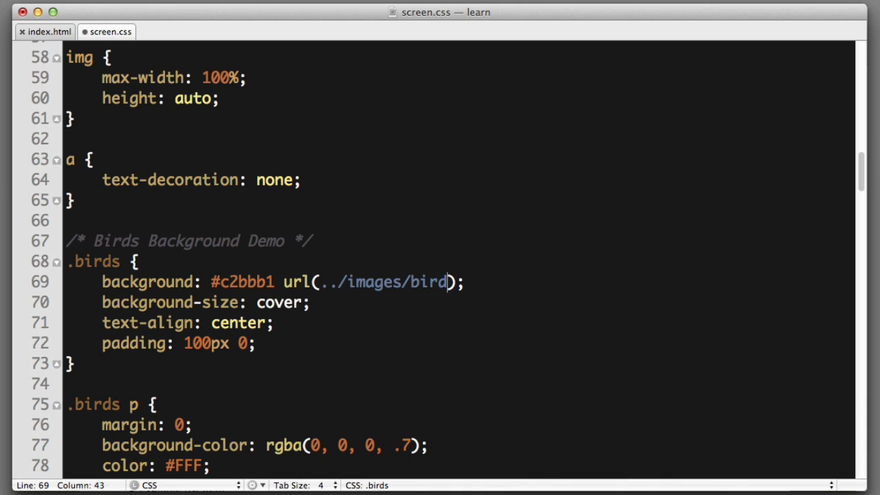
{"action": "type", "text": ".jpg"}
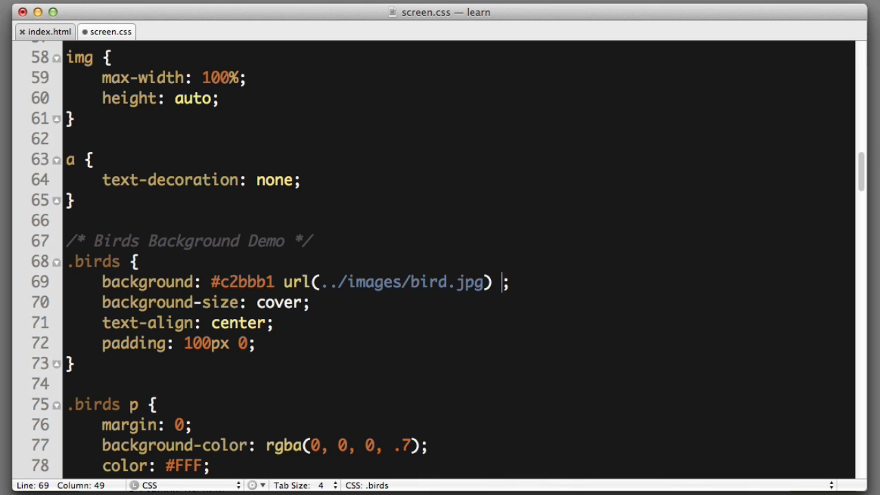
{"action": "type", "text": "center center"}
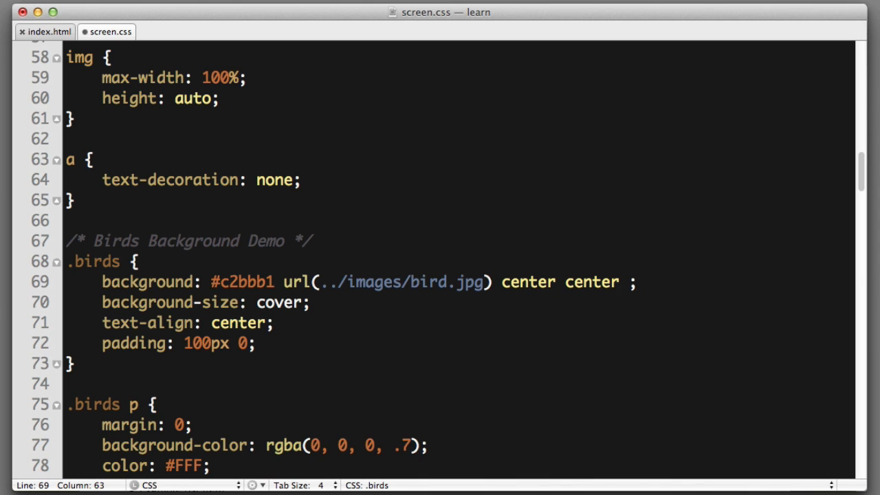
{"action": "type", "text": "no-repeat"}
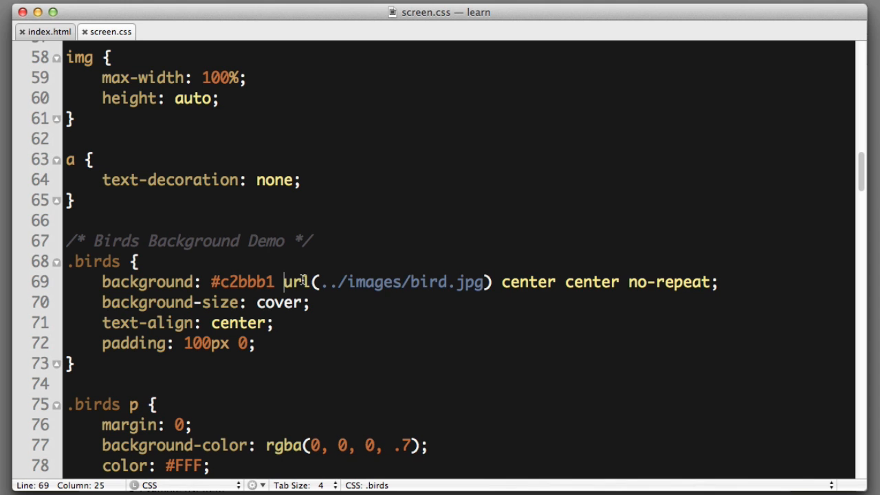
Reload the page in Firefox and scroll down to the footer to check the bird box.
{"action": "left_click", "coordinate": [540, 282]}
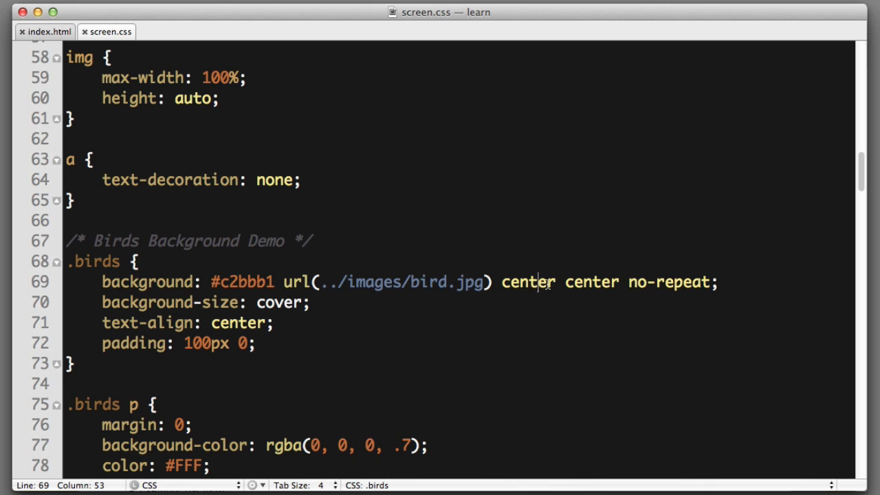
{"action": "mouse_move", "coordinate": [225, 302]}
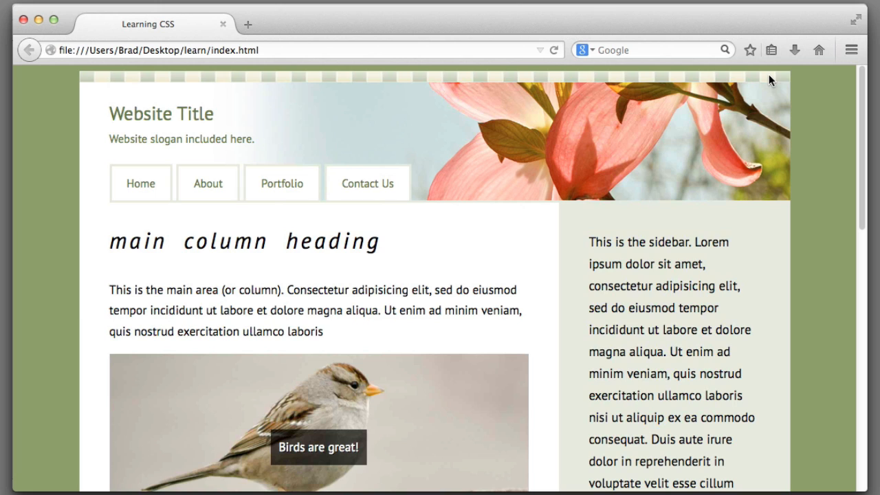
{"action": "scroll", "scroll_direction": "down", "scroll_amount": 3}
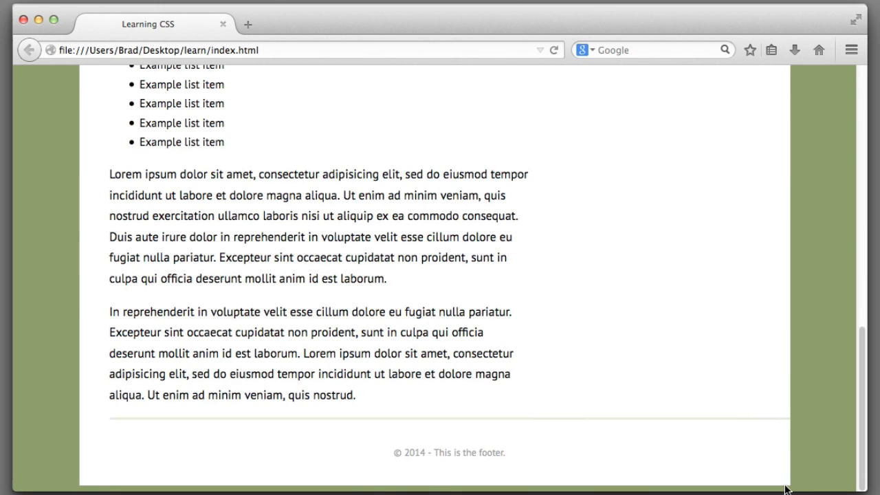
{"action": "mouse_move", "coordinate": [748, 483]}
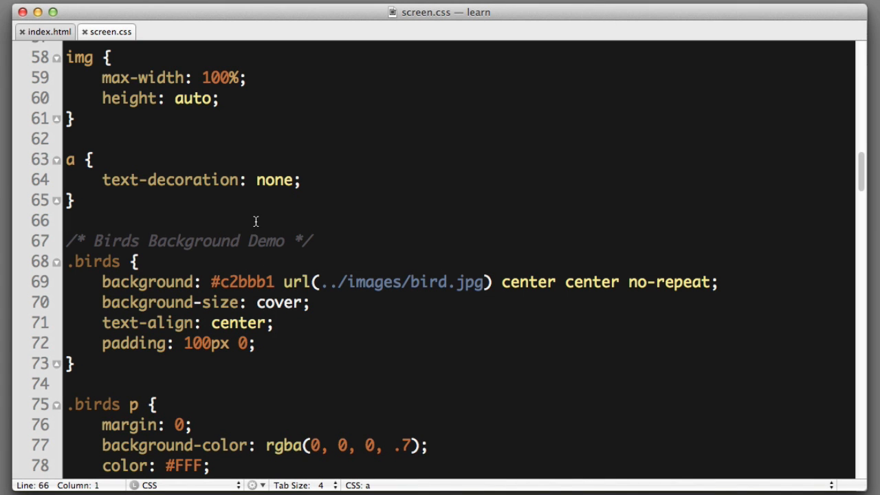
Delete the three separate .container background declarations and start a background: #FFF shorthand.
{"action": "scroll", "scroll_direction": "down", "scroll_amount": 3}
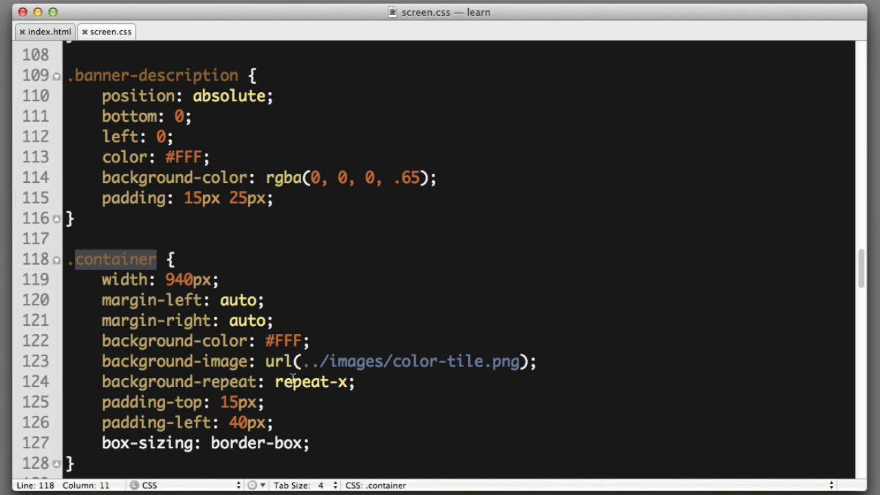
{"action": "left_click", "coordinate": [411, 378]}
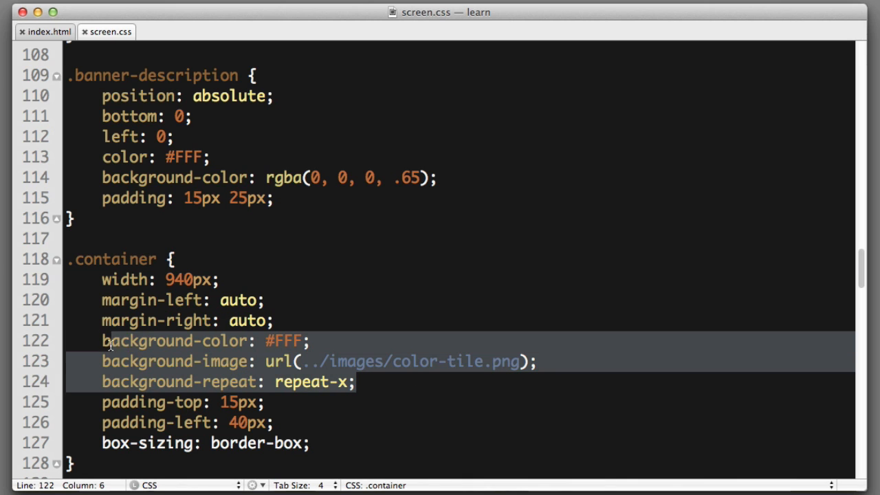
{"action": "key", "text": "Delete"}
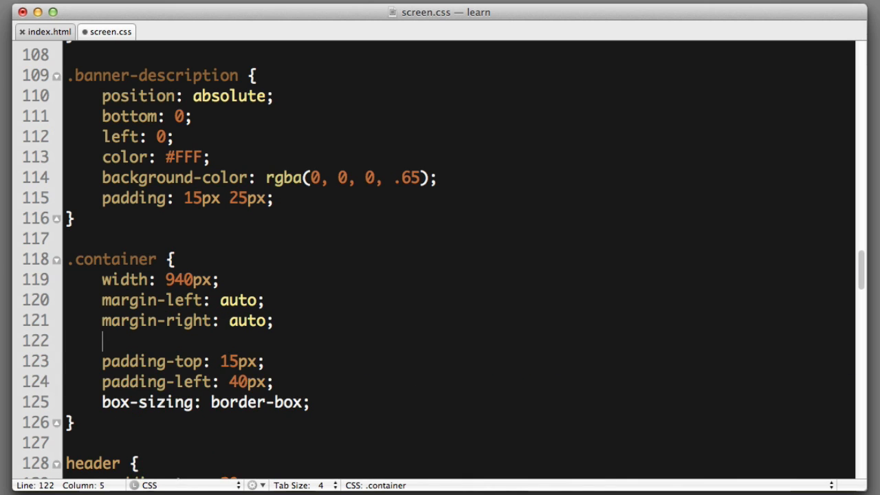
{"action": "type", "text": "background: #;"}
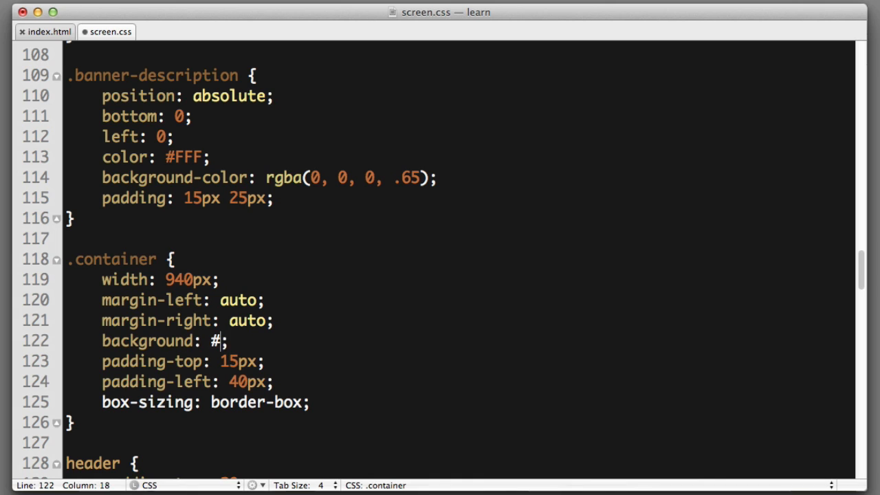
{"action": "type", "text": "FFF"}
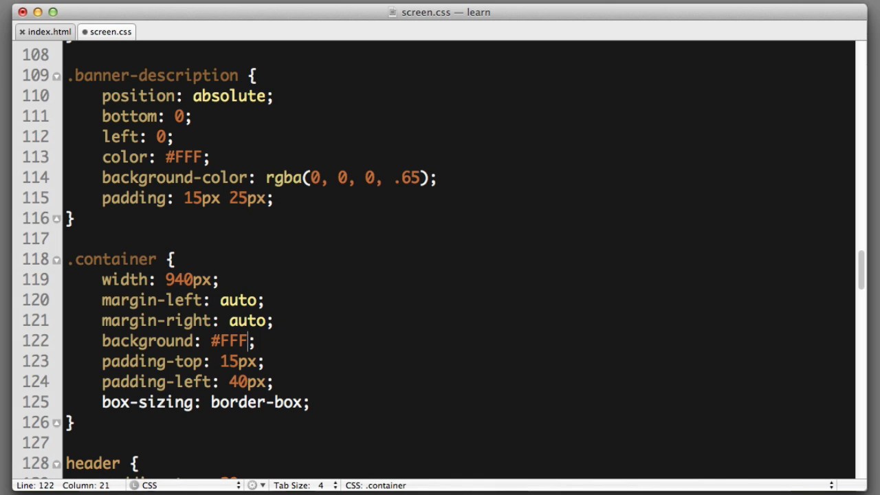
Complete the shorthand with url(../images/color-tile.png) left top repeat-x and select the value.
{"action": "type", "text": "url(..)"}
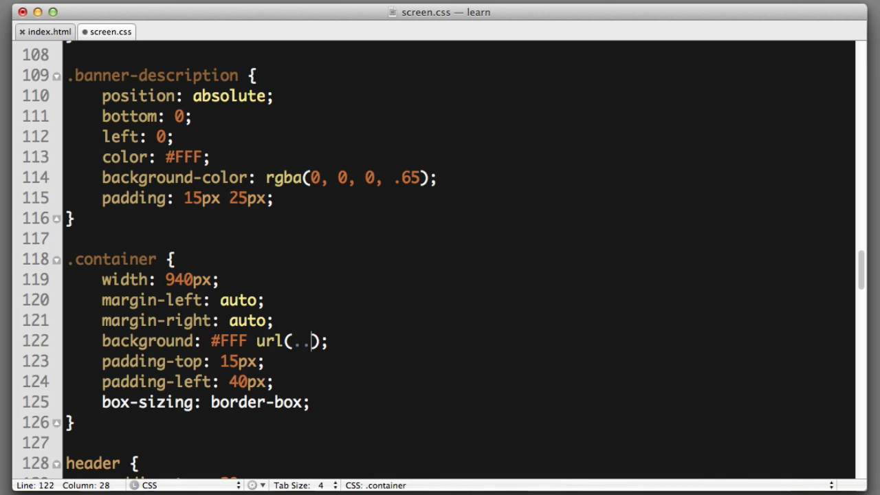
{"action": "type", "text": "/images/"}
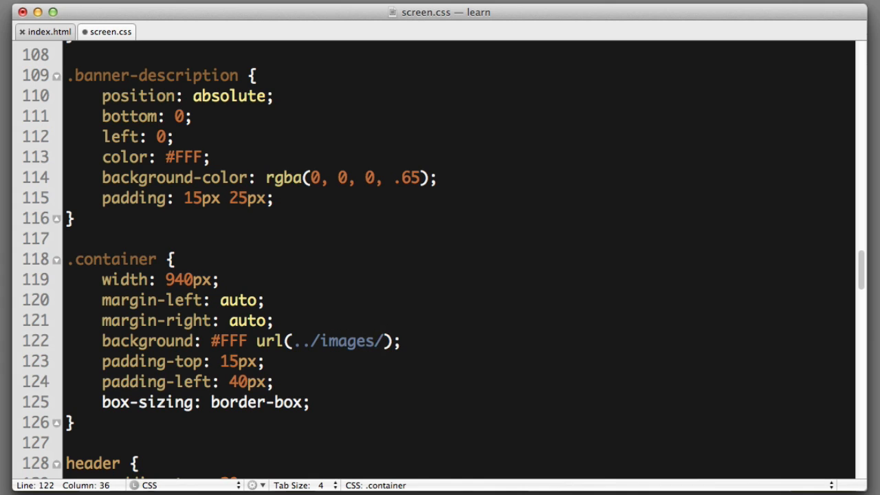
{"action": "type", "text": "color-tile.pn"}
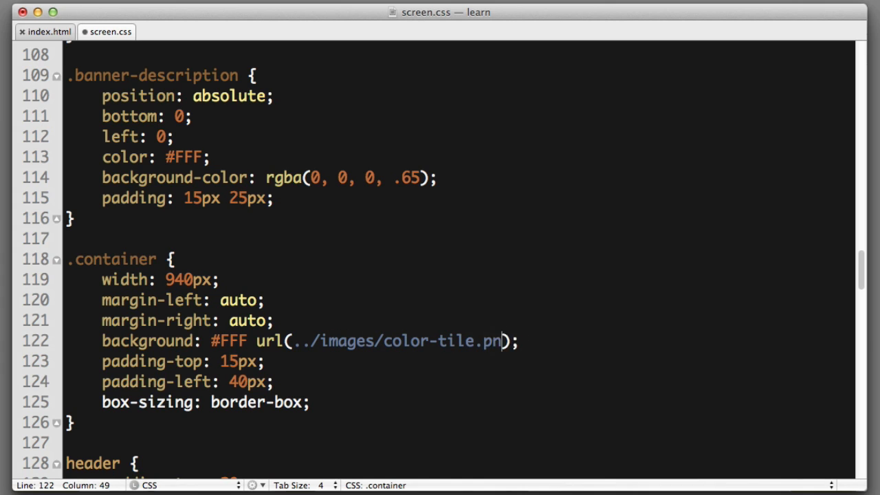
{"action": "type", "text": "g)"}
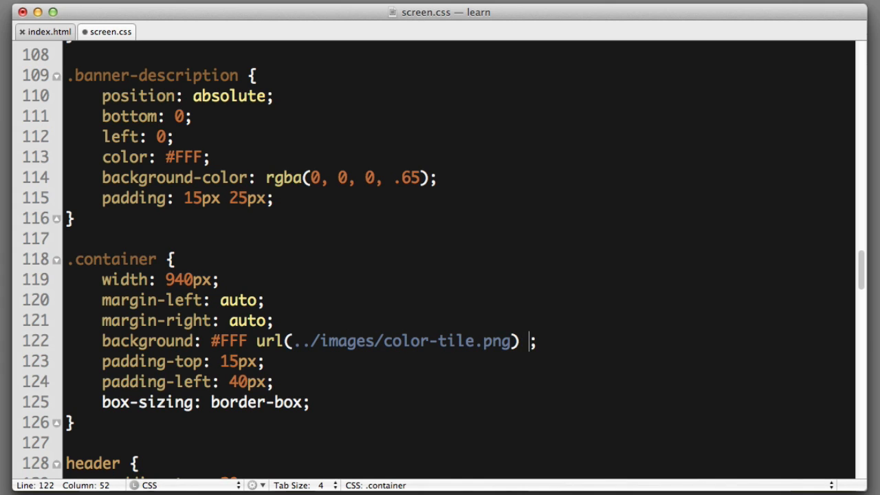
{"action": "type", "text": "left top"}
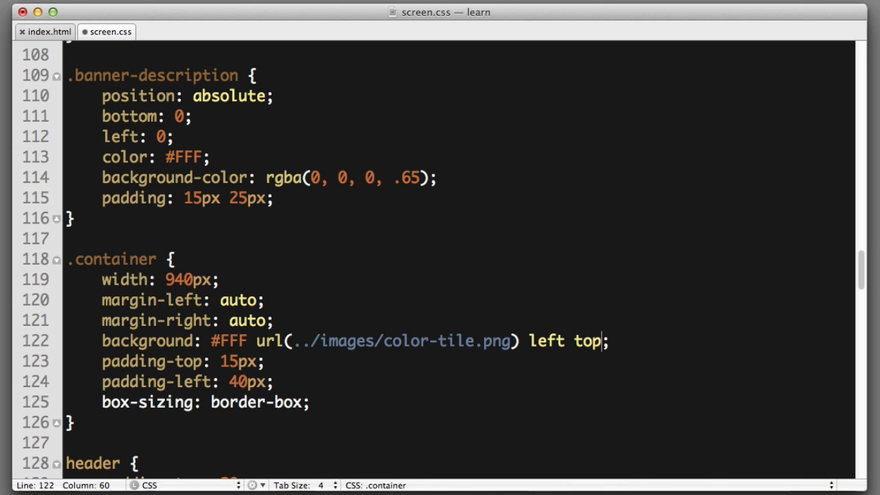
{"action": "type", "text": "repeat-x"}
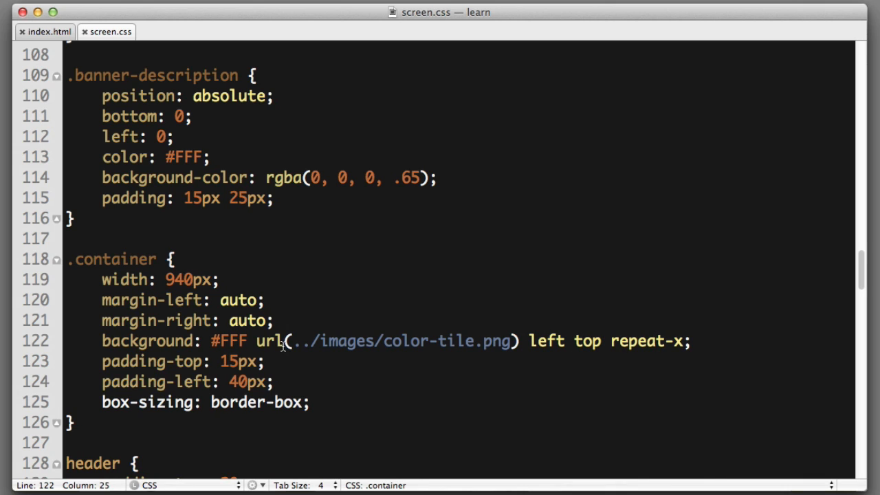
{"action": "left_click_drag", "start_coordinate": [211, 341], "coordinate": [684, 340]}
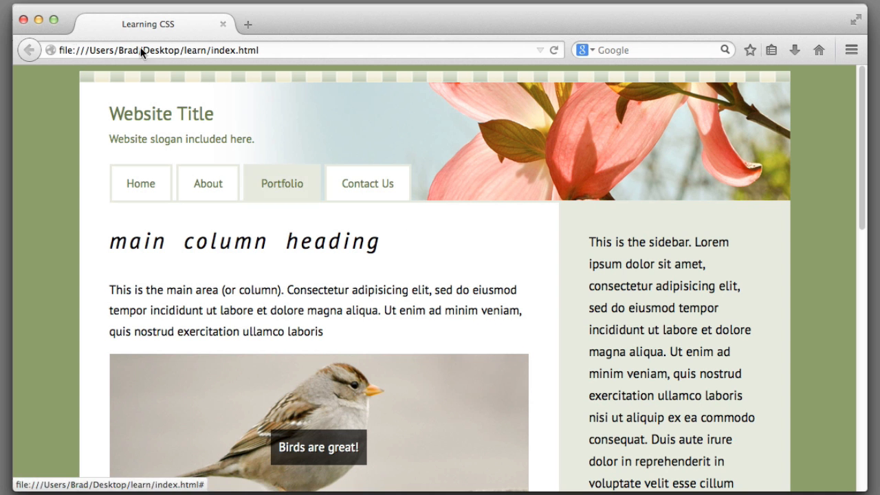
{"action": "mouse_move", "coordinate": [742, 79]}
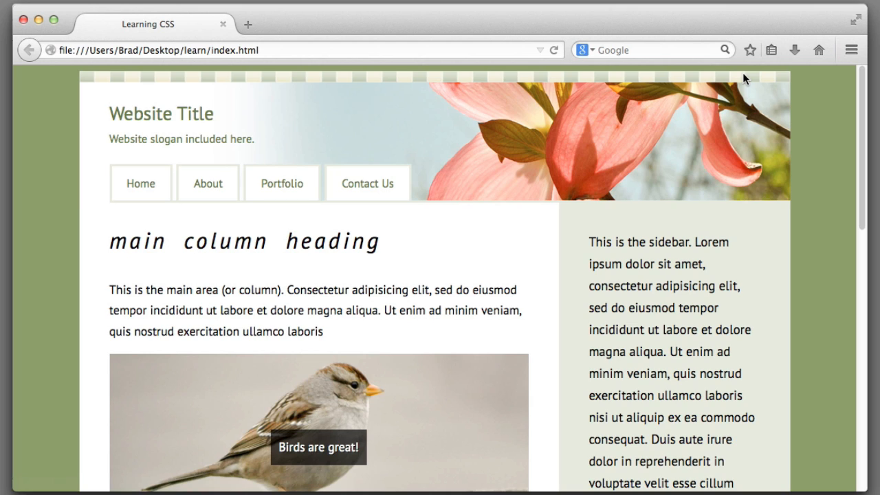
Scroll the reloaded Firefox page down to the footer to confirm the striped top band.
{"action": "scroll", "scroll_direction": "down", "scroll_amount": 3}
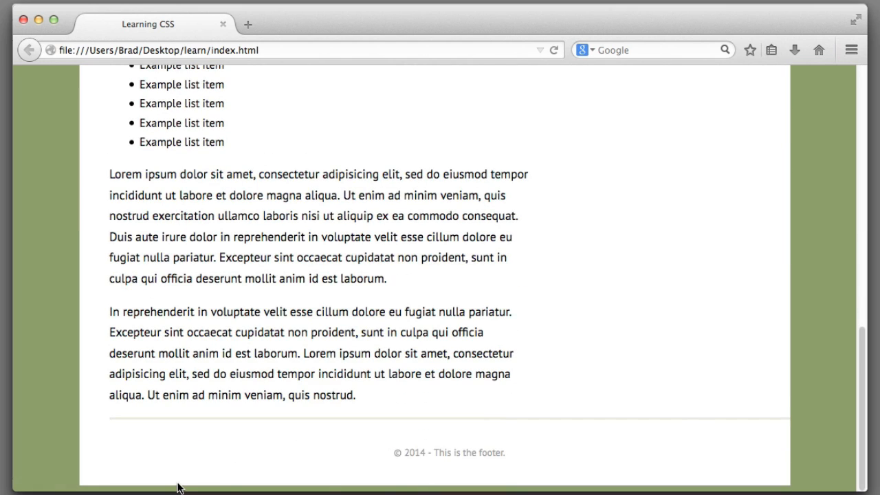
{"action": "mouse_move", "coordinate": [462, 488]}
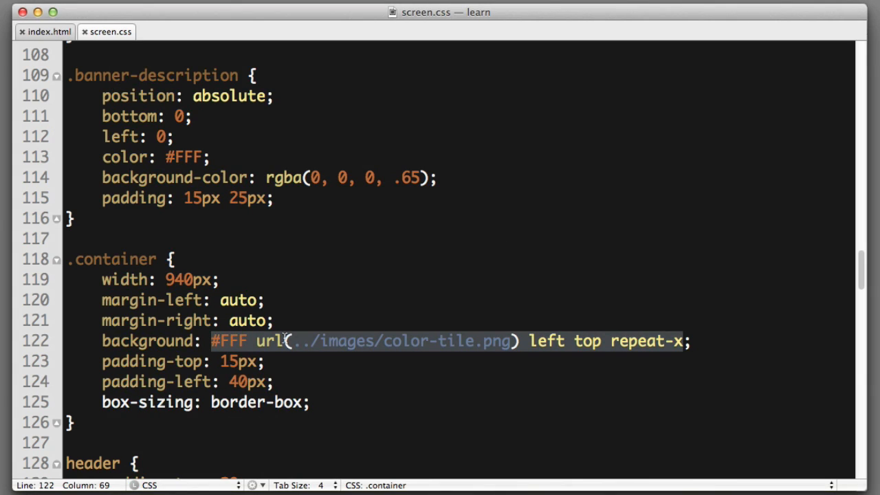
{"action": "mouse_move", "coordinate": [155, 338]}
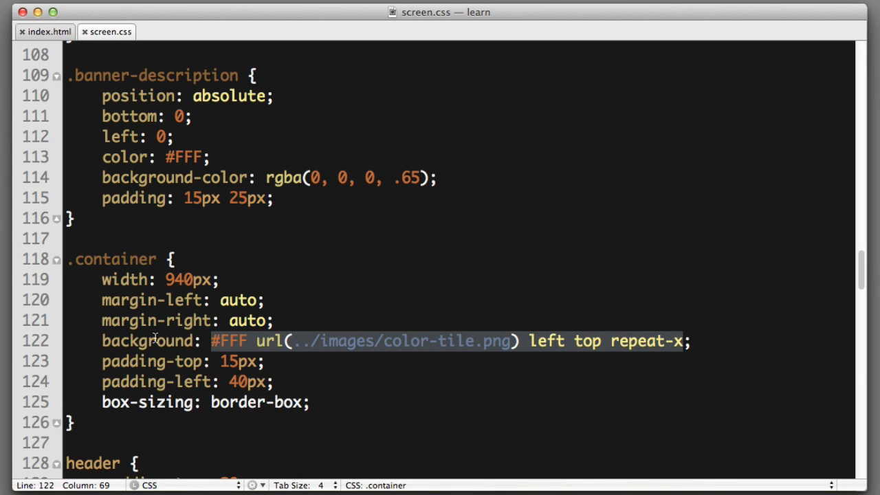
Insert a second color-tile.png layer at left bottom, repeat-x, before #FFF in the .container background.
{"action": "left_click", "coordinate": [248, 341]}
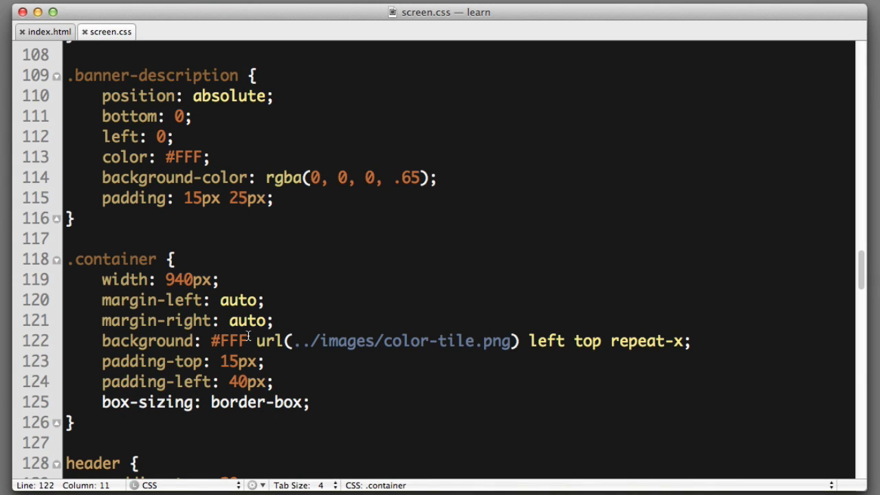
{"action": "left_click", "coordinate": [211, 341]}
{"action": "type", "text": " url(../images/color-tile.png) ,"}
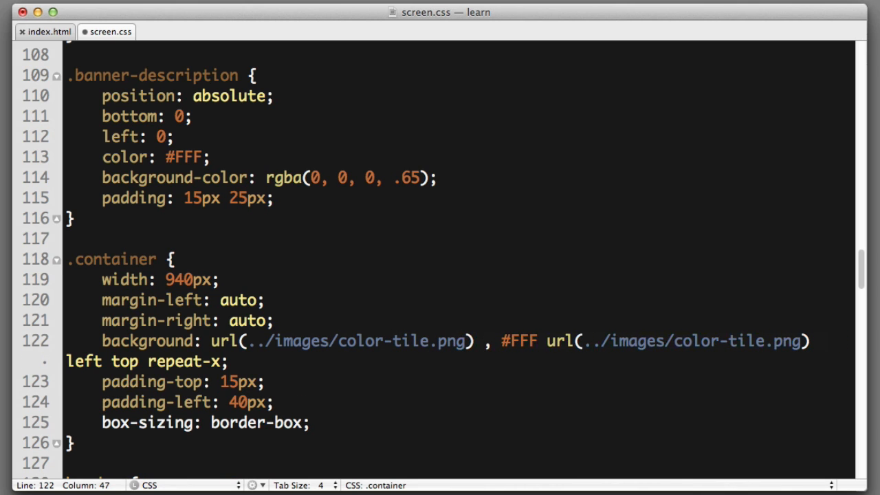
{"action": "type", "text": "left bottom"}
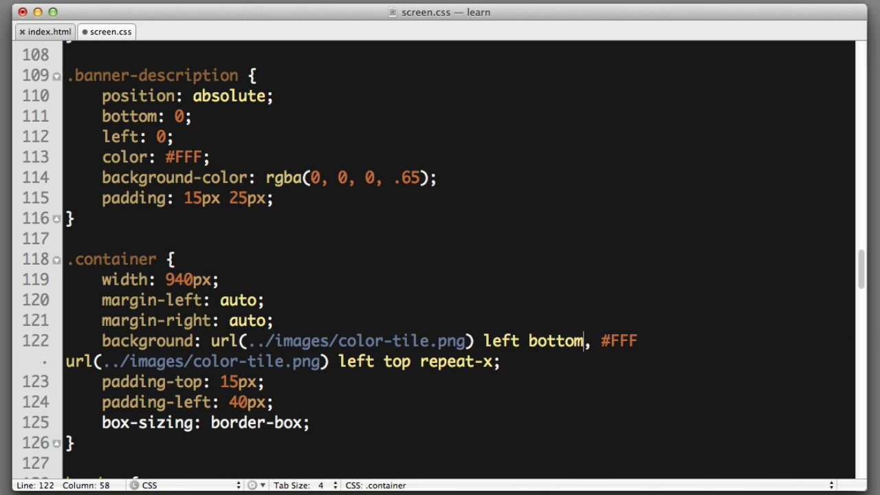
{"action": "type", "text": "repeat-x"}
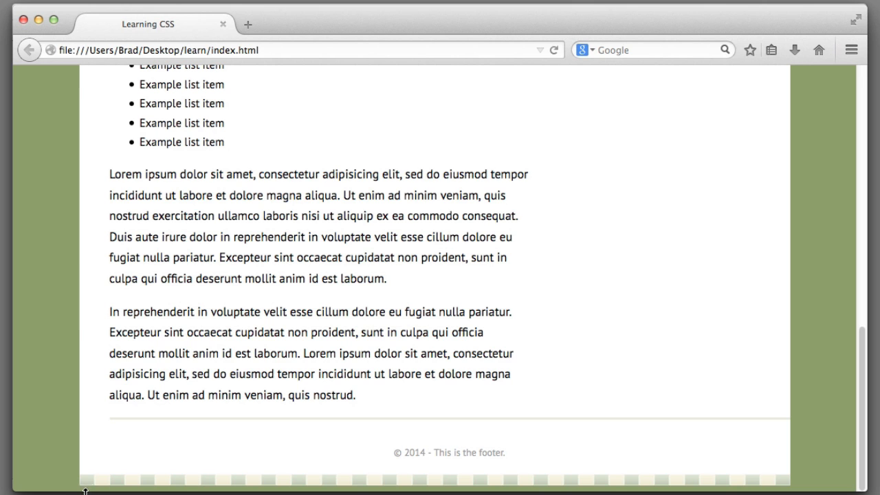
{"action": "mouse_move", "coordinate": [515, 480]}
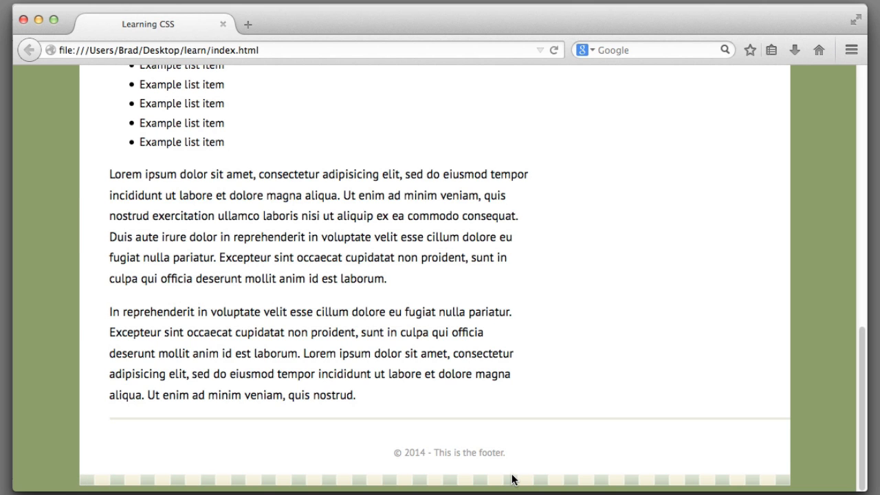
Scroll the reloaded page to check the striped bands at the container's bottom and top.
{"action": "scroll", "scroll_direction": "up", "scroll_amount": 3}
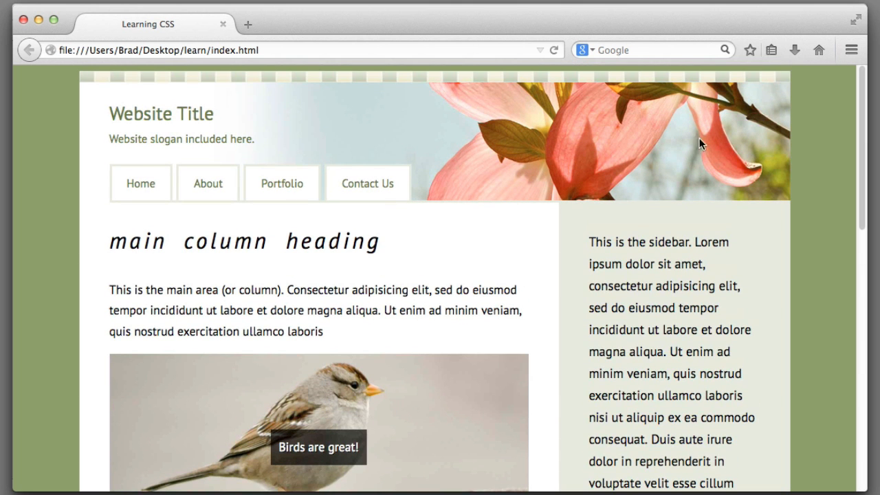
{"action": "mouse_move", "coordinate": [491, 85]}
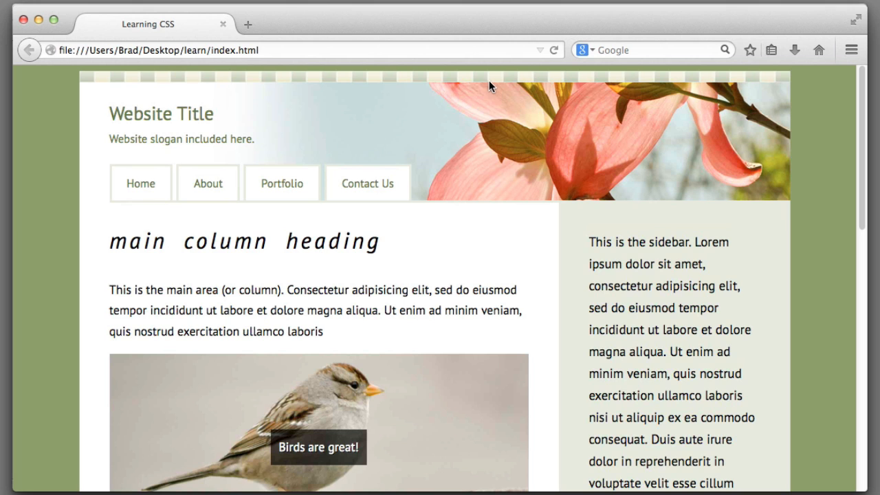
{"action": "mouse_move", "coordinate": [497, 230]}
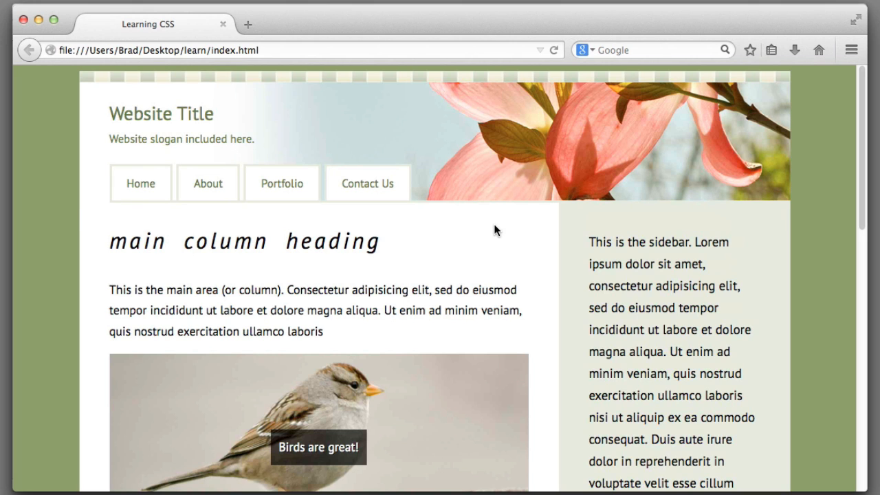
{"action": "scroll", "scroll_direction": "down", "scroll_amount": 3}
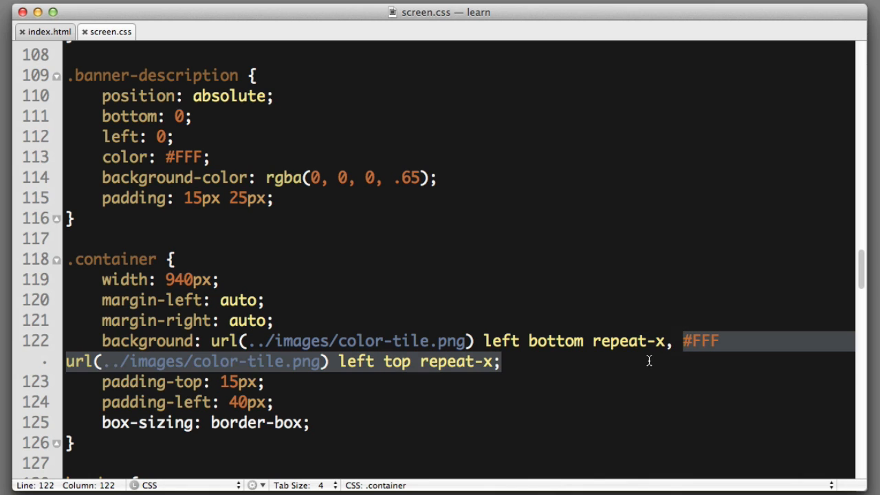
{"action": "left_click", "coordinate": [492, 362]}
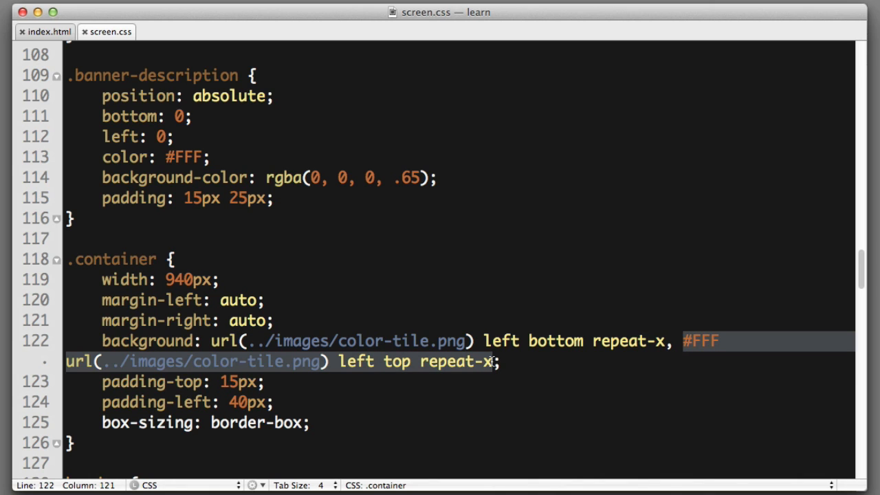